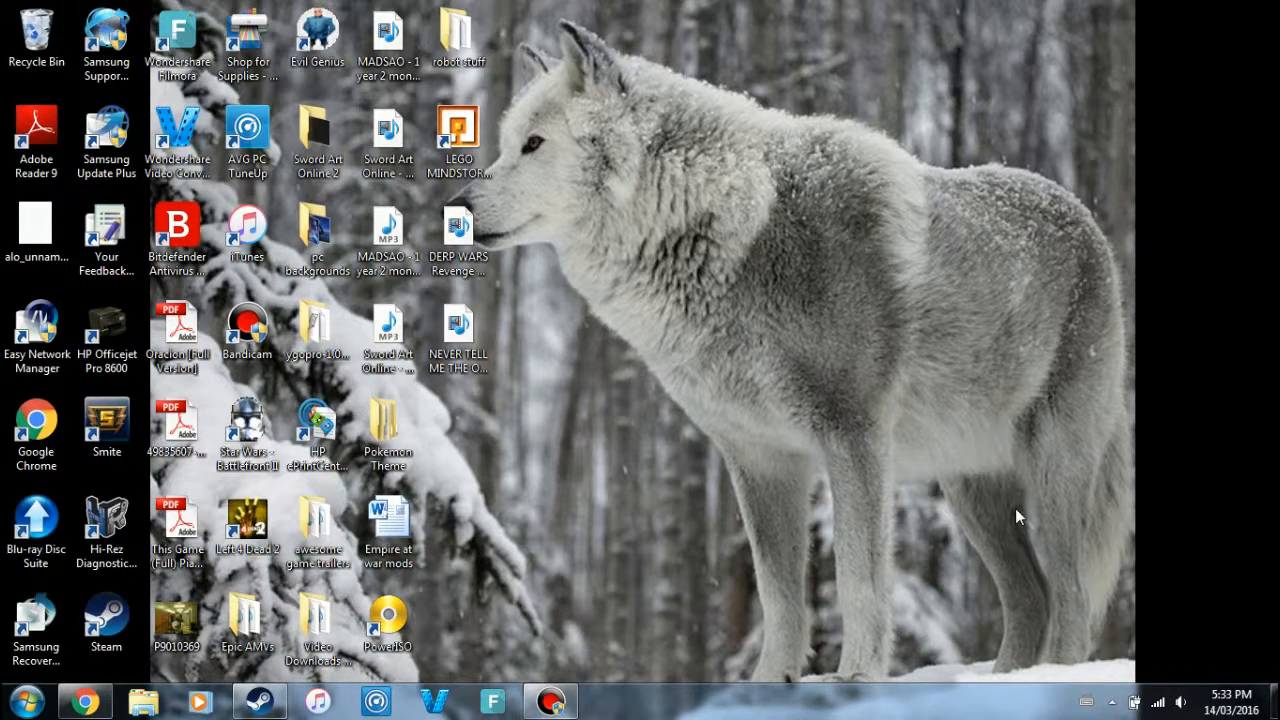
pyautogui.moveTo(985, 551)
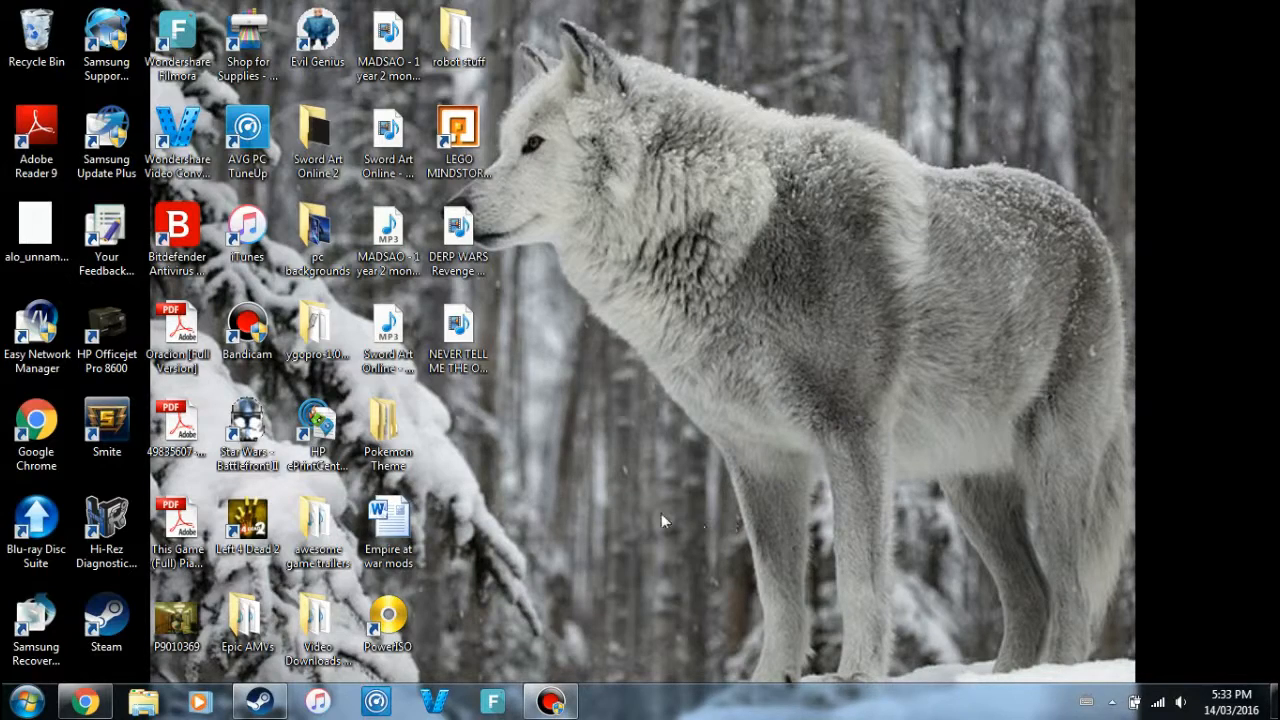
pyautogui.moveTo(648, 460)
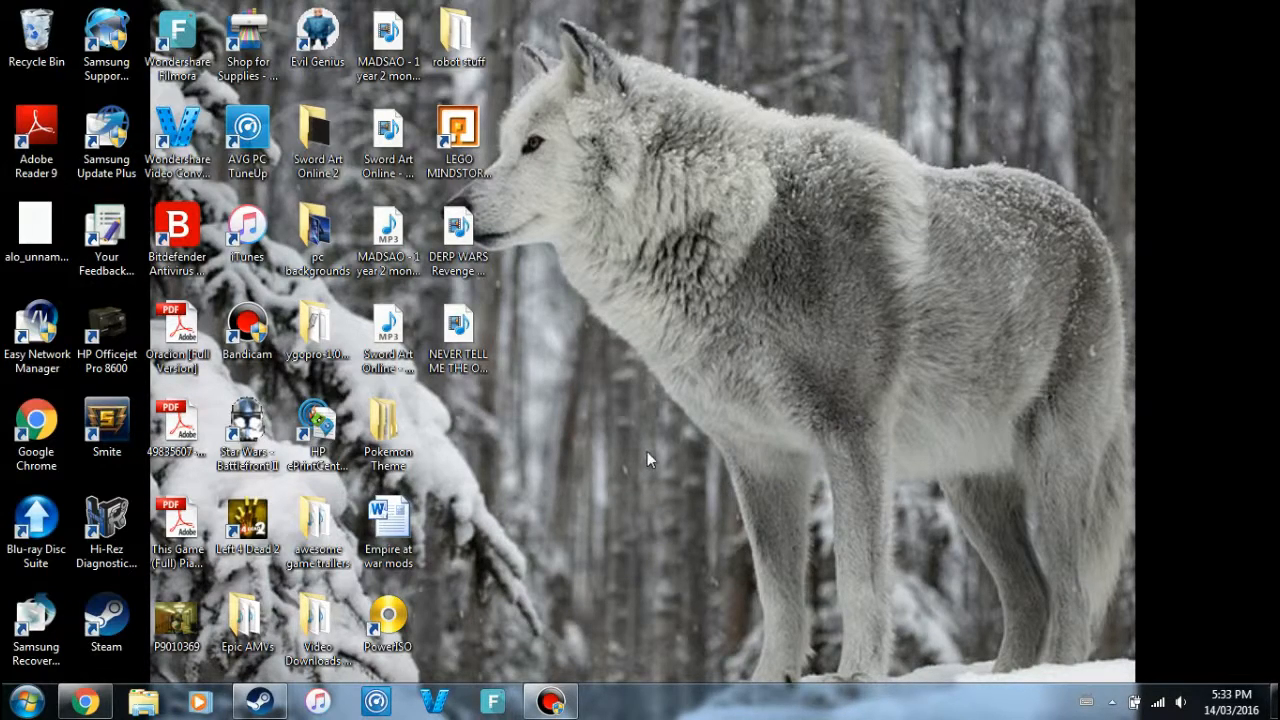
pyautogui.moveTo(645, 460)
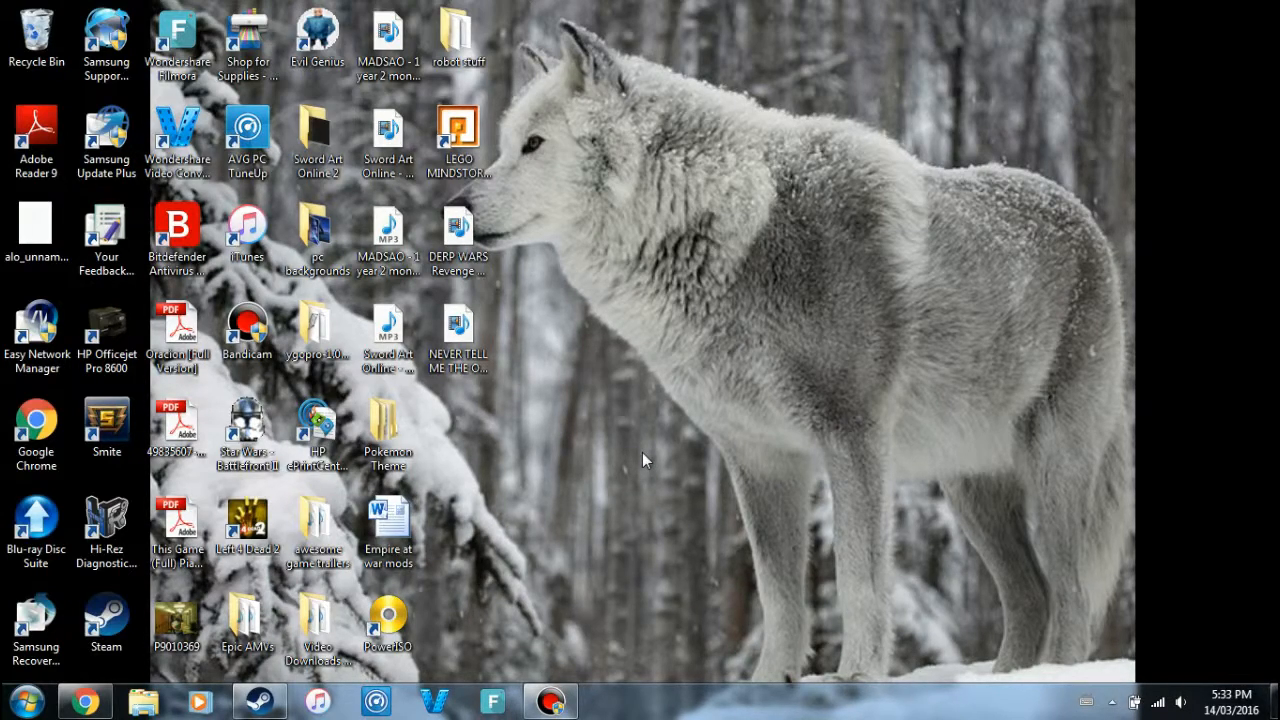
pyautogui.moveTo(665, 502)
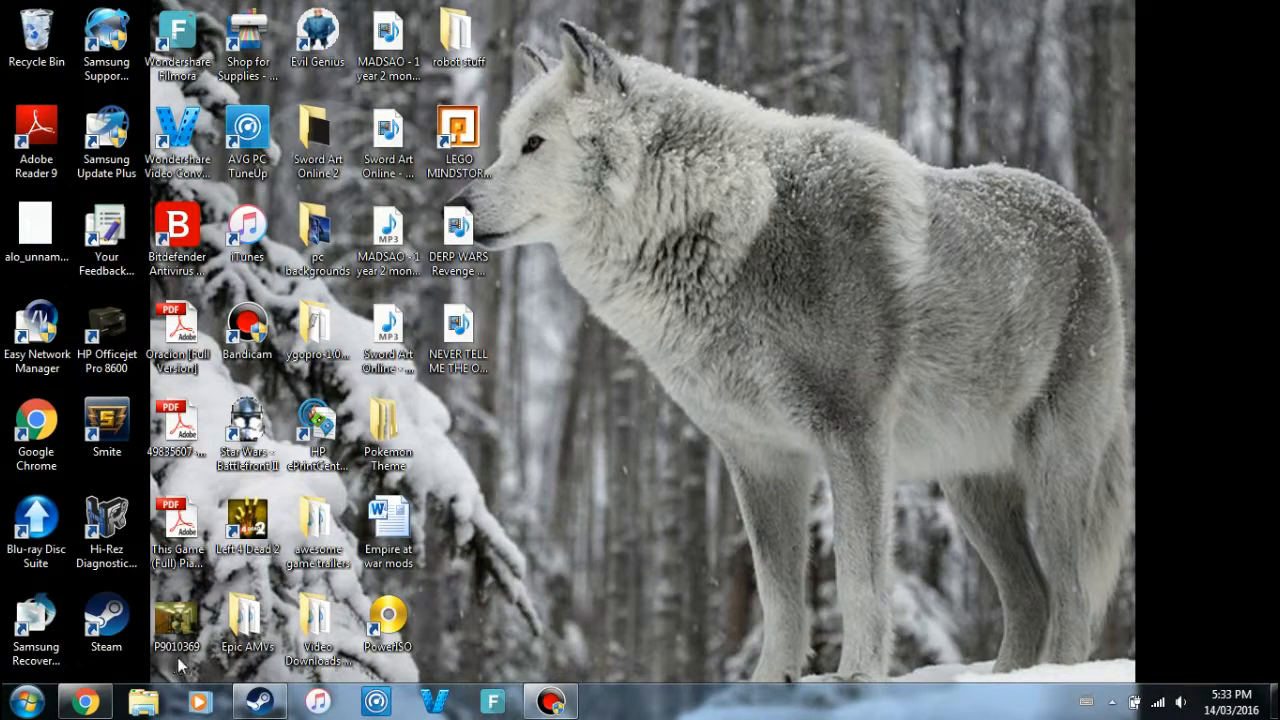
# Step: Bring up Steam and open the STAR WARS Empire at War – Gold Pack store page
pyautogui.click(258, 700)
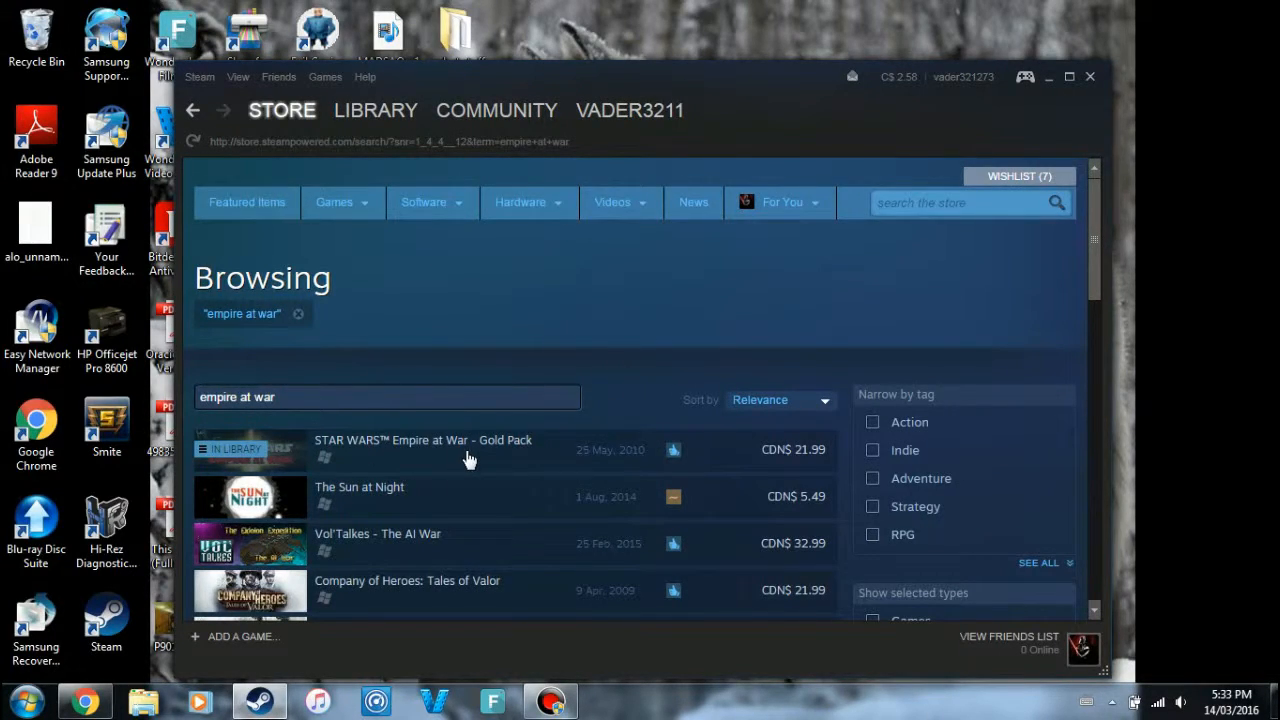
pyautogui.click(422, 440)
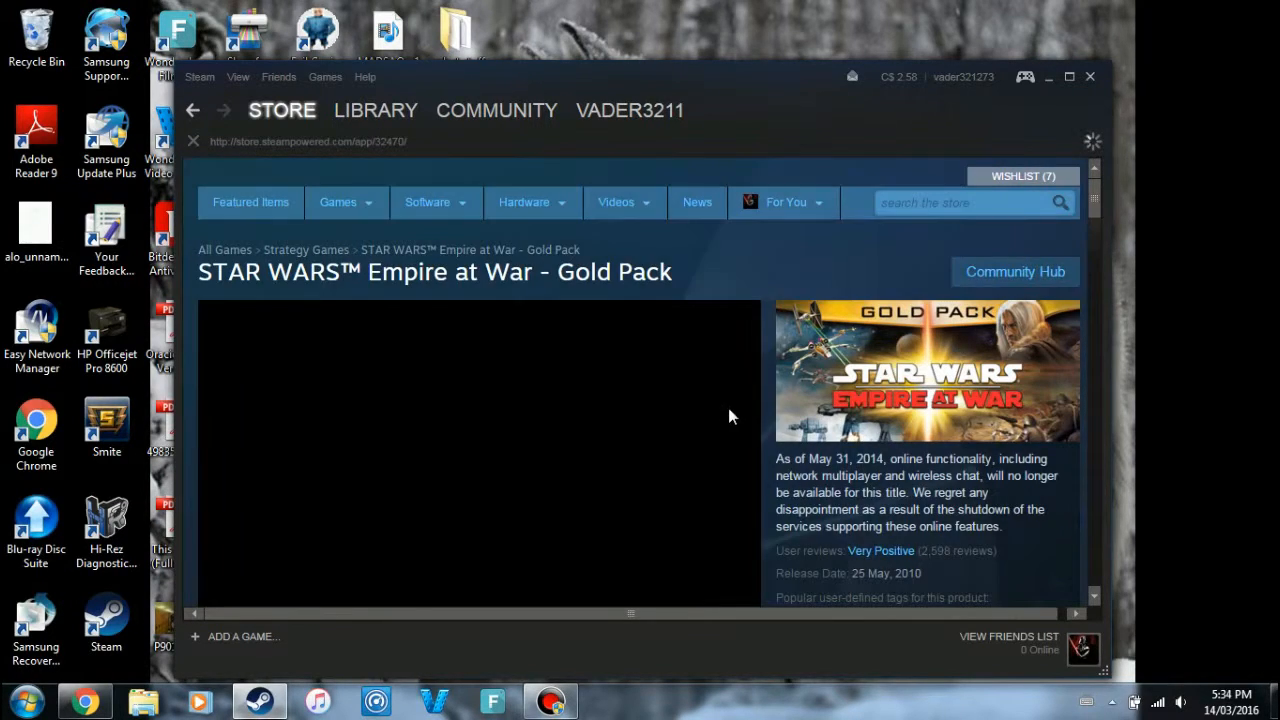
pyautogui.scroll(-3)
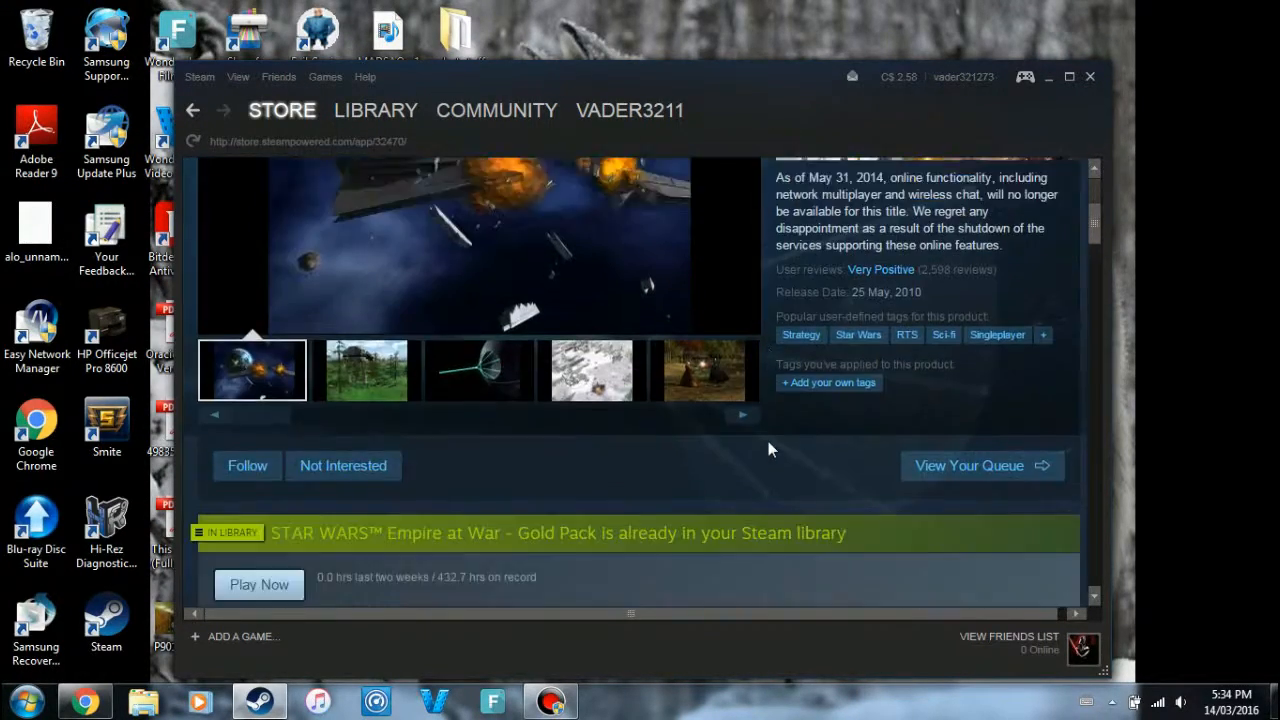
pyautogui.scroll(-3)
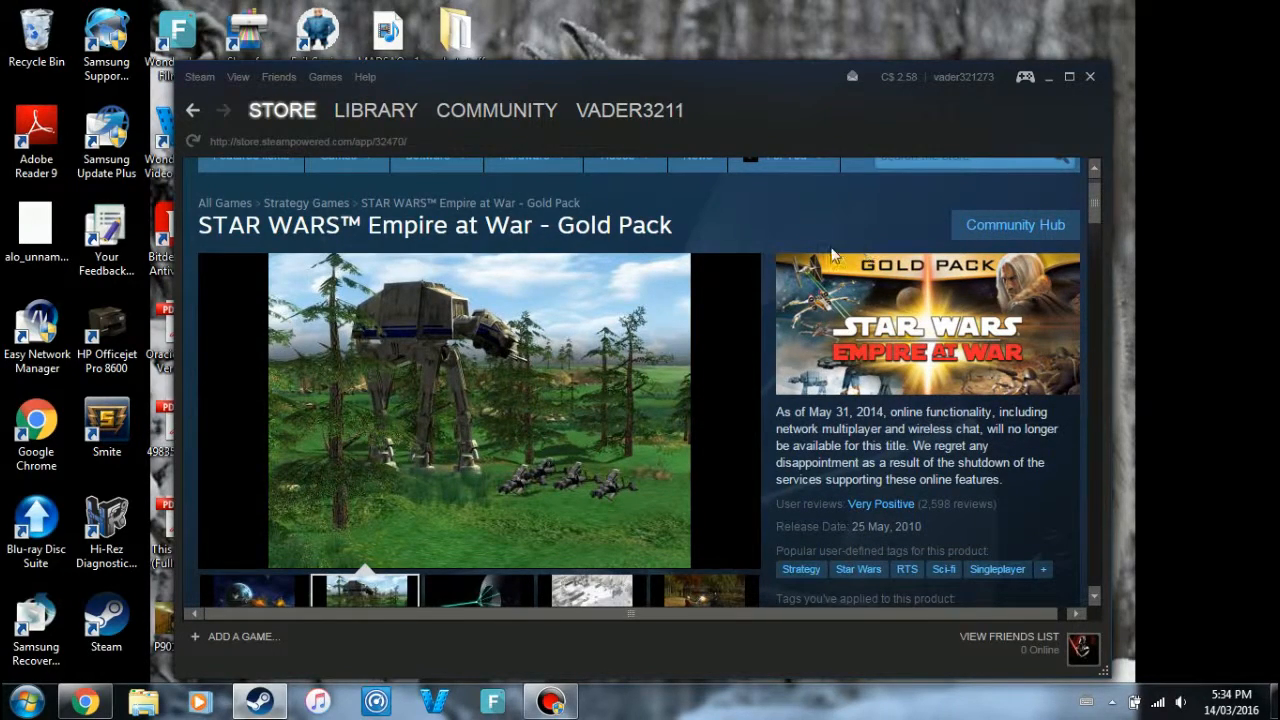
pyautogui.moveTo(1000, 385)
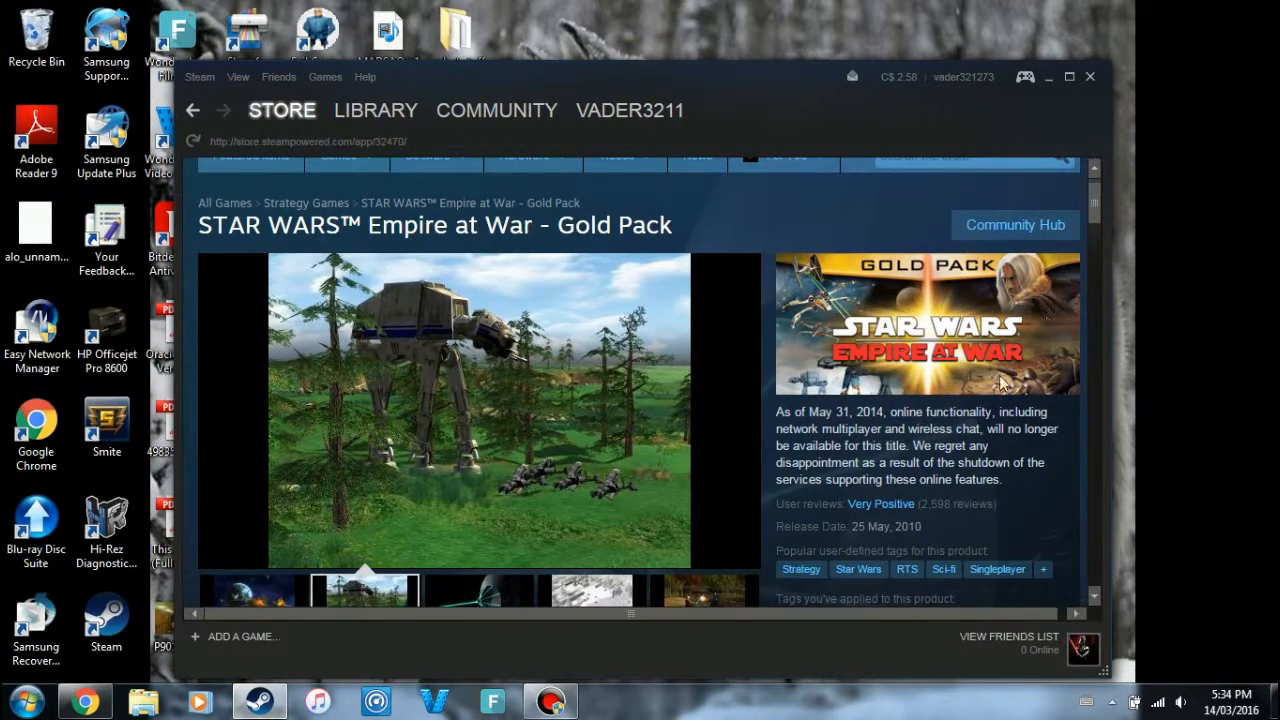
# Step: Browse the game's screenshots, including the snowy battle, then scroll down the page
pyautogui.click(477, 590)
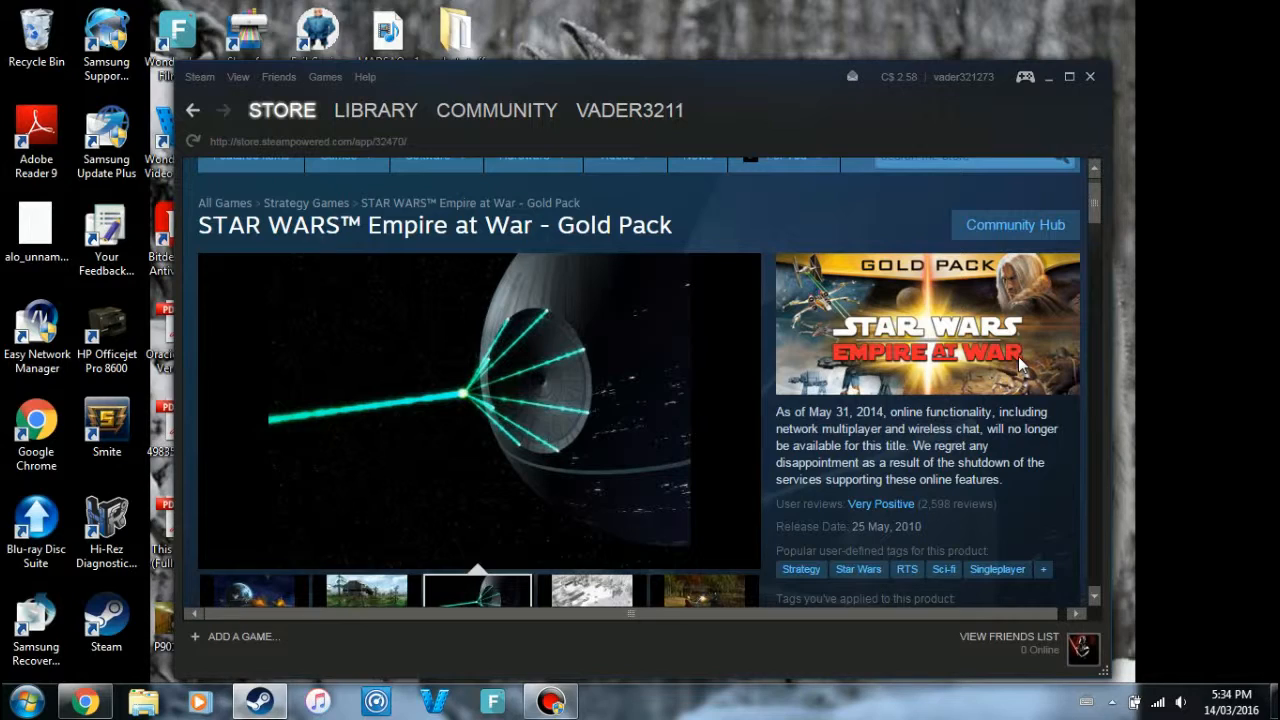
pyautogui.moveTo(840, 328)
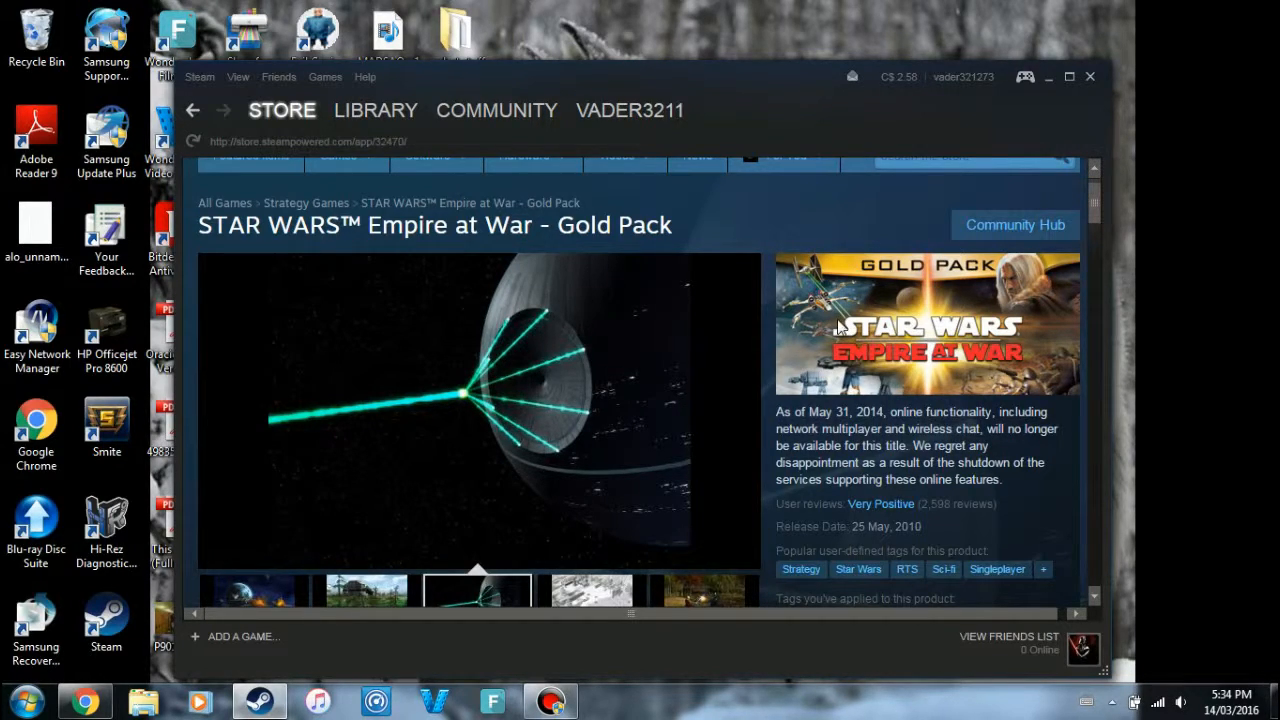
pyautogui.click(591, 590)
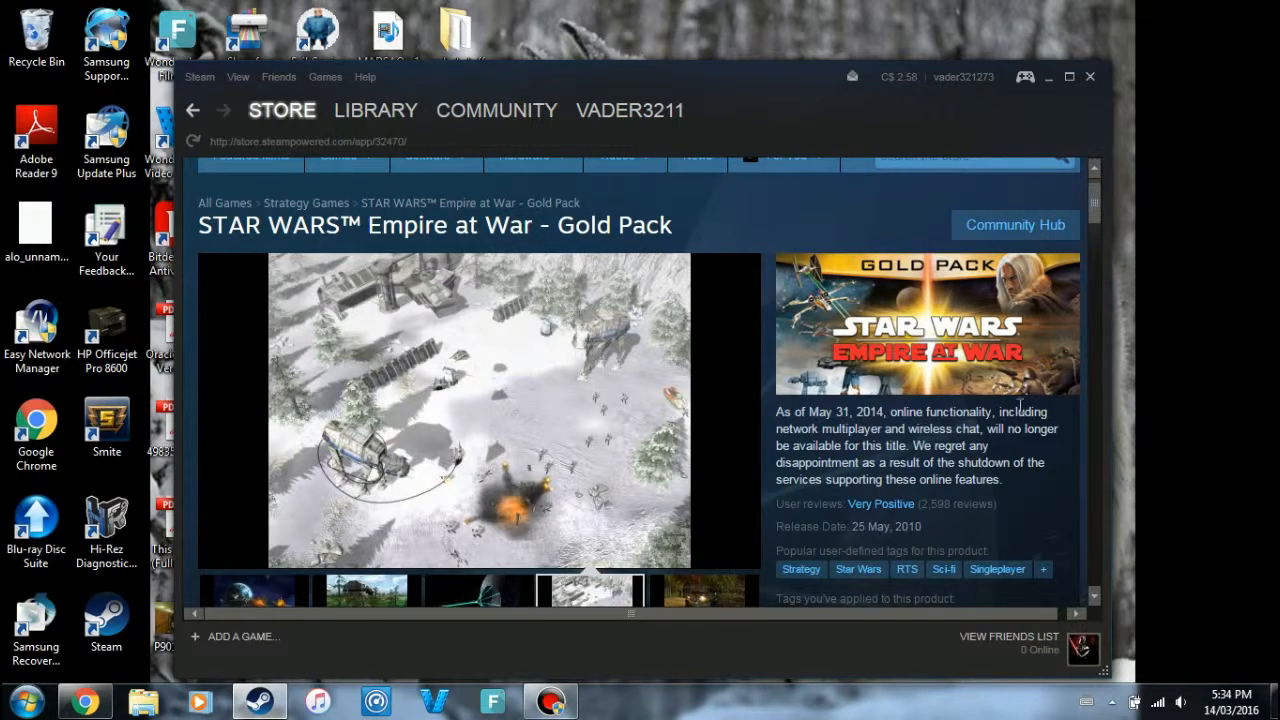
pyautogui.moveTo(1030, 328)
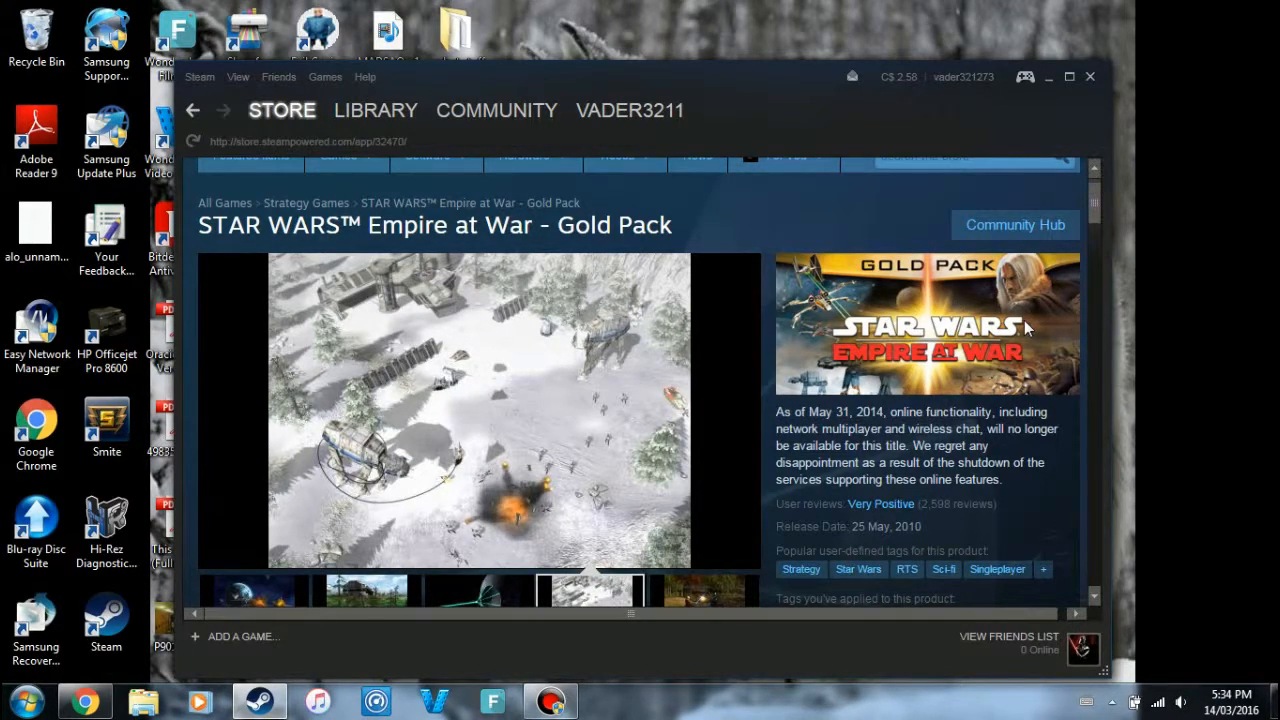
pyautogui.click(701, 590)
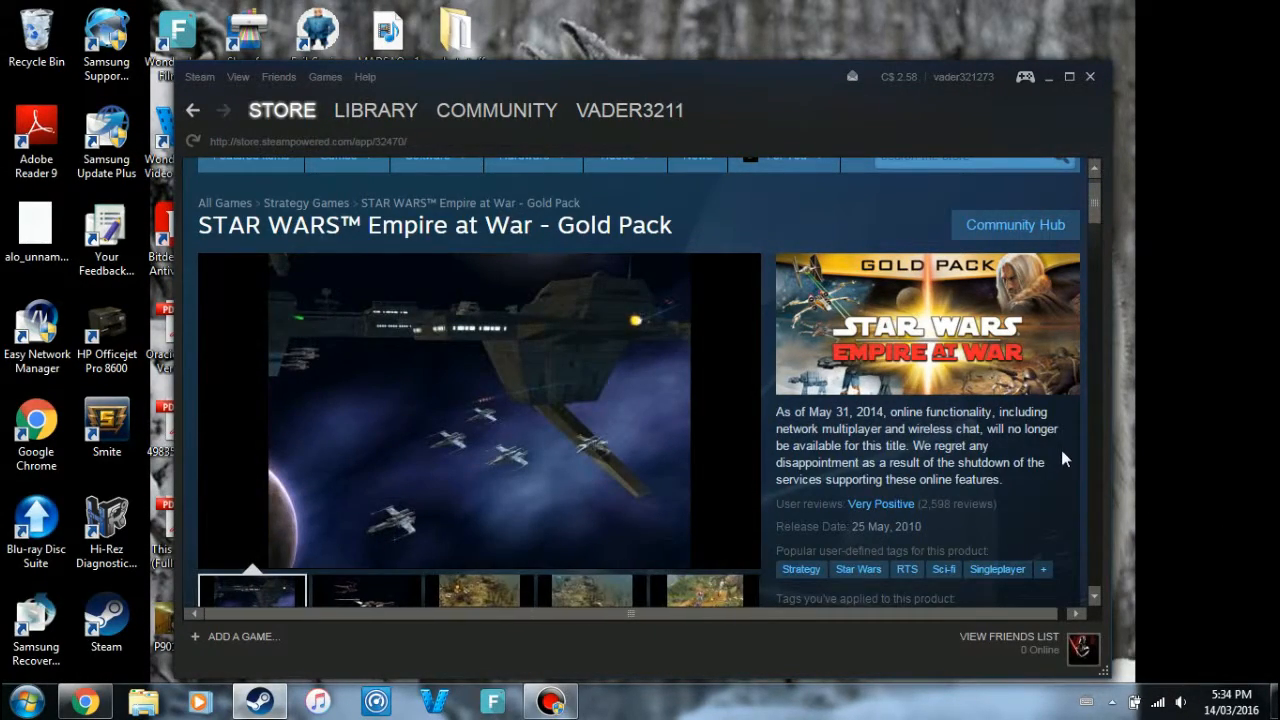
pyautogui.moveTo(995, 372)
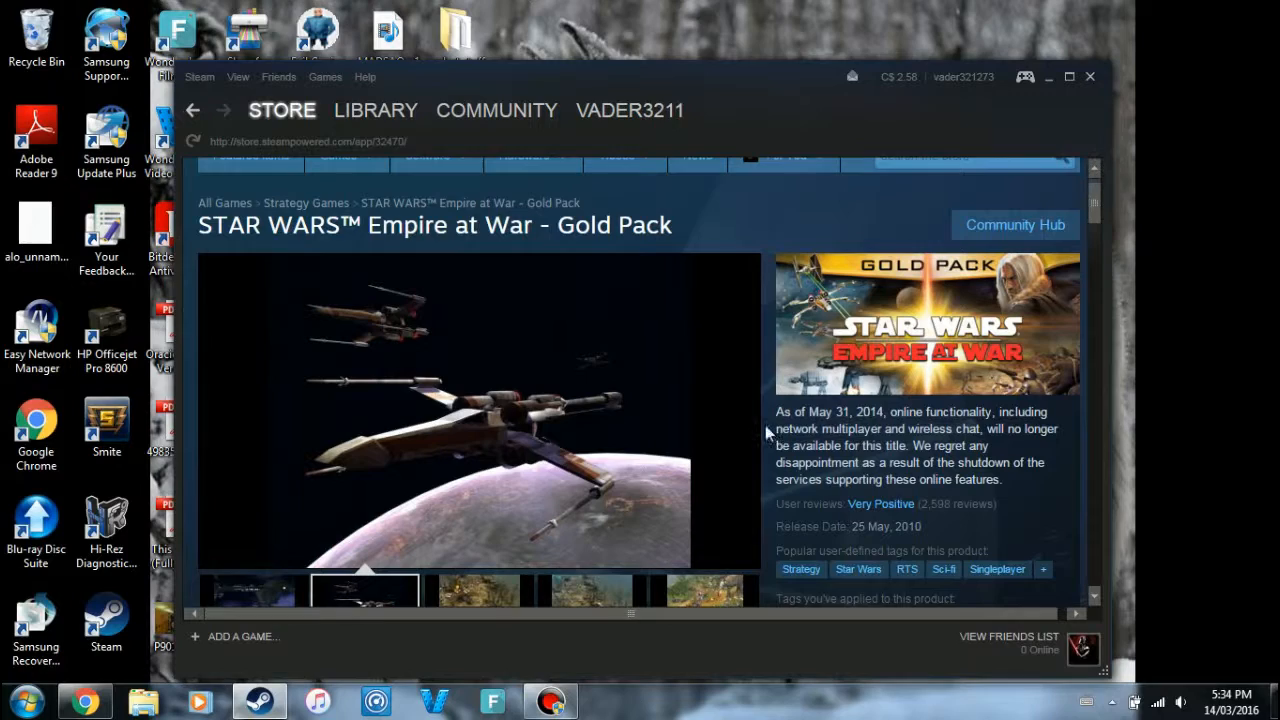
pyautogui.moveTo(770, 421)
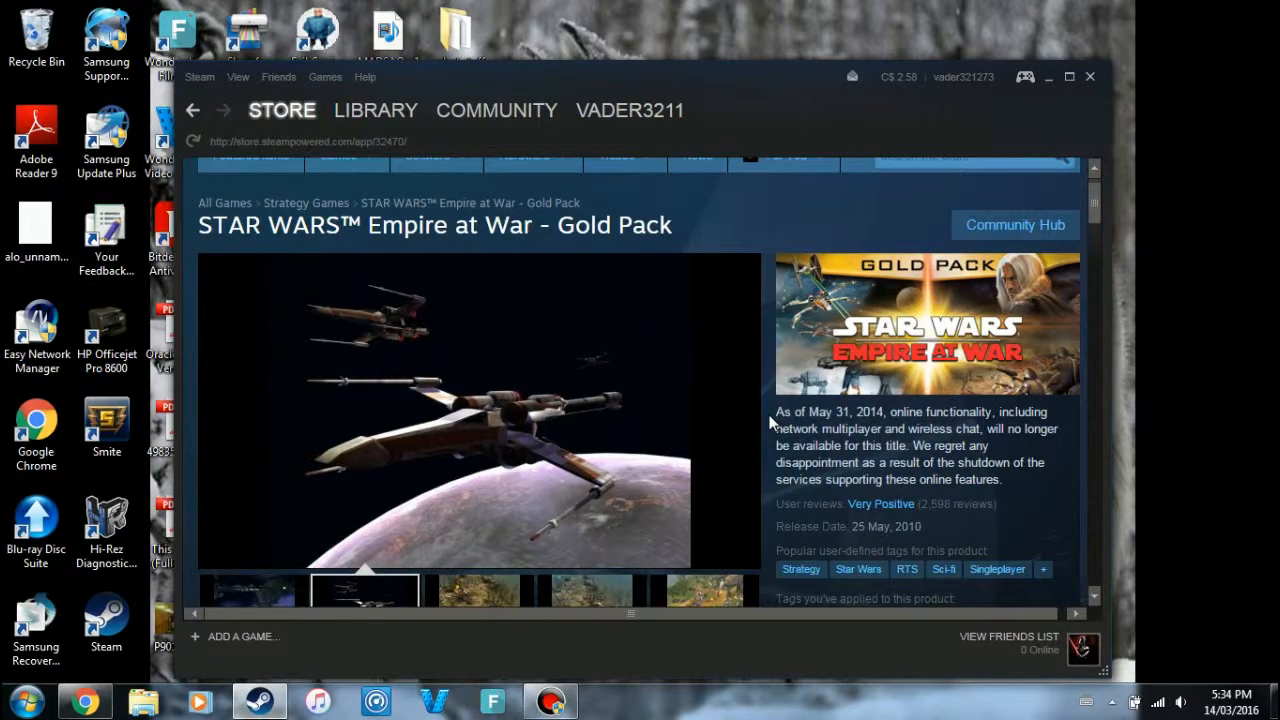
pyautogui.moveTo(865, 385)
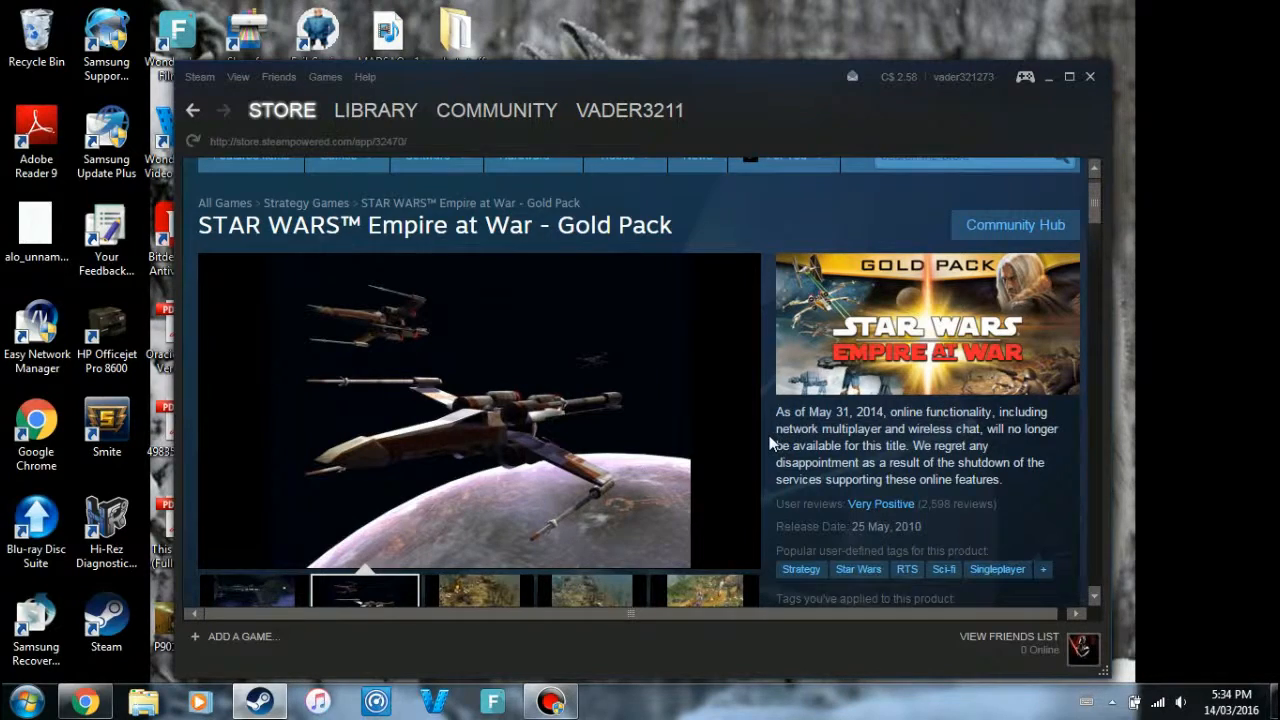
pyautogui.scroll(-3)
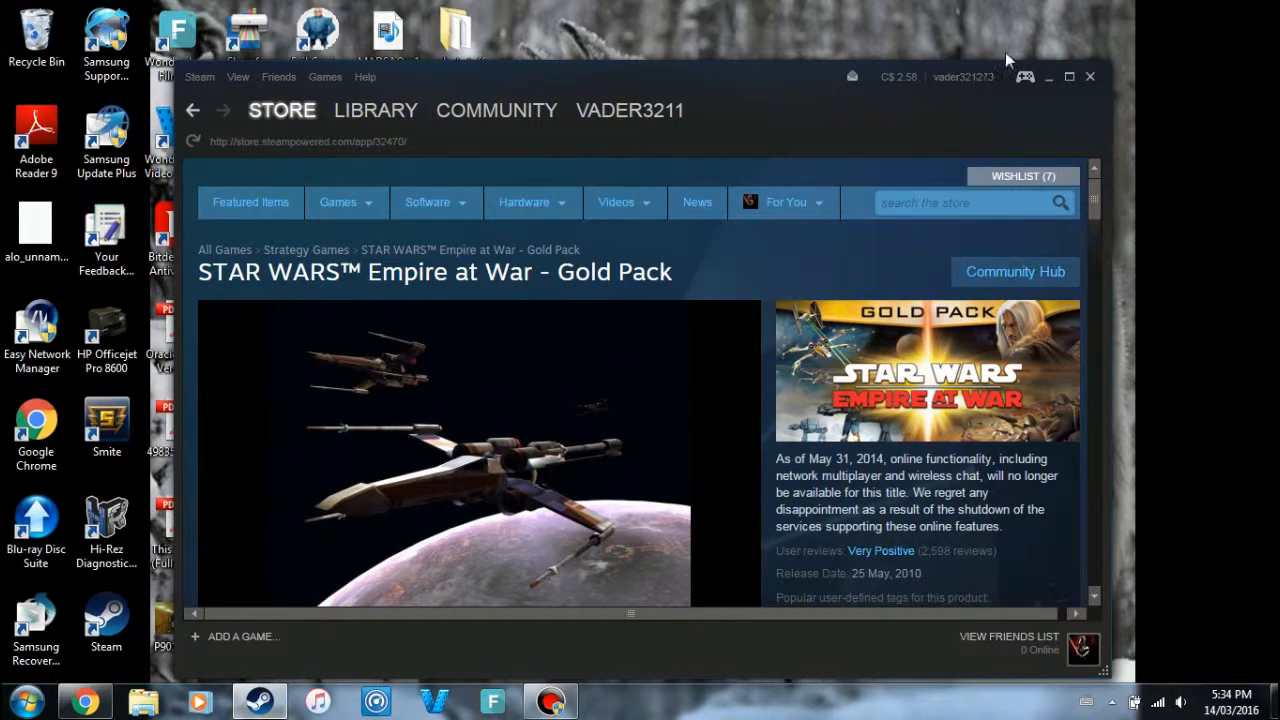
pyautogui.moveTo(1045, 90)
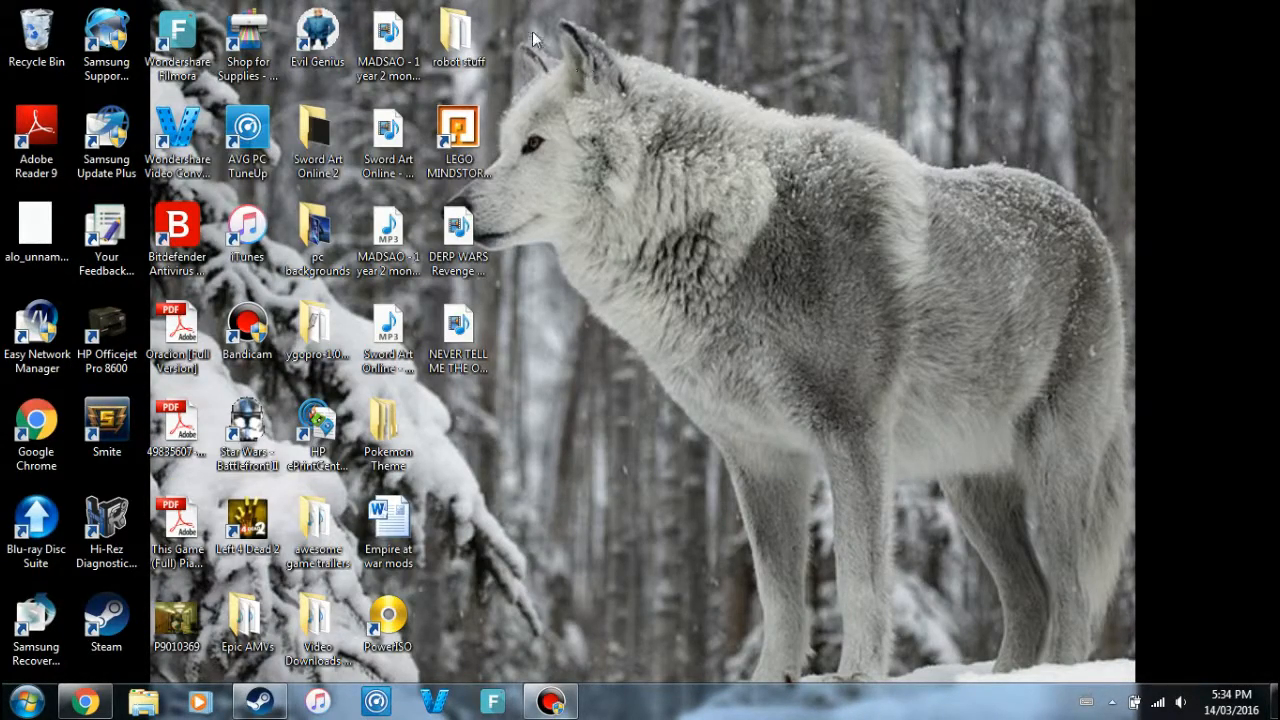
pyautogui.moveTo(700, 23)
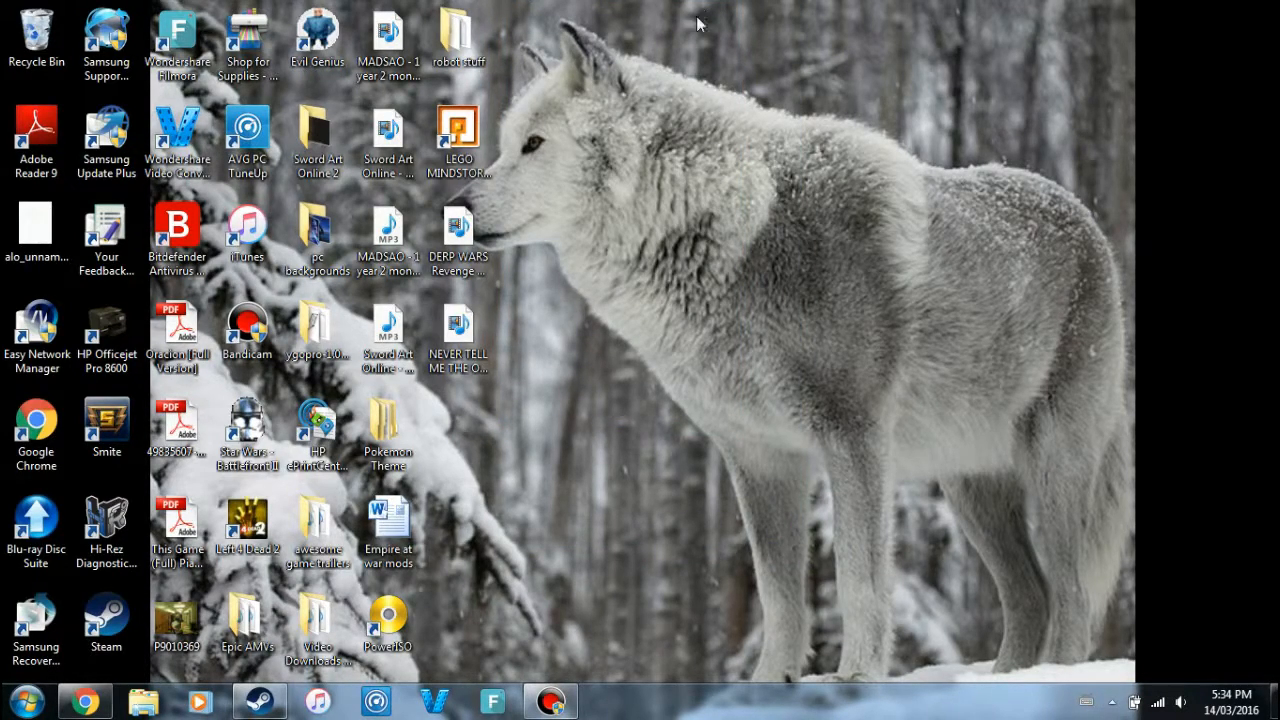
pyautogui.moveTo(650, 480)
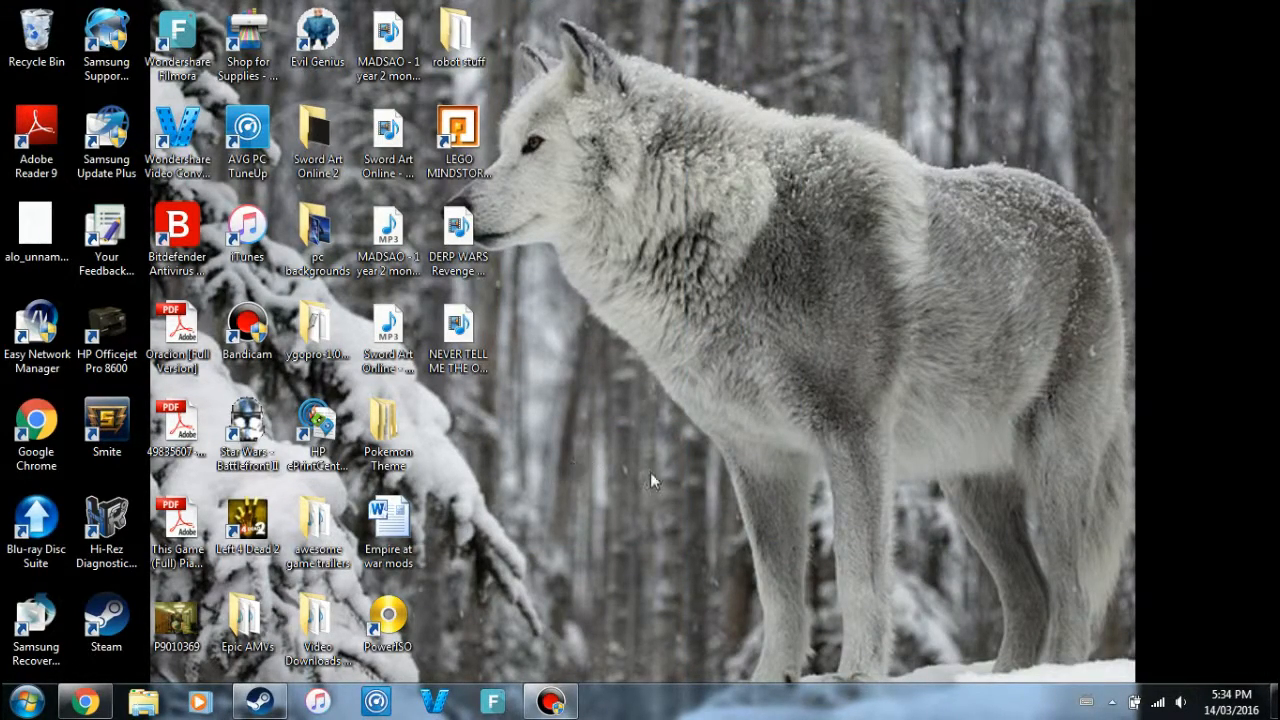
# Step: Select Star Wars: Empire at War Gold in the Steam library
pyautogui.click(258, 700)
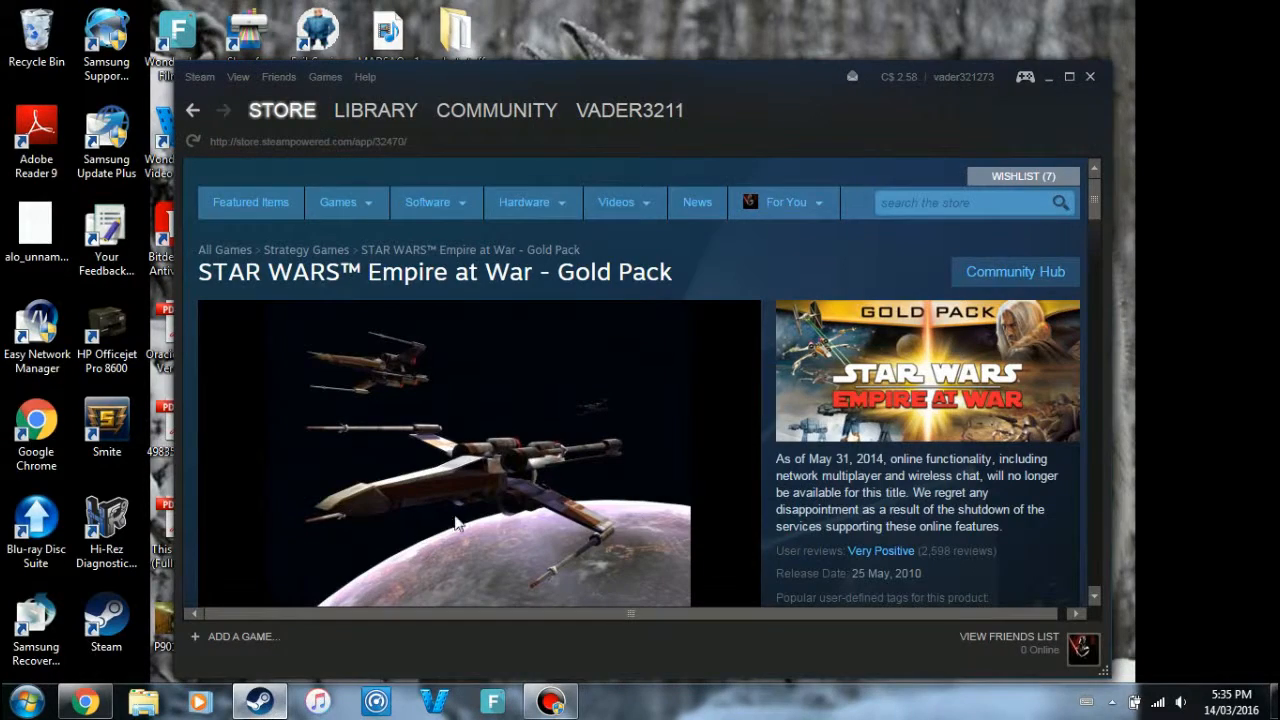
pyautogui.click(376, 110)
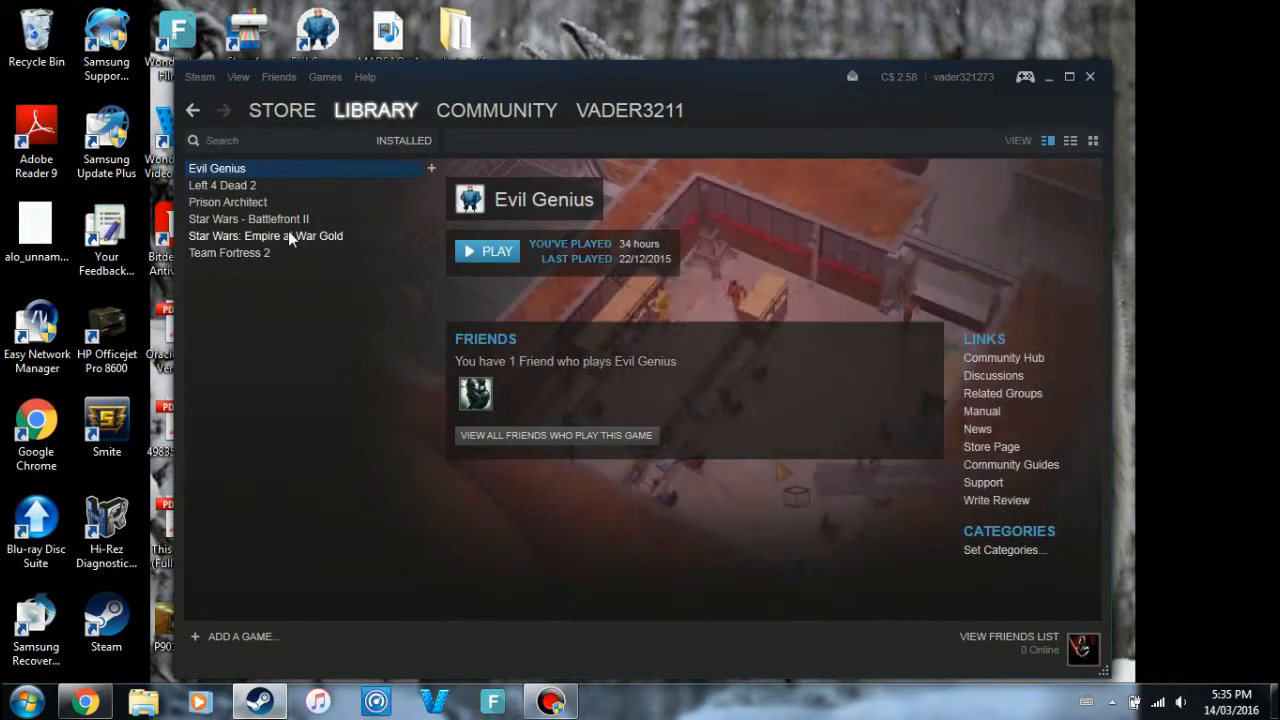
pyautogui.click(265, 235)
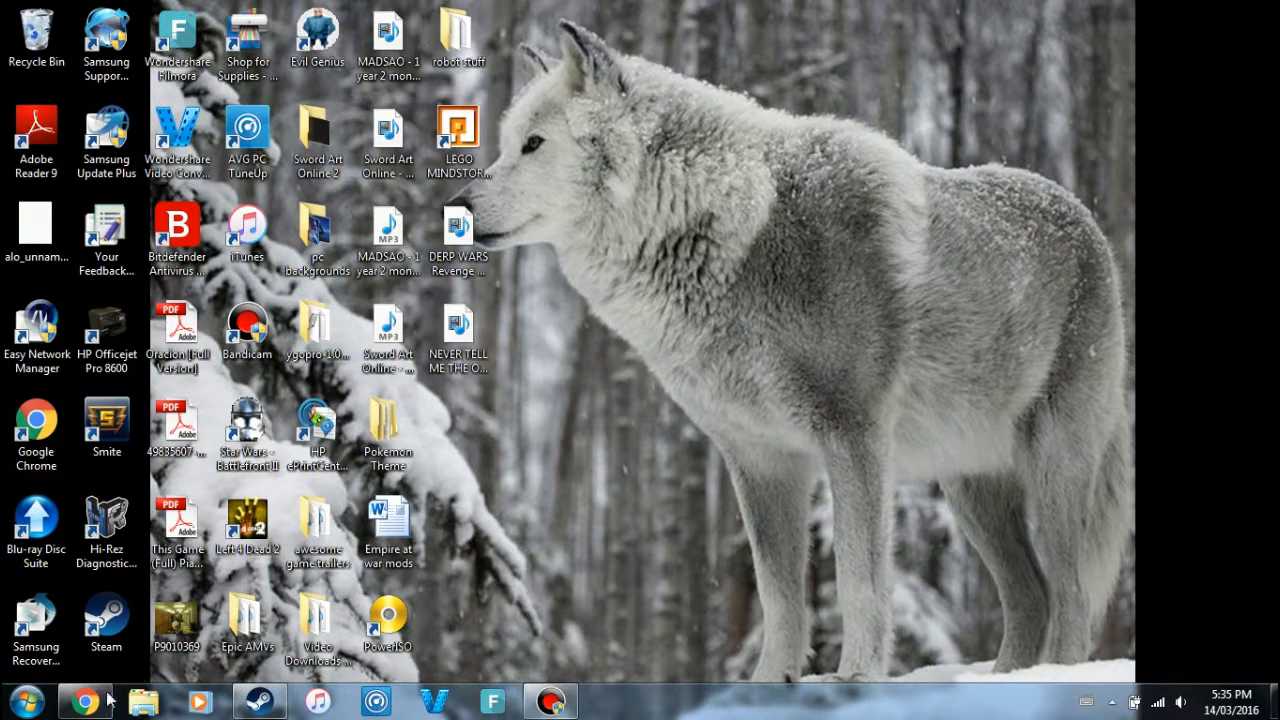
# Step: In a new Chrome tab, search Google for 'star wars foc thrawn's revenge mod'
pyautogui.click(84, 700)
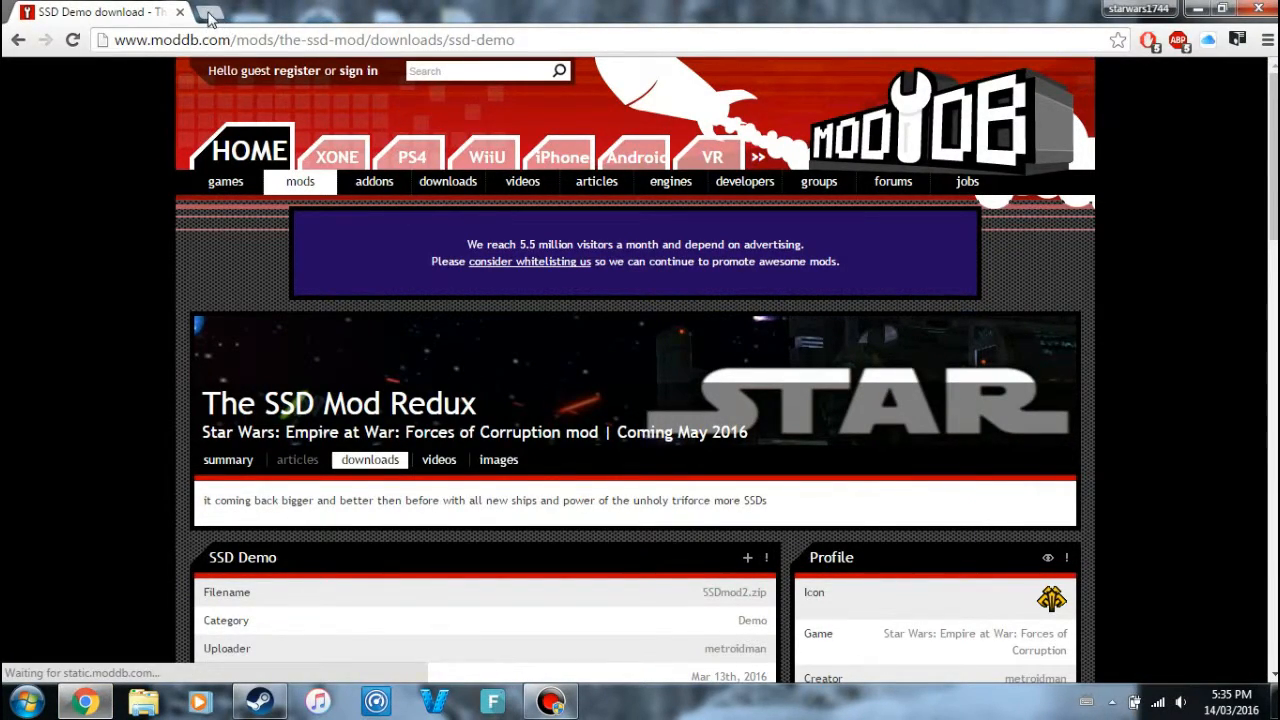
pyautogui.click(208, 17)
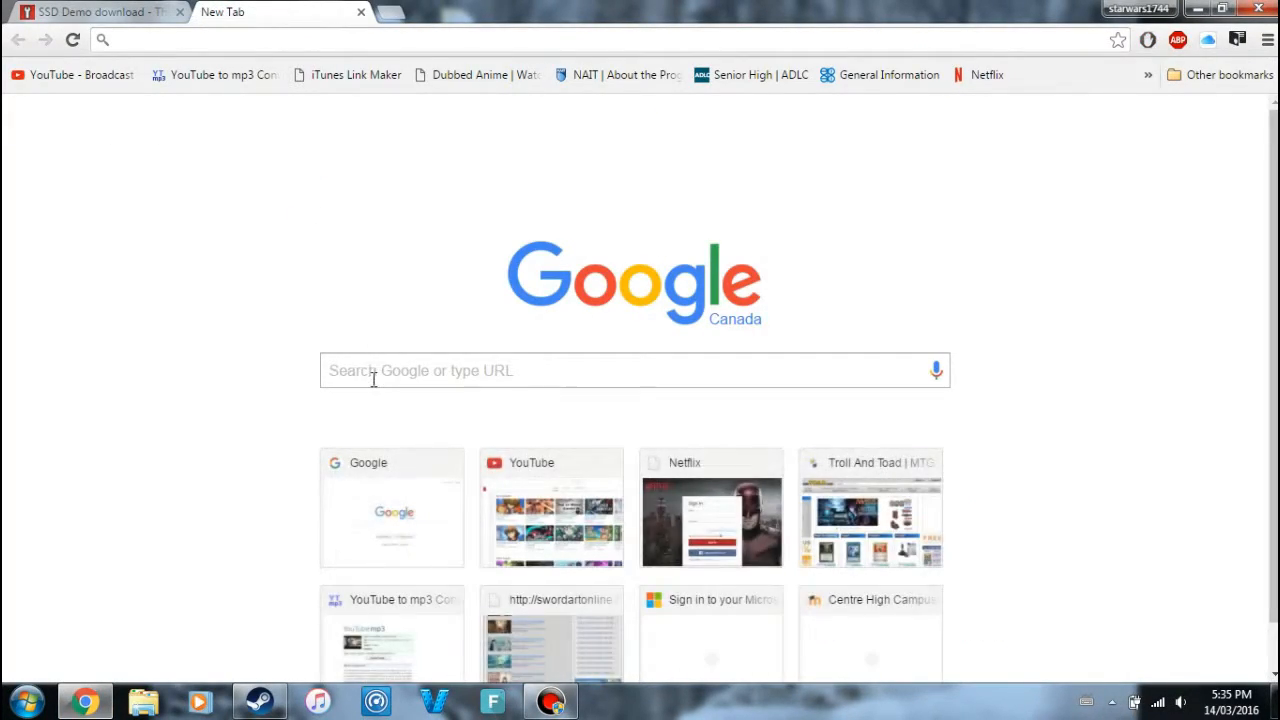
pyautogui.write('foc mods')
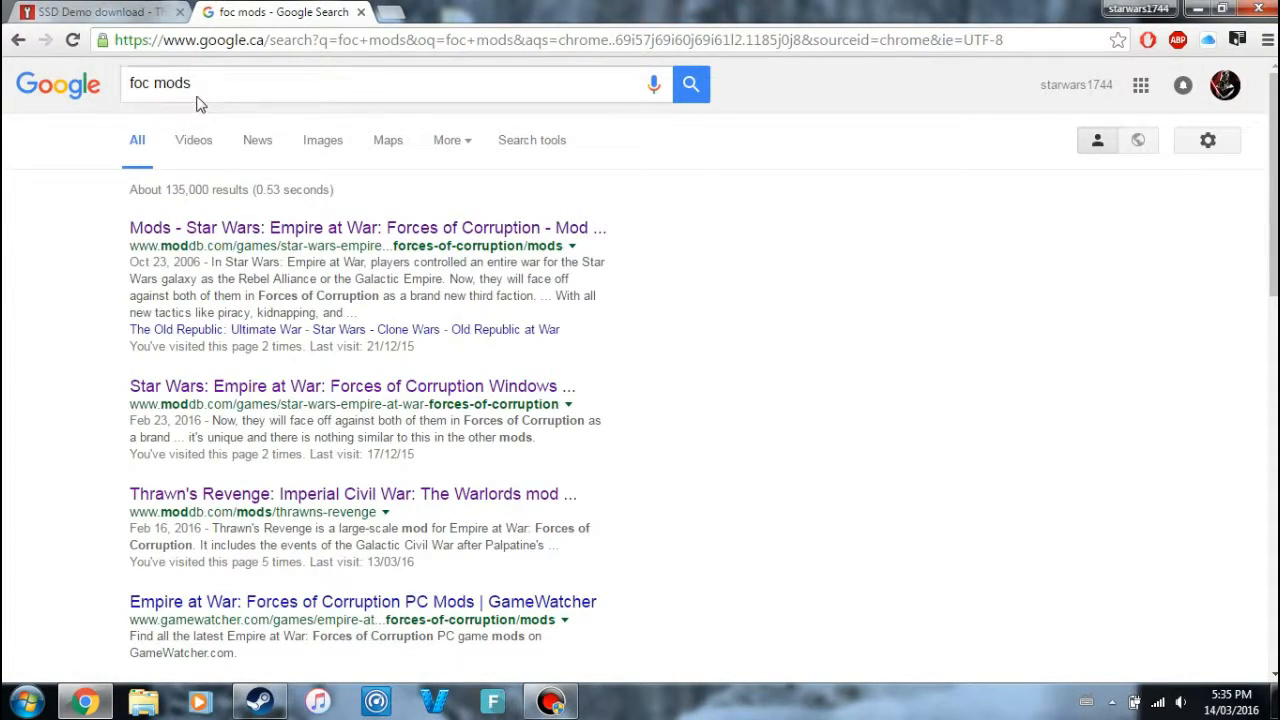
pyautogui.moveTo(243, 246)
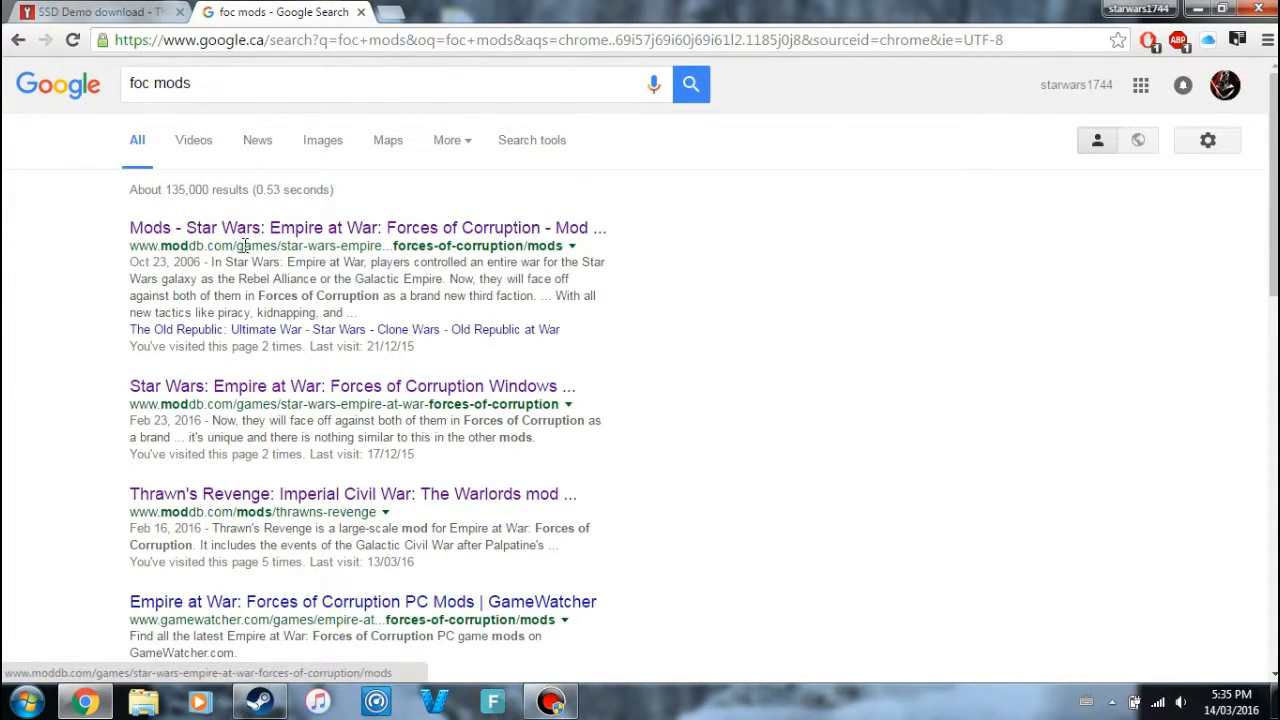
pyautogui.doubleClick(180, 245)
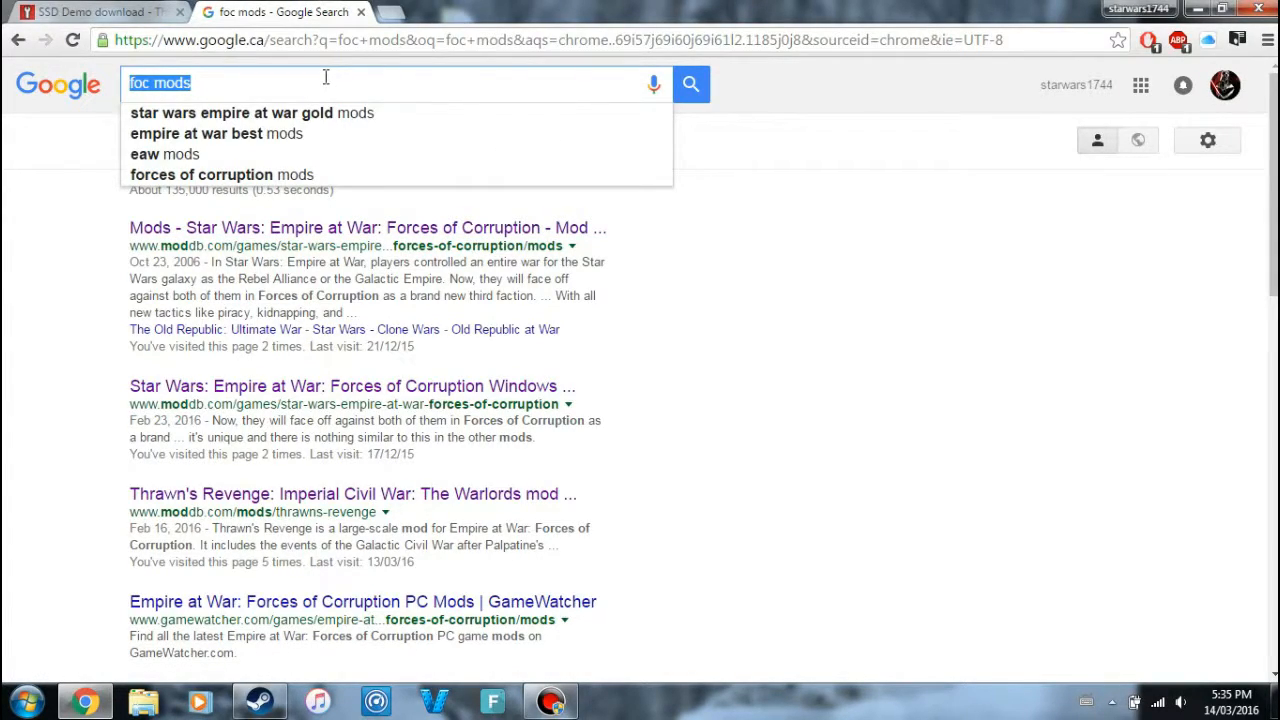
pyautogui.write('star wal')
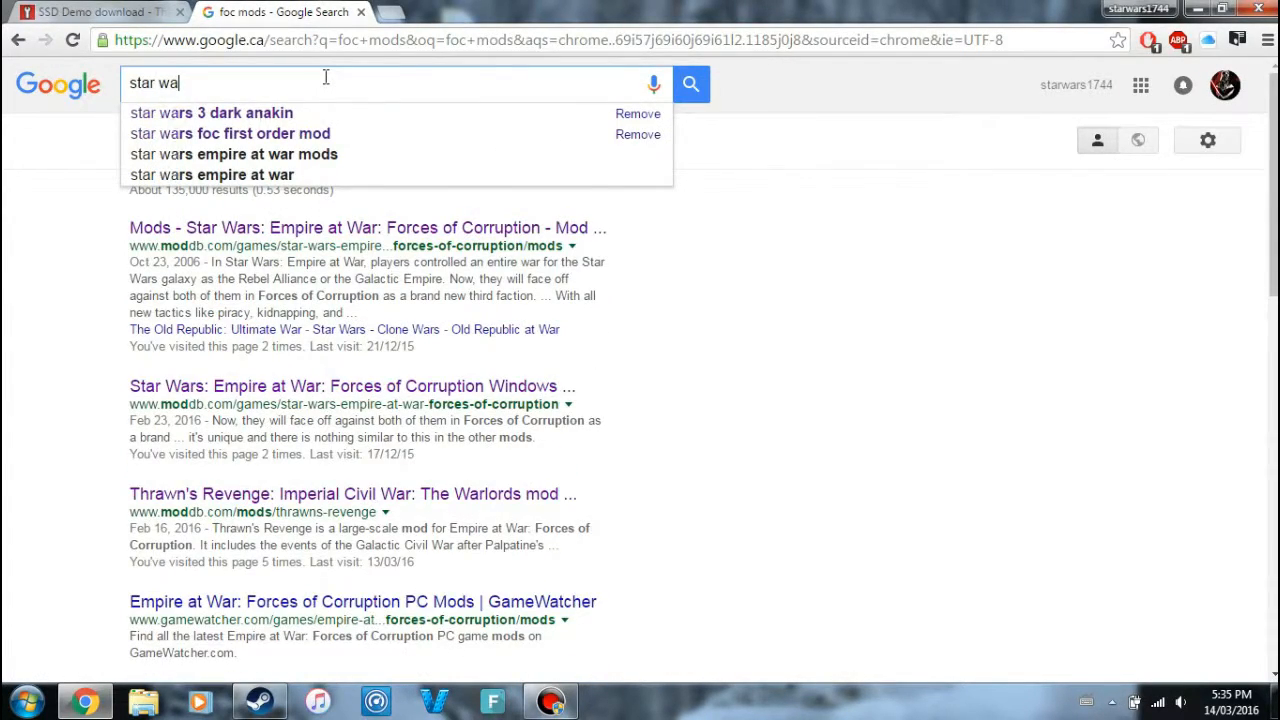
pyautogui.write('star wars foc tha')
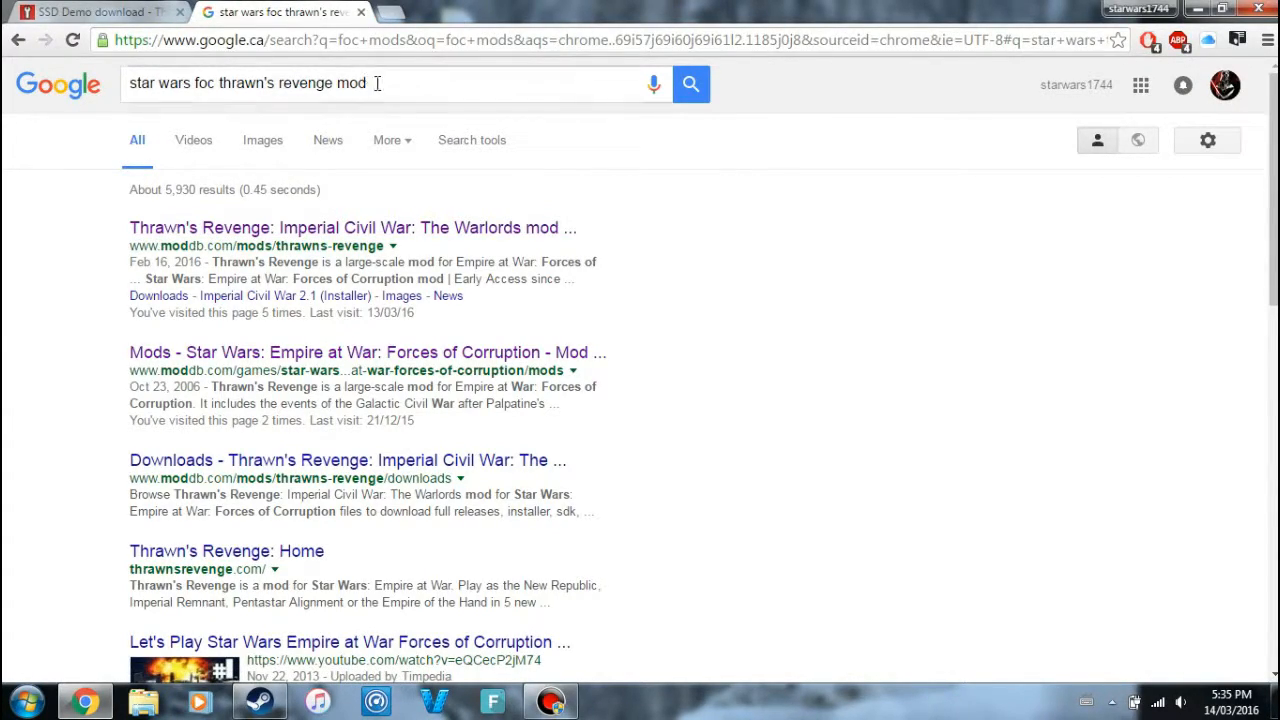
# Step: Open the Thrawn's Revenge mod page on moddb.com and scroll through its faction summaries
pyautogui.click(351, 227)
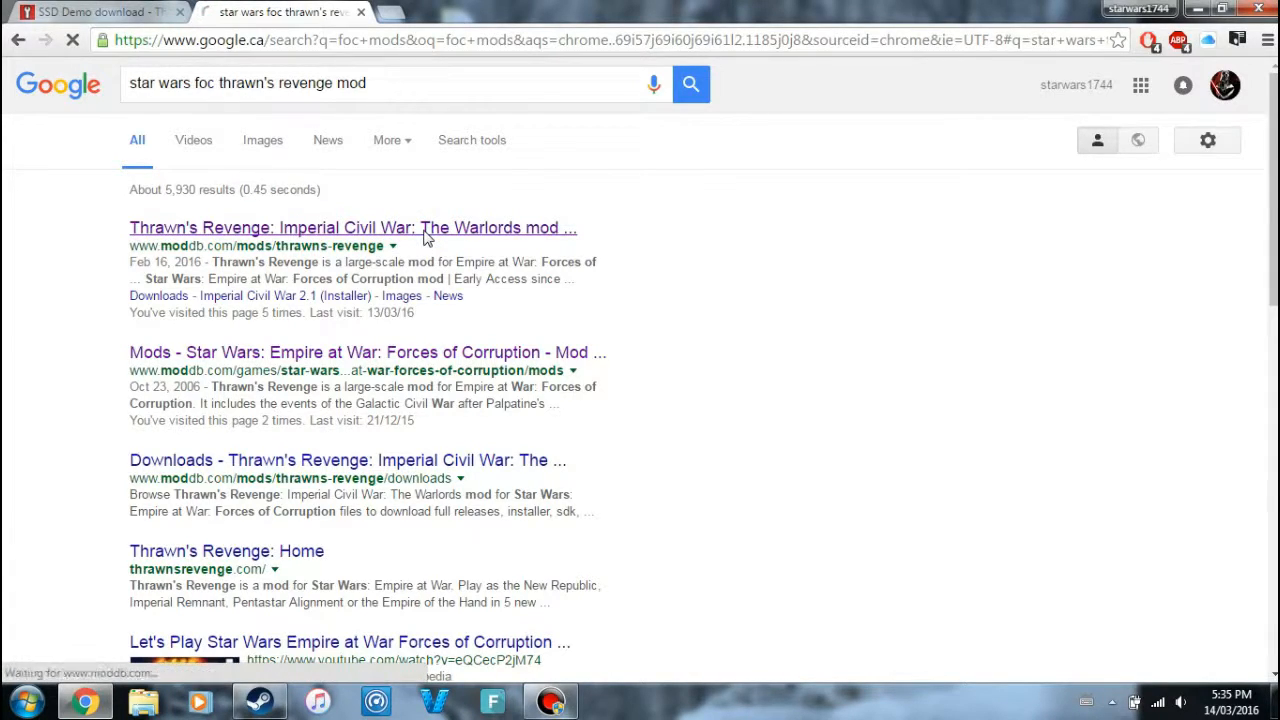
pyautogui.click(351, 227)
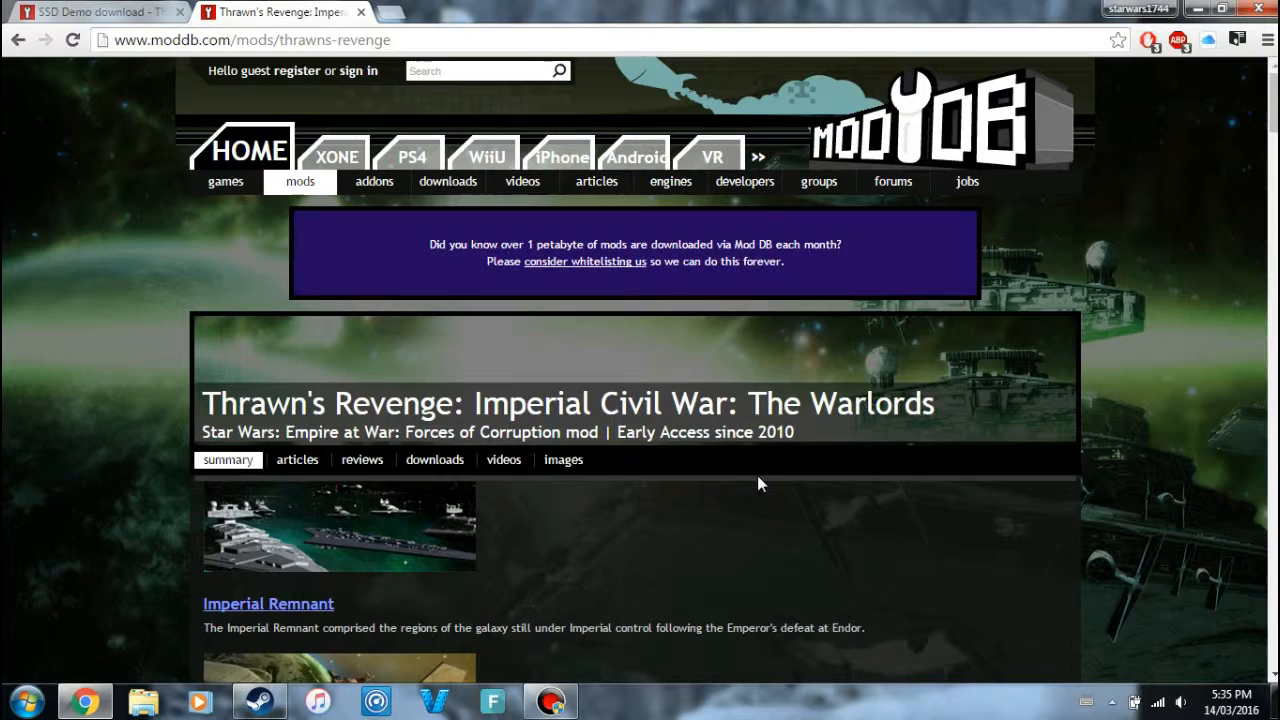
pyautogui.moveTo(667, 519)
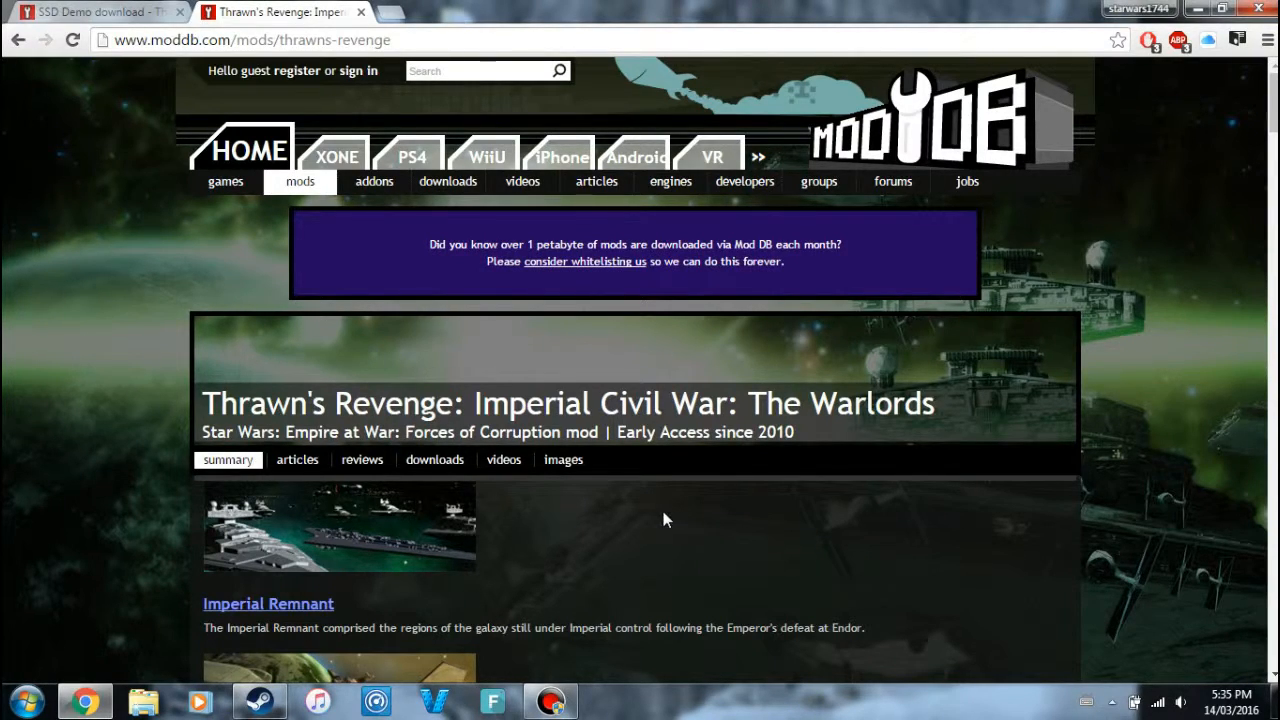
pyautogui.moveTo(836, 510)
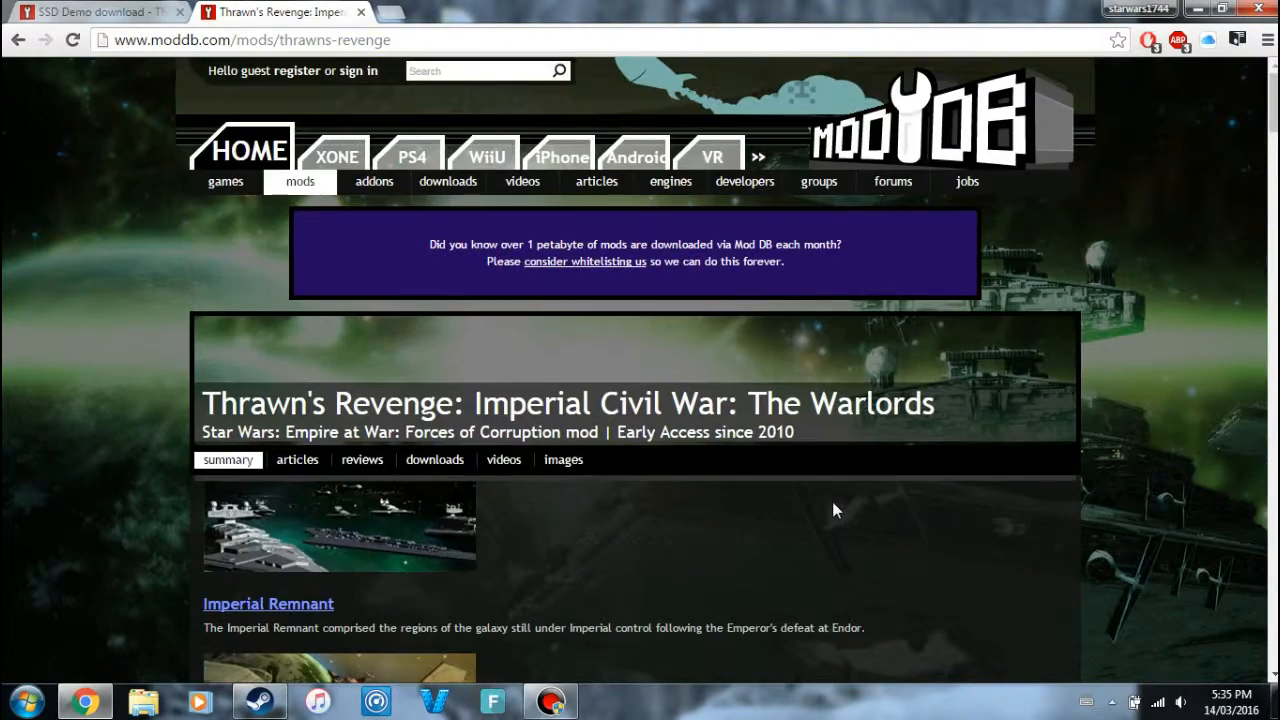
pyautogui.scroll(-3)
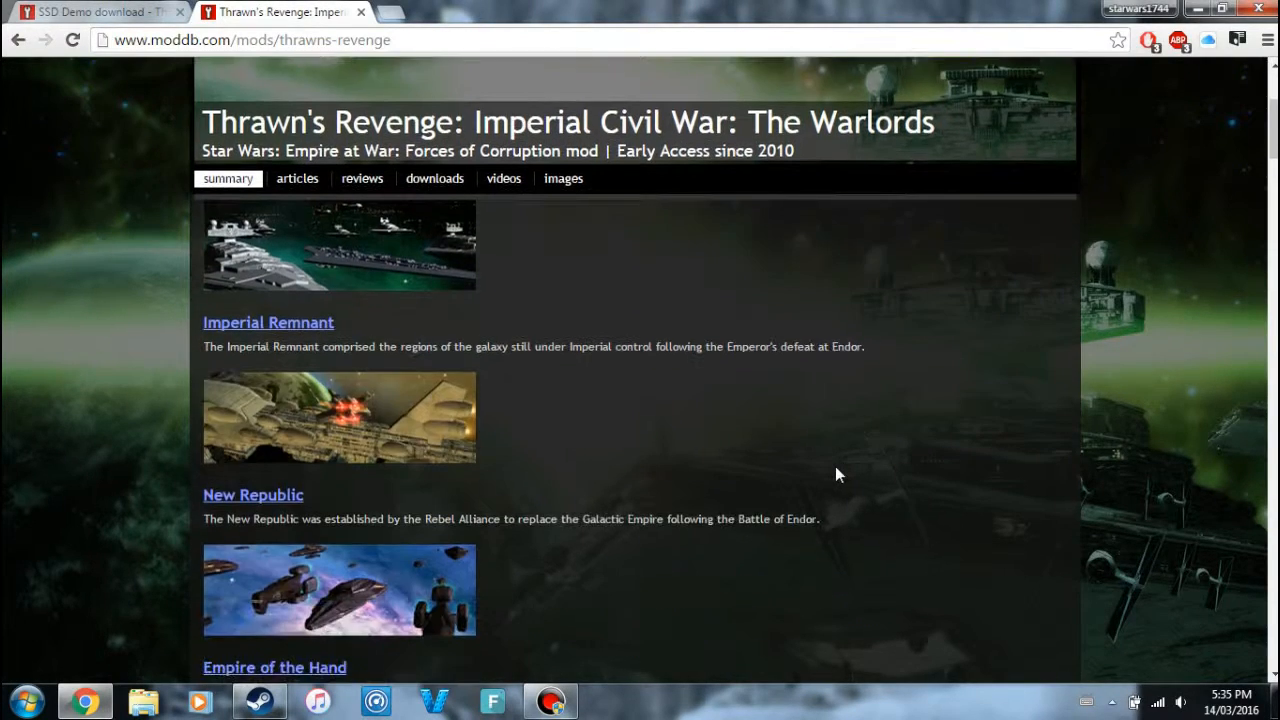
pyautogui.scroll(-3)
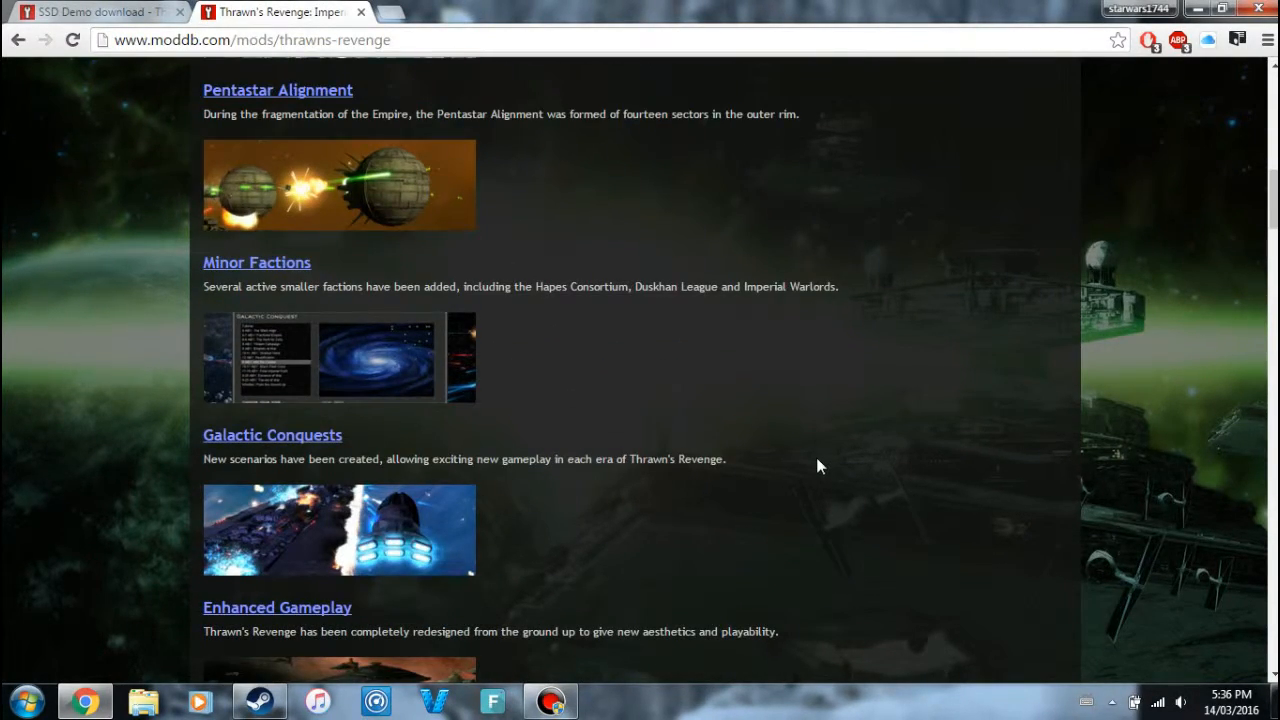
pyautogui.scroll(-3)
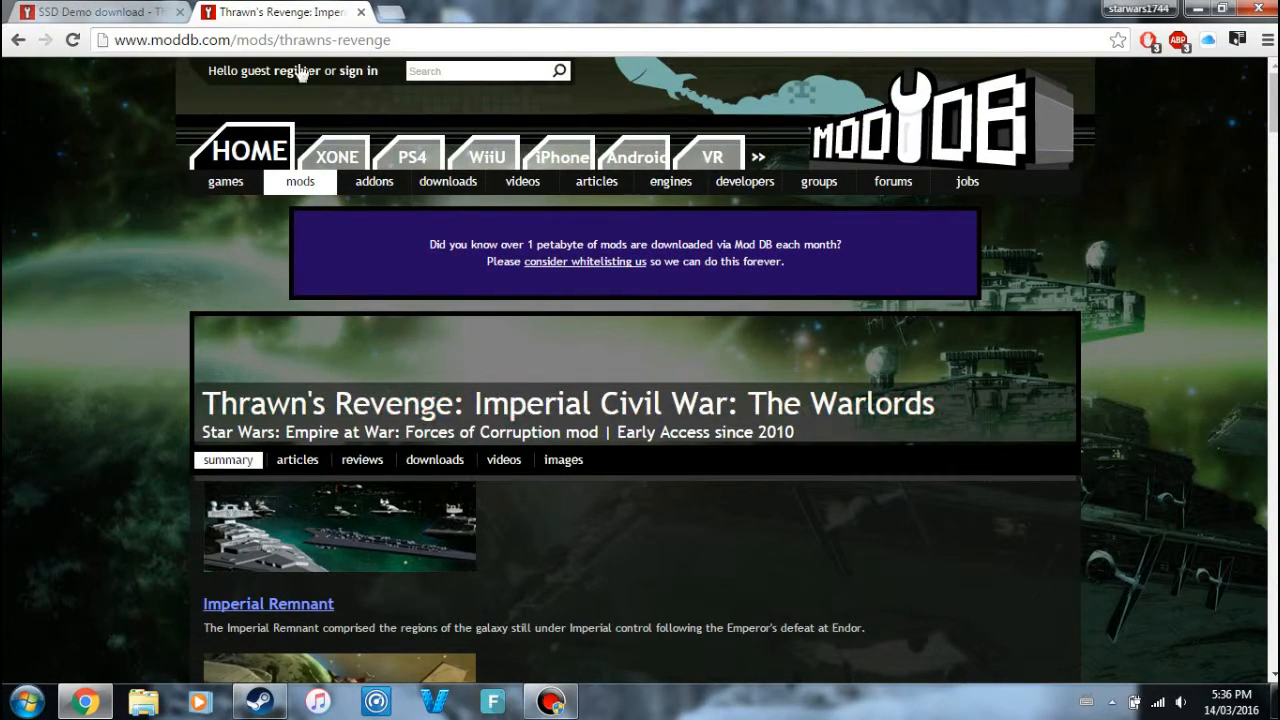
pyautogui.moveTo(283, 11)
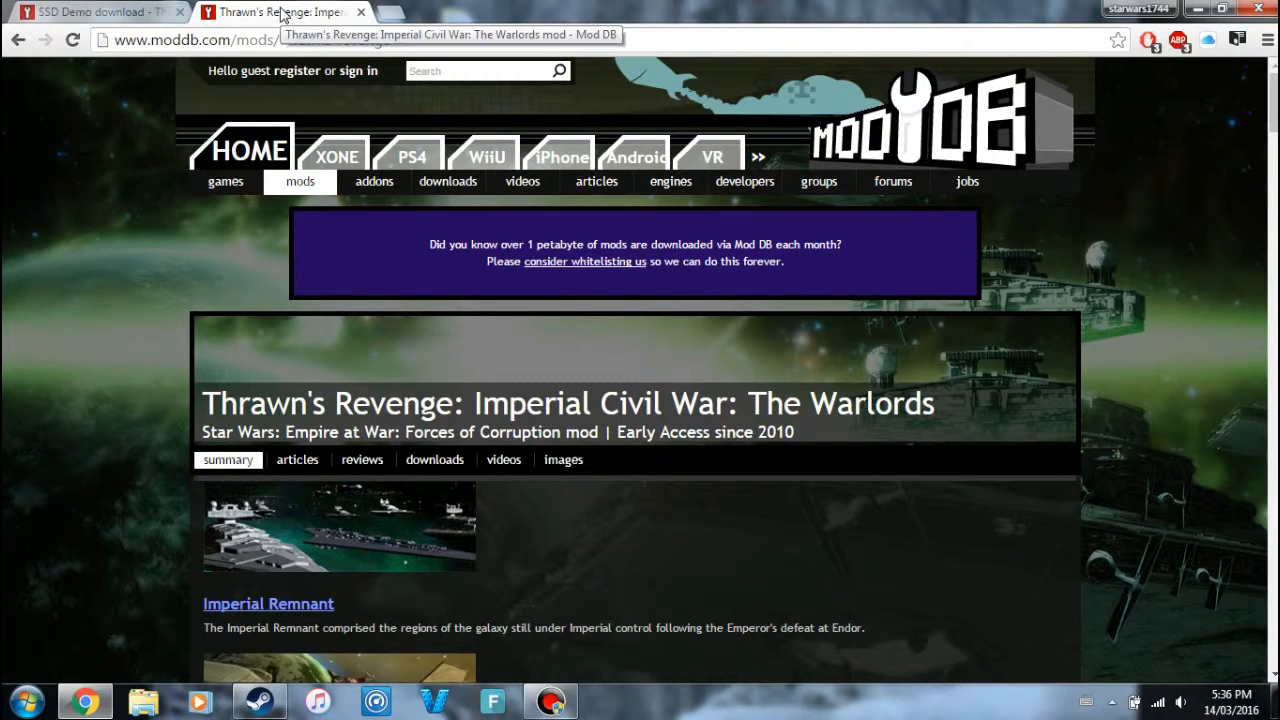
pyautogui.scroll(-3)
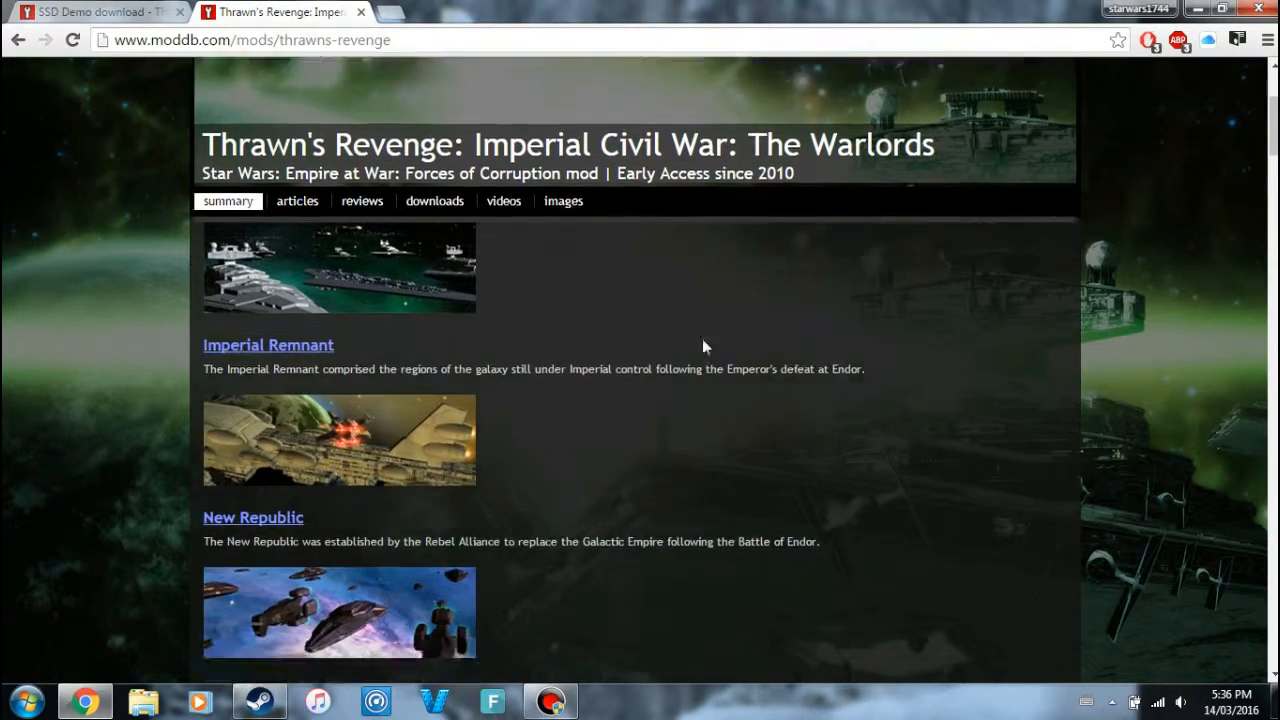
pyautogui.scroll(-3)
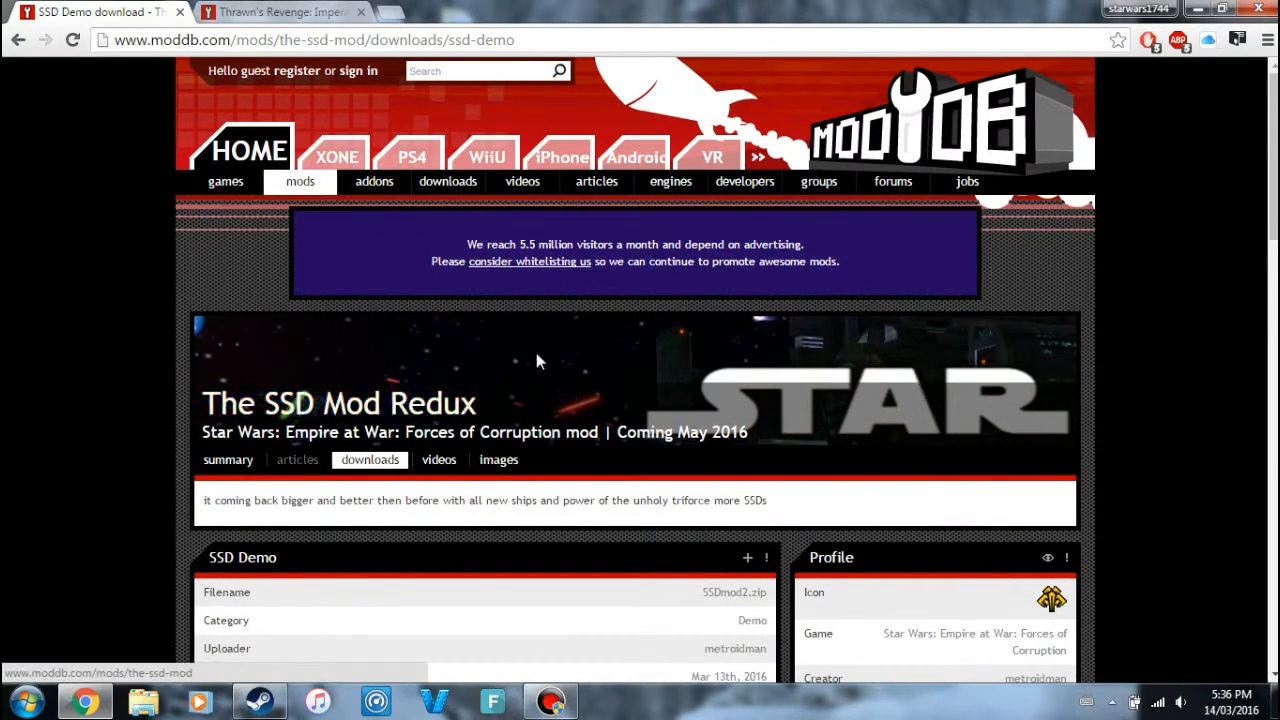
# Step: Scroll the SSD Mod Redux demo page down to the SSDmod2.zip details and Download Now
pyautogui.scroll(-3)
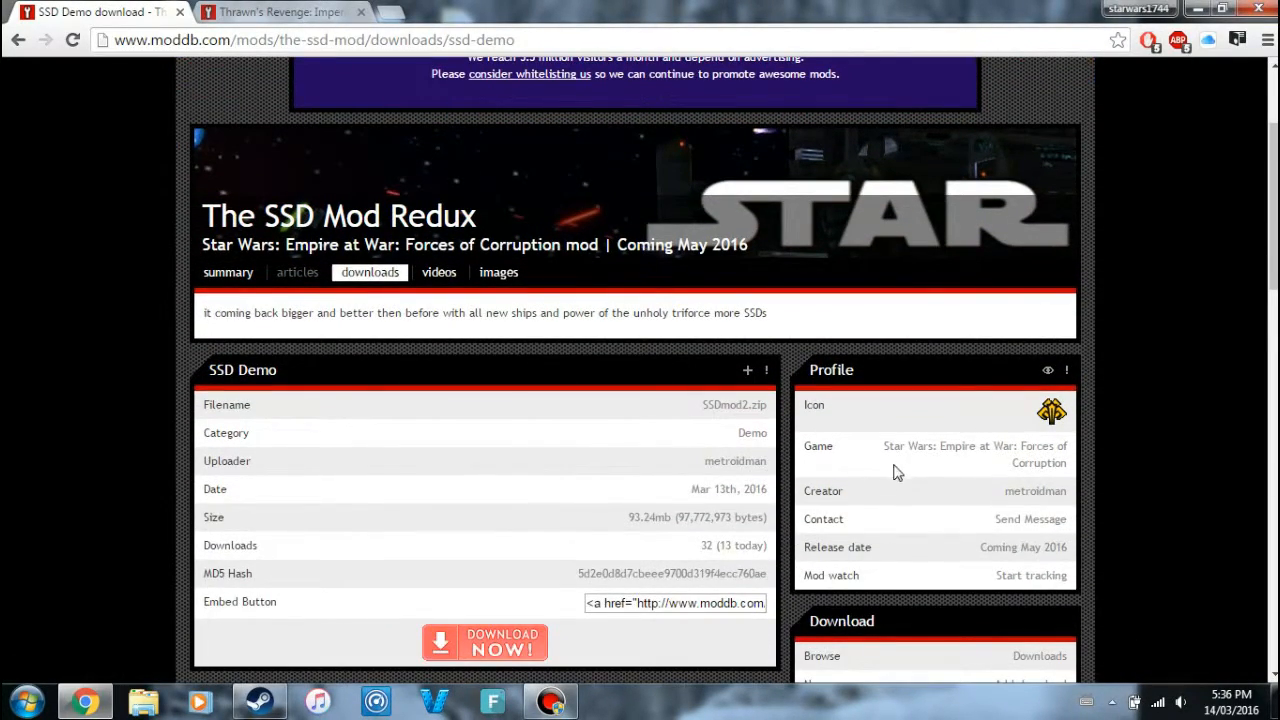
pyautogui.moveTo(1118, 508)
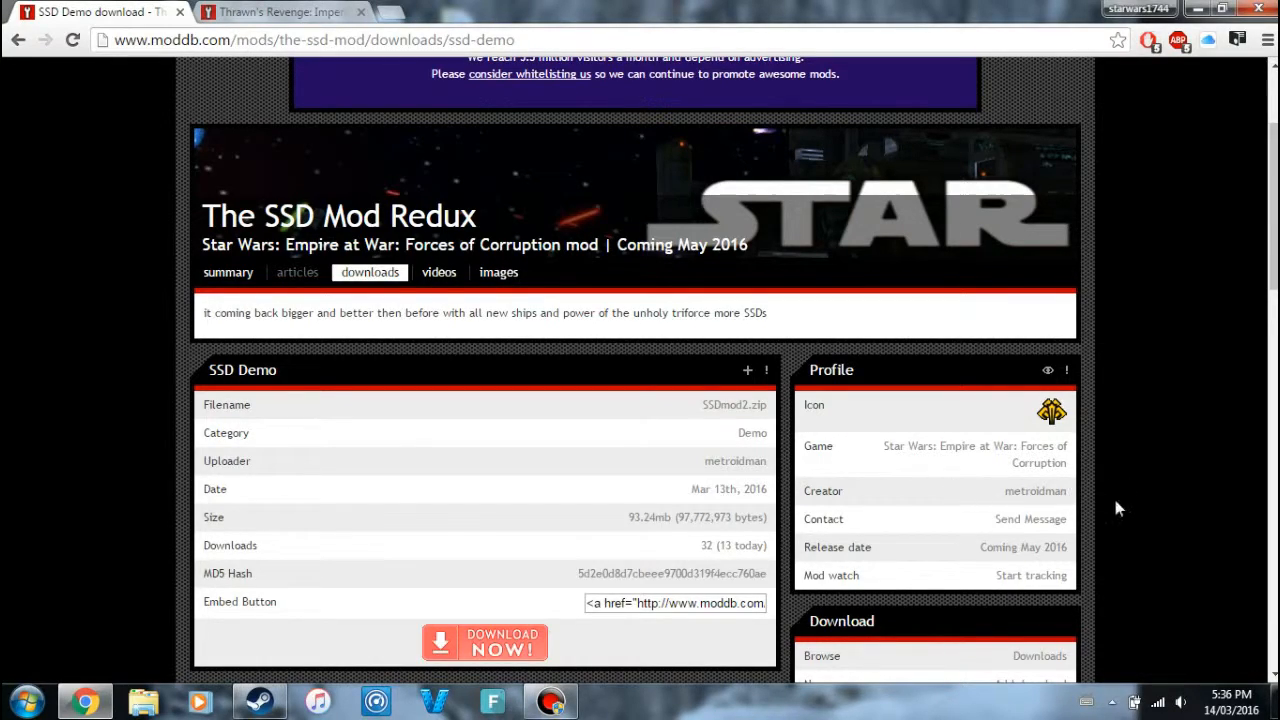
pyautogui.moveTo(783, 487)
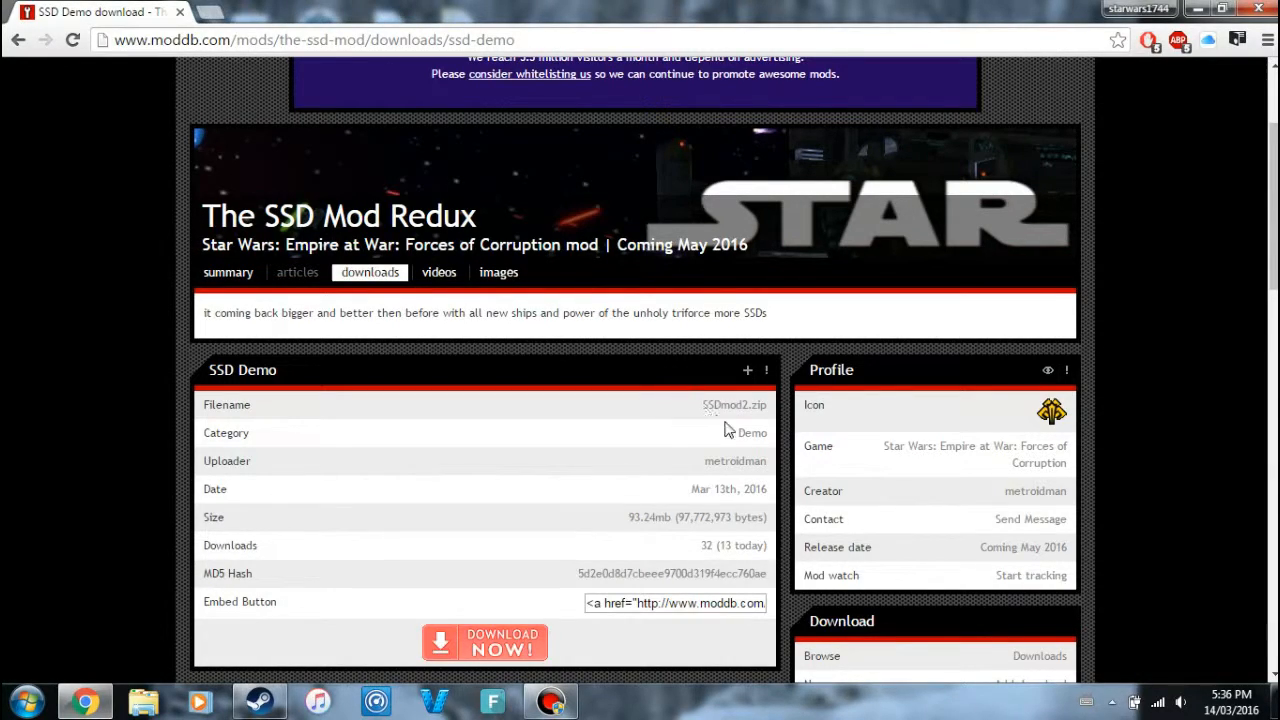
pyautogui.scroll(-3)
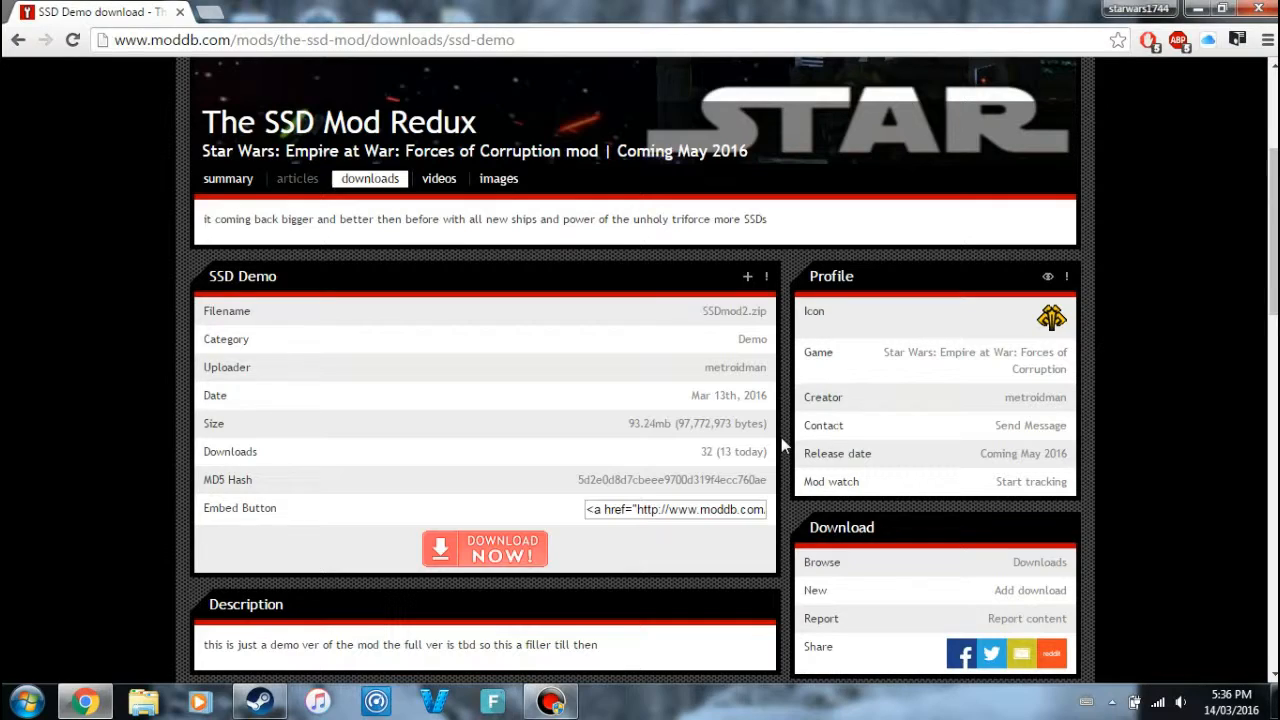
pyautogui.moveTo(783, 550)
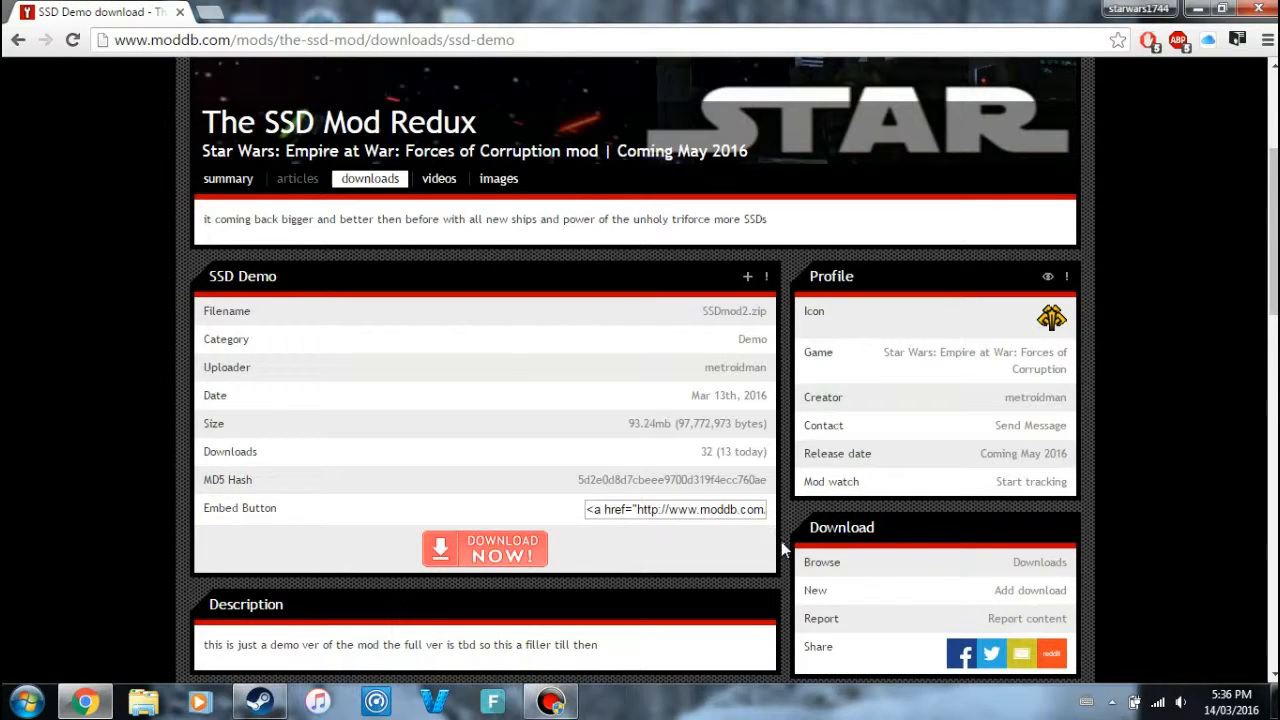
pyautogui.moveTo(580, 543)
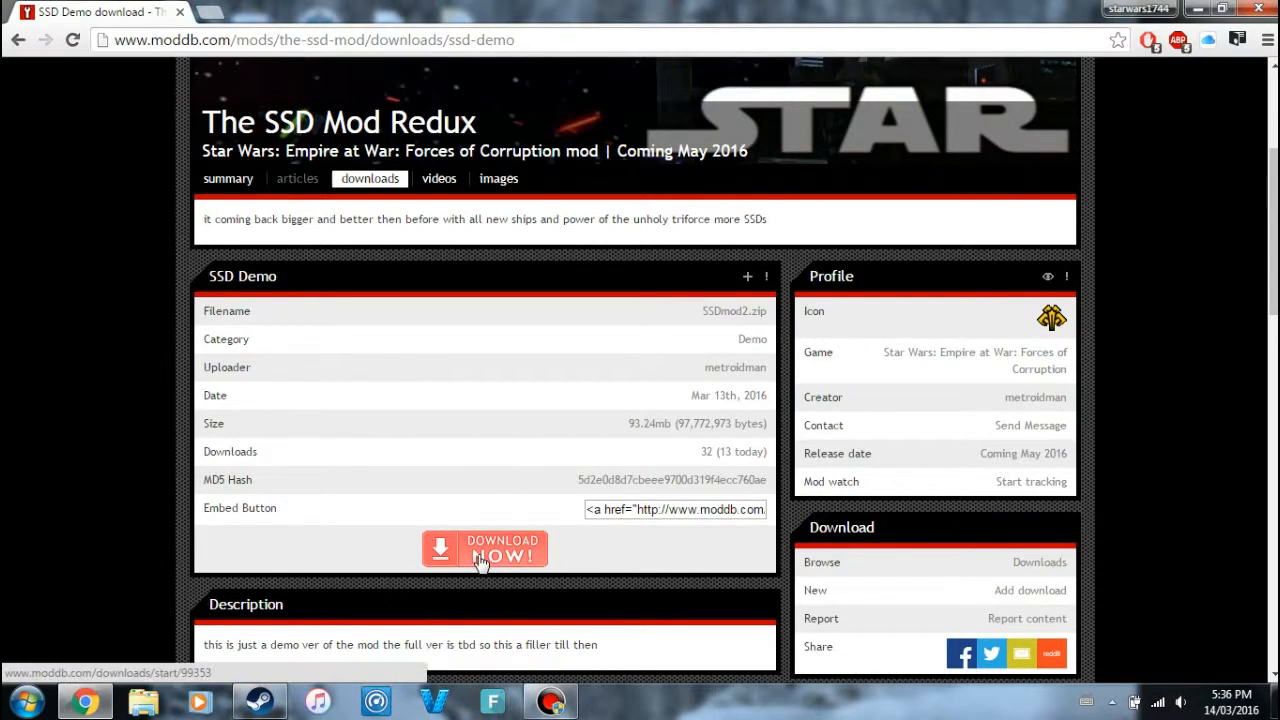
# Step: Download SSDmod2.zip from the SSD demo page, dismissing the popups and permission prompt
pyautogui.click(484, 550)
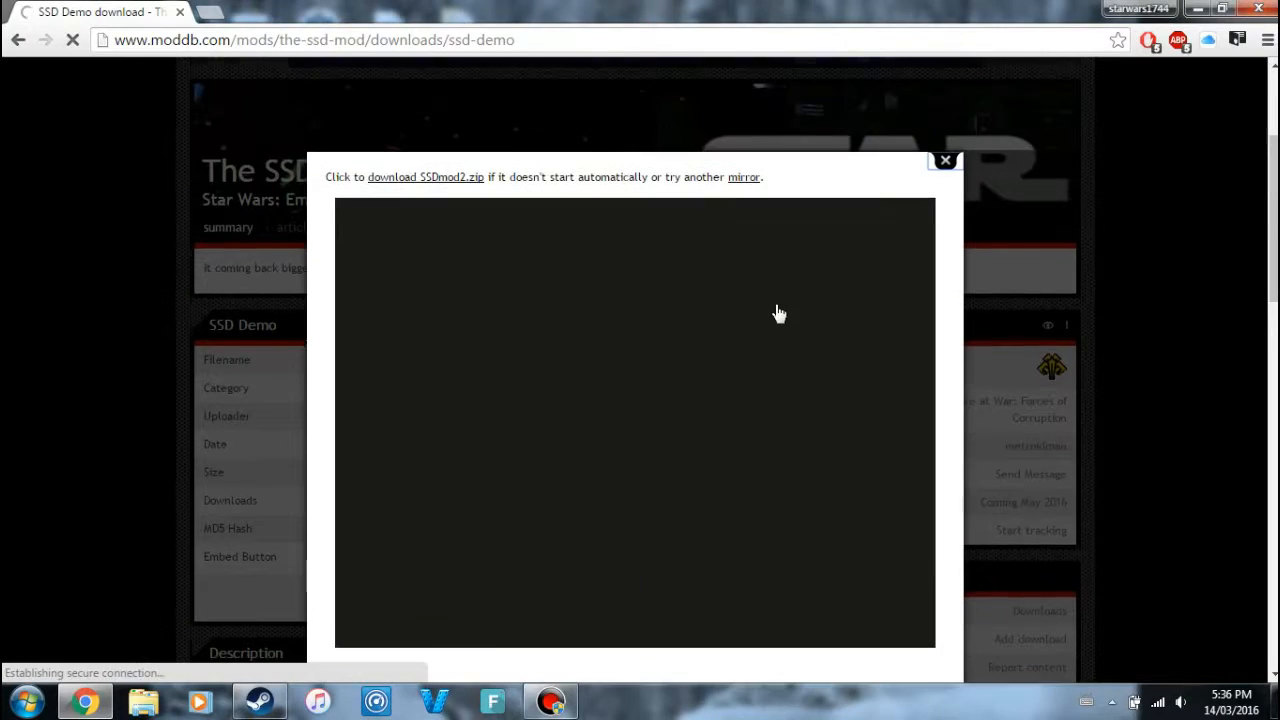
pyautogui.click(943, 160)
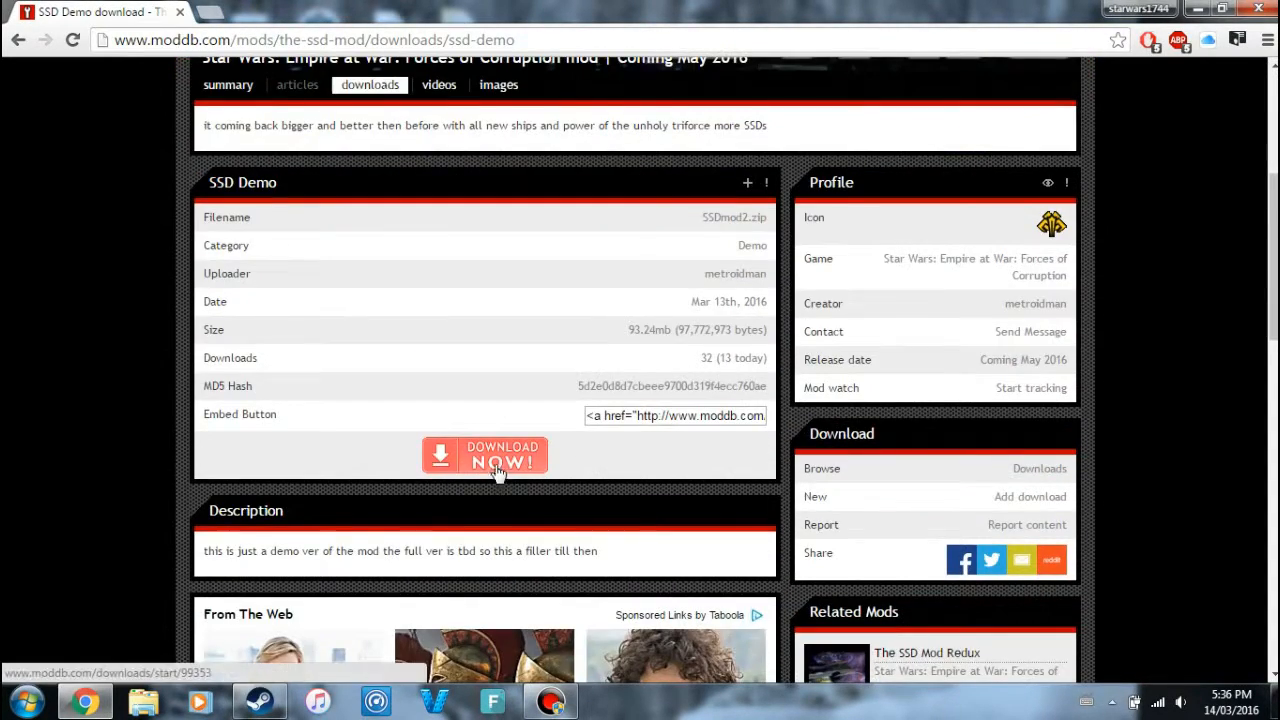
pyautogui.click(484, 456)
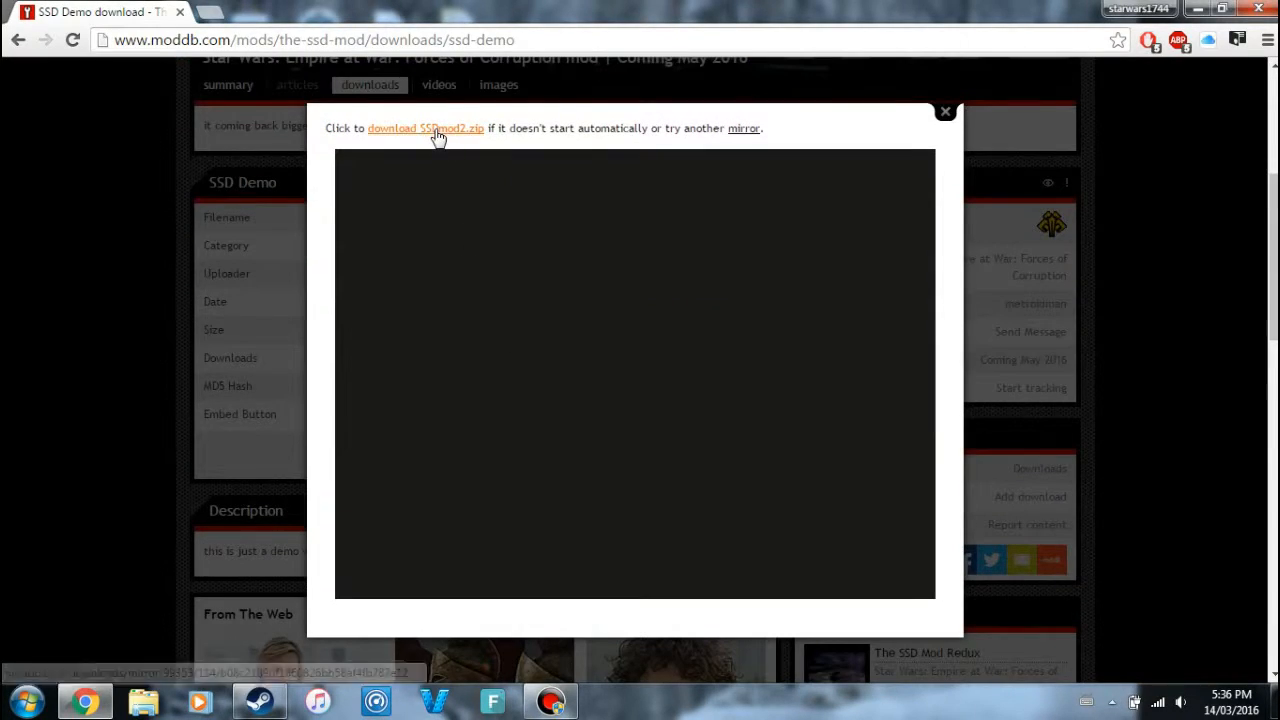
pyautogui.click(425, 128)
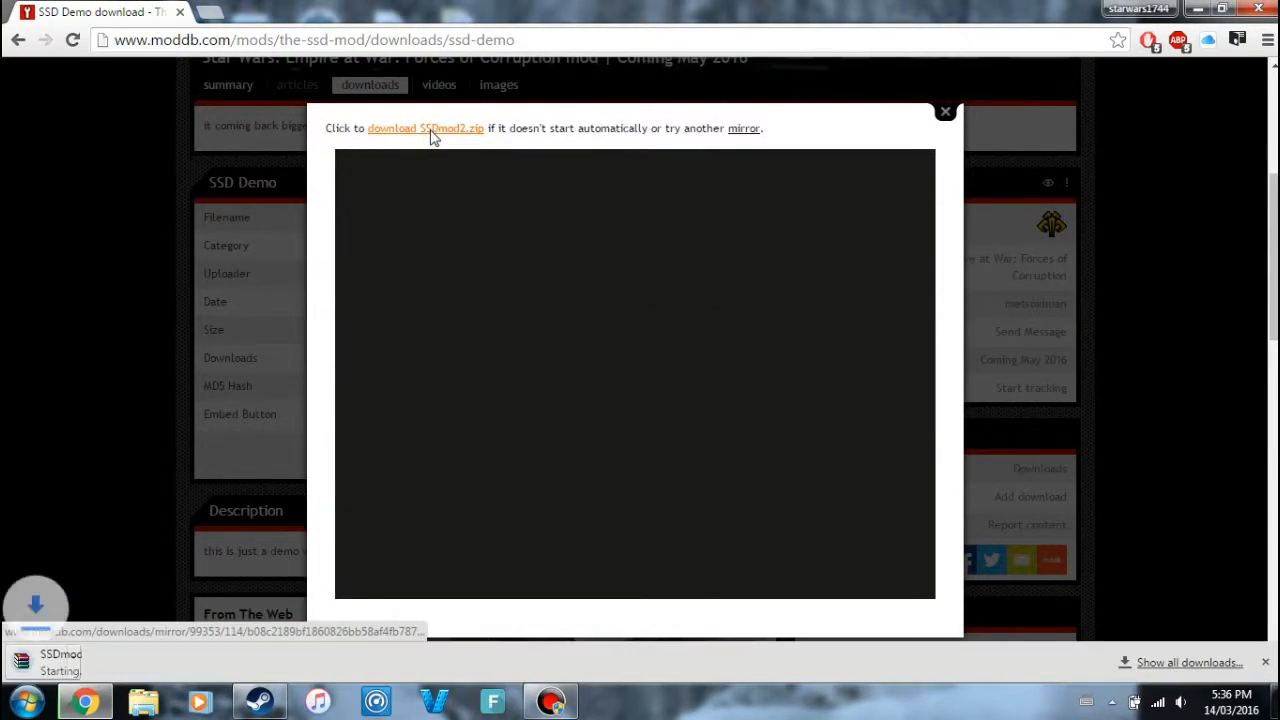
pyautogui.click(425, 128)
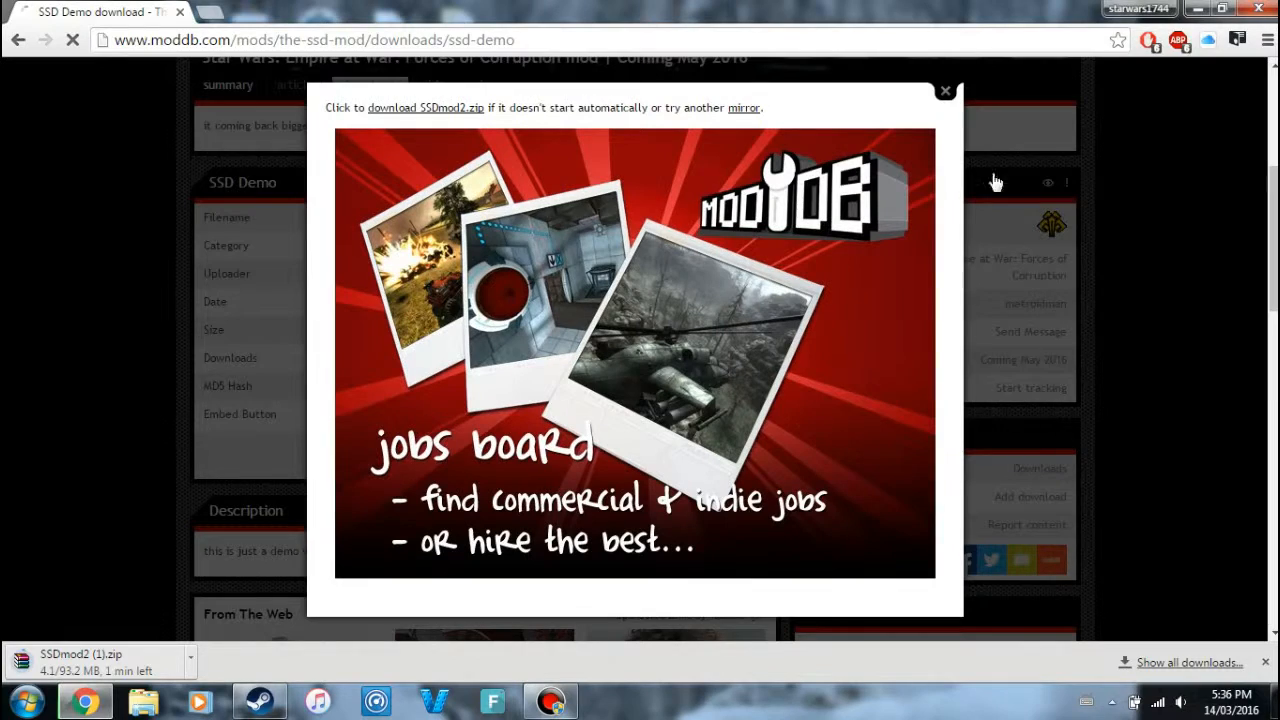
pyautogui.click(944, 90)
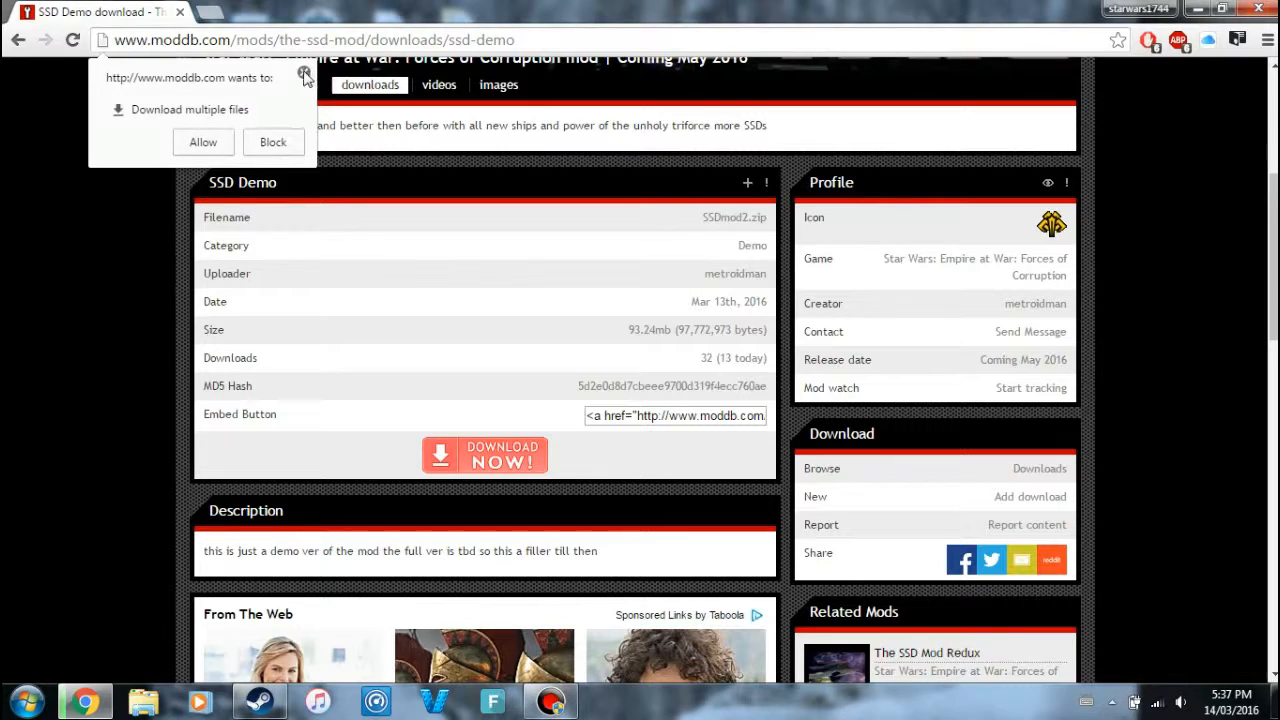
pyautogui.click(380, 11)
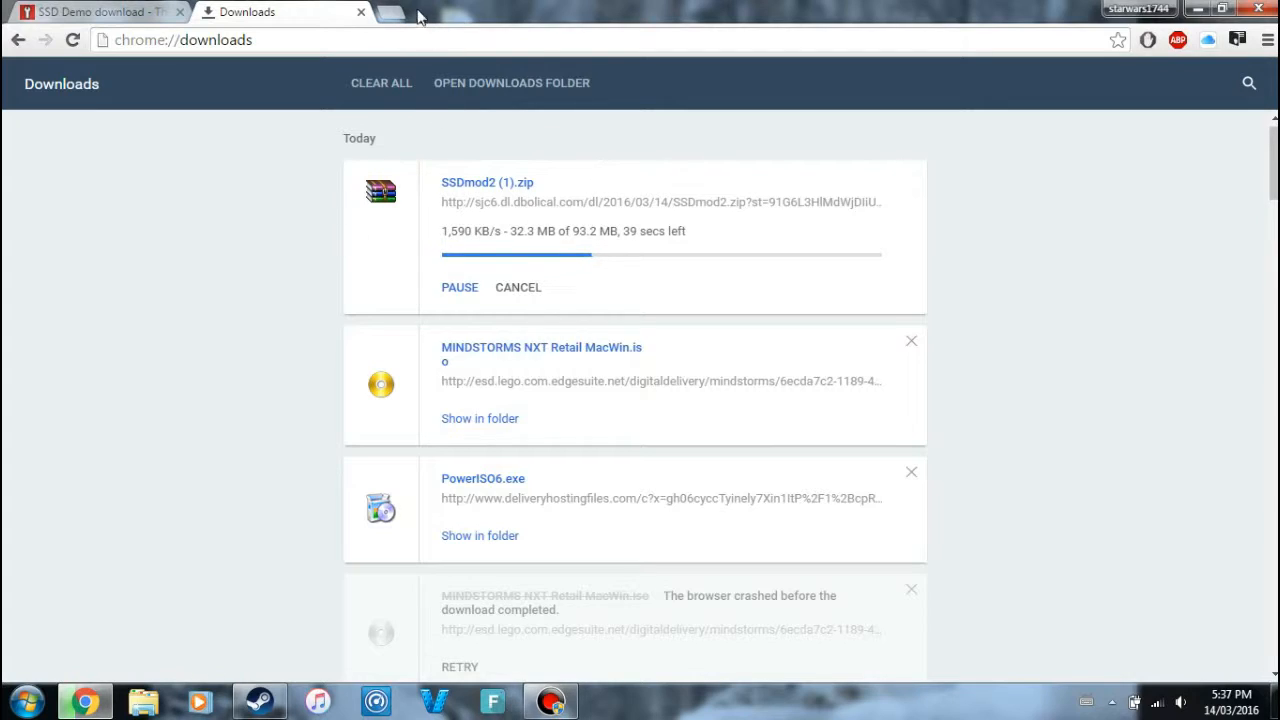
# Step: Search Google in a new tab and open the WinRAR downloads page
pyautogui.click(400, 12)
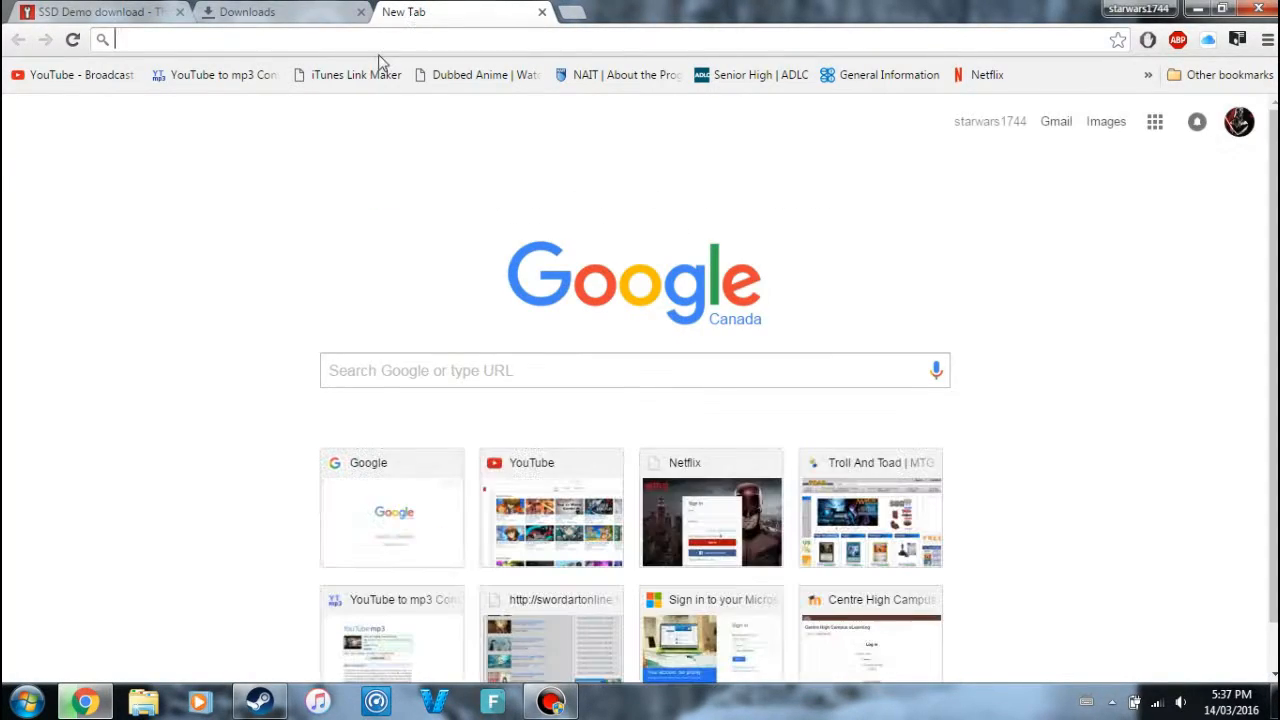
pyautogui.click(635, 370)
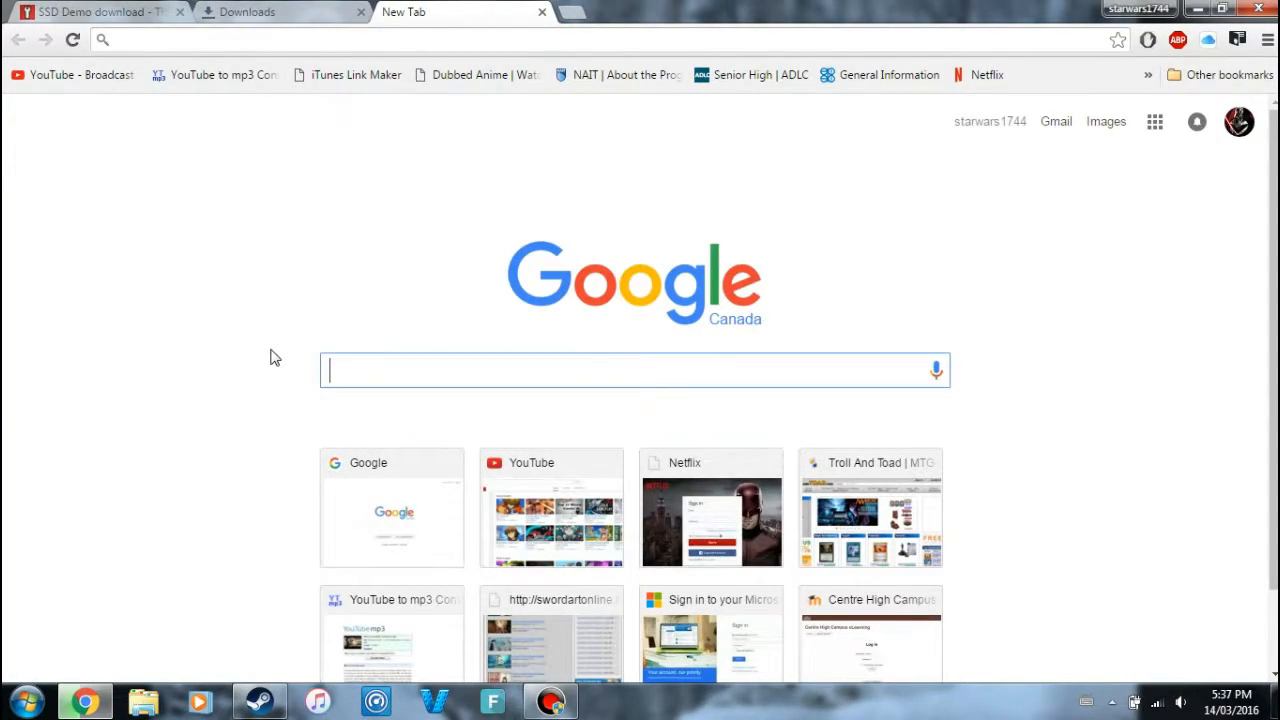
pyautogui.write('winwar')
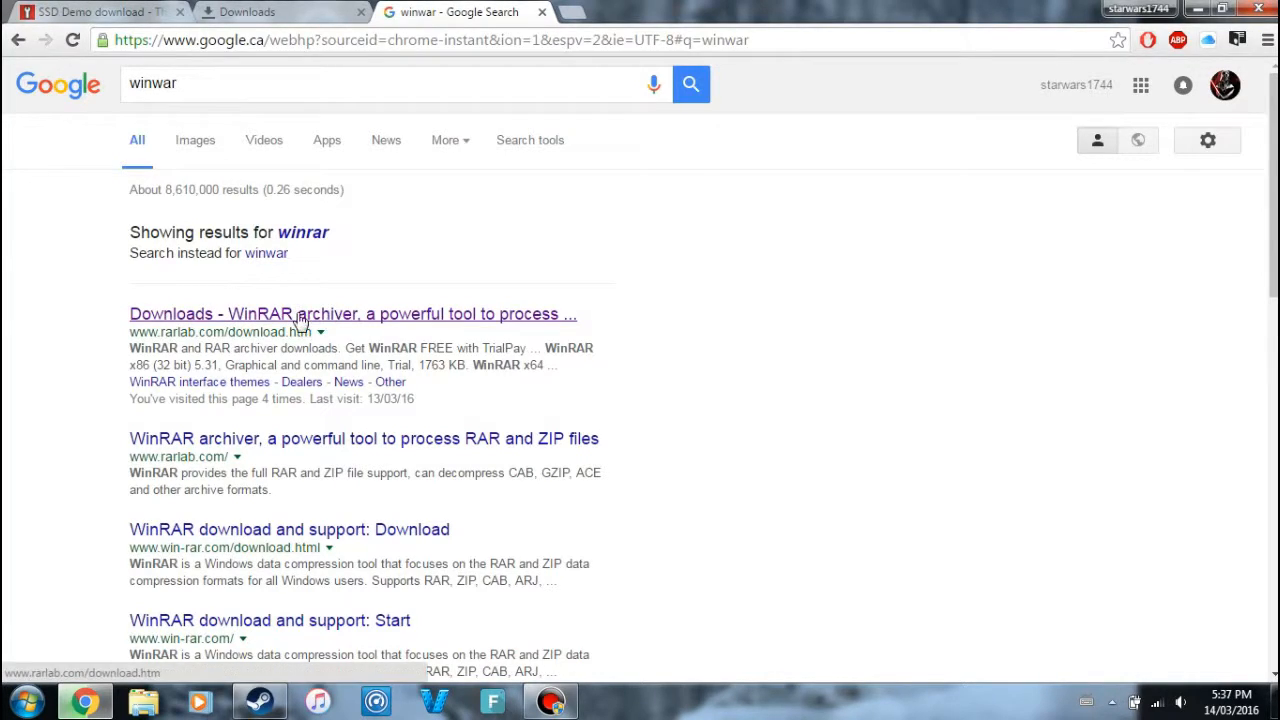
pyautogui.click(352, 313)
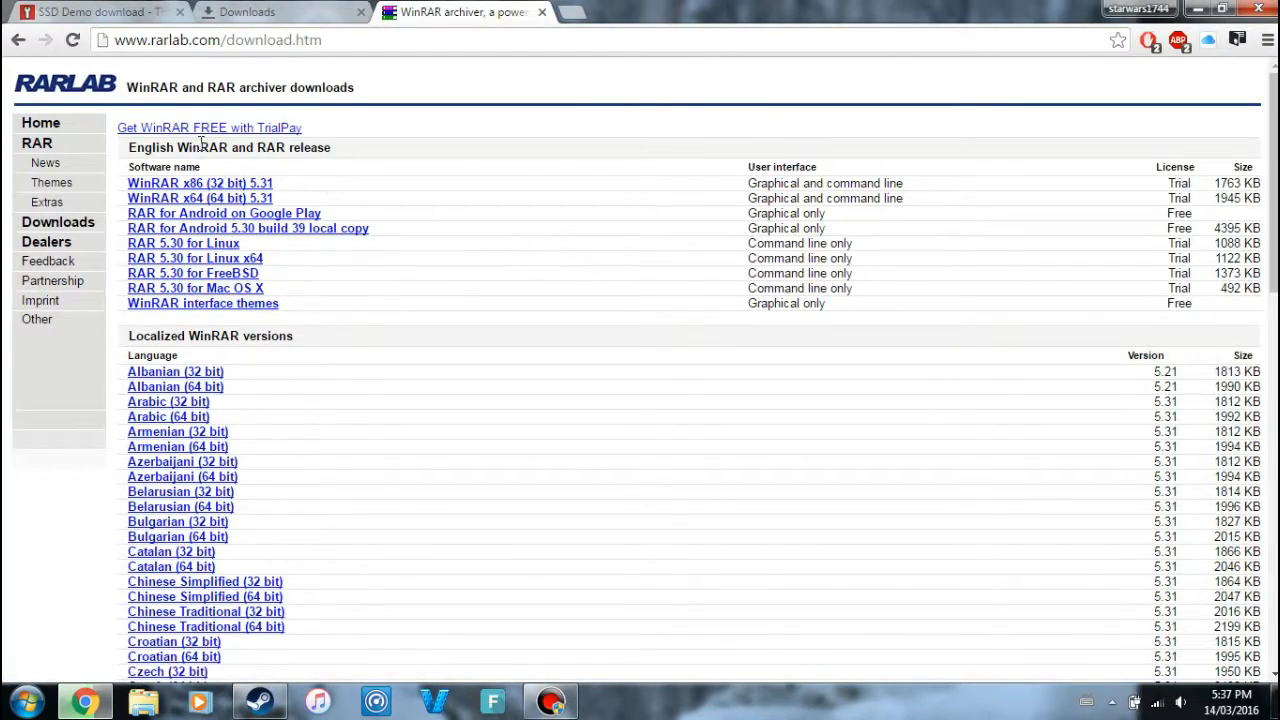
pyautogui.moveTo(262, 213)
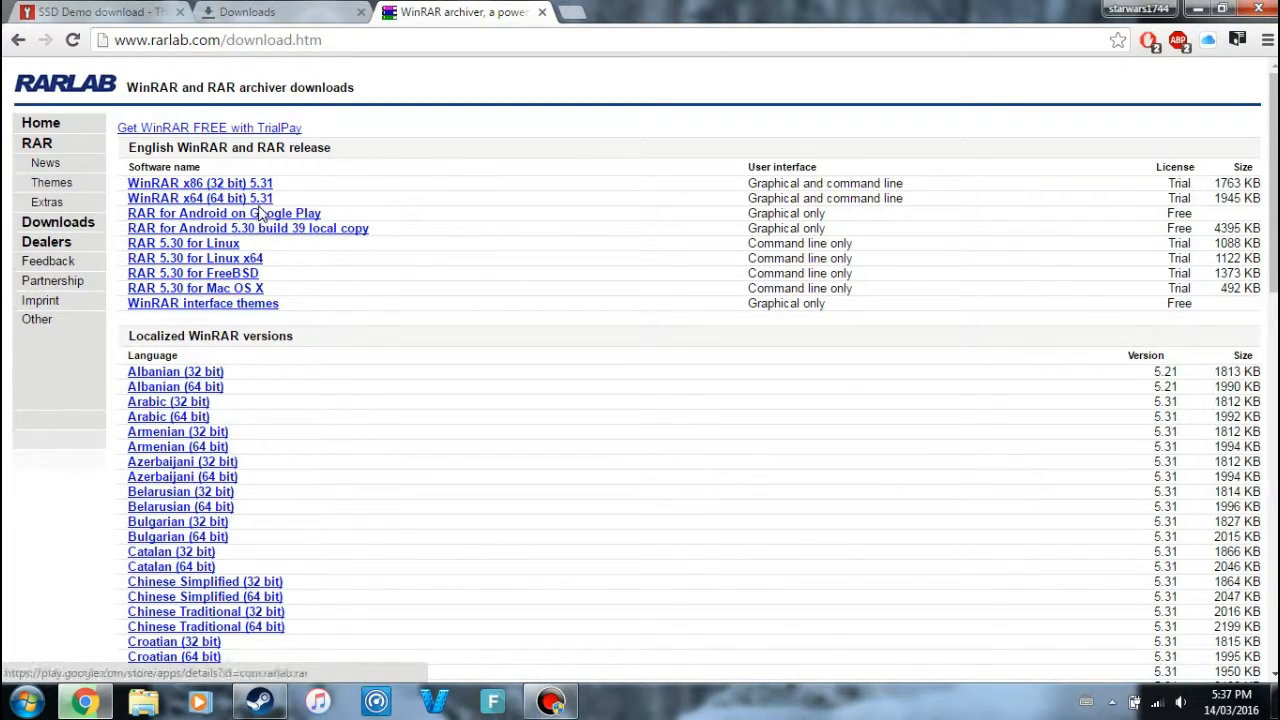
pyautogui.moveTo(208, 343)
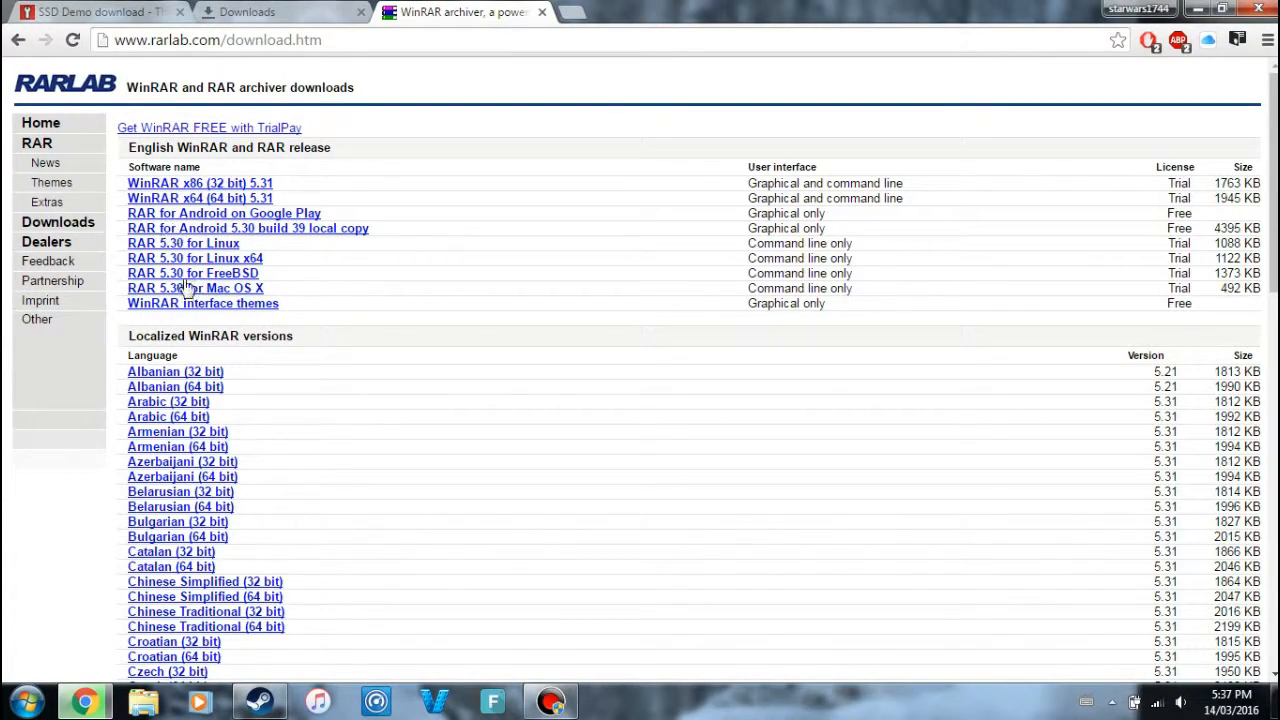
pyautogui.moveTo(1200, 226)
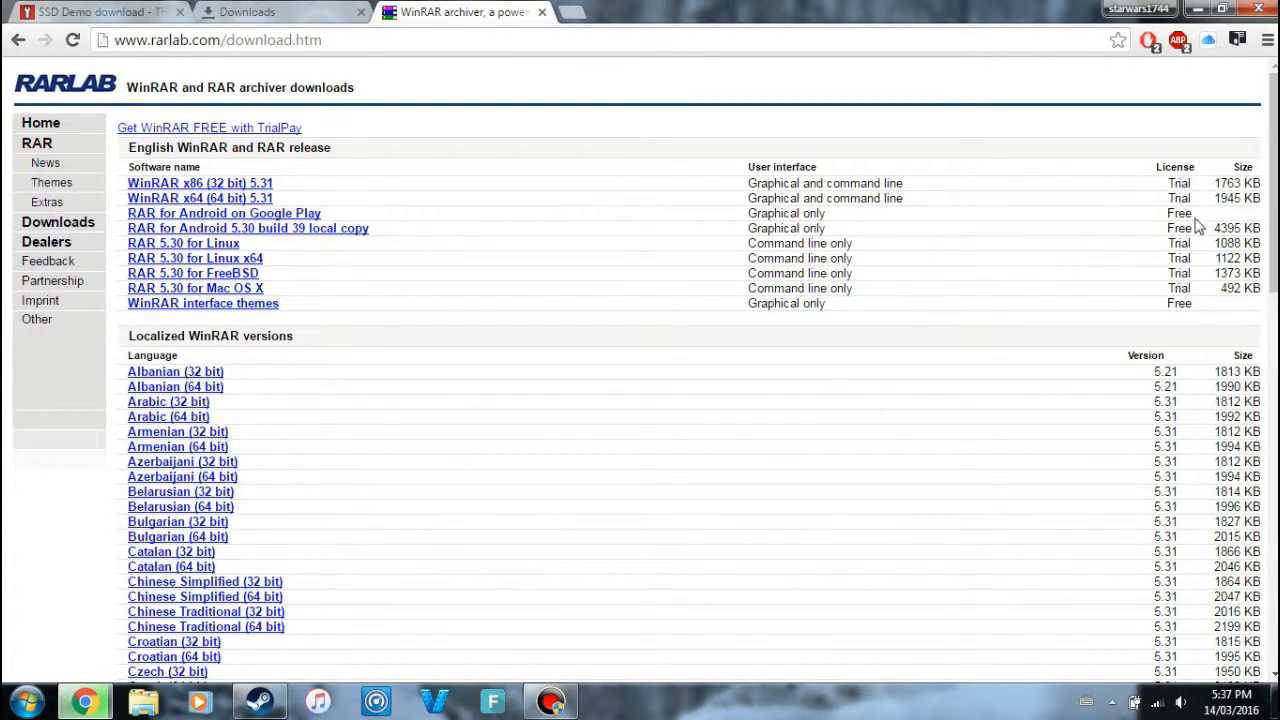
# Step: Look over the rarlab download page, then close the WinRAR tab
pyautogui.scroll(-3)
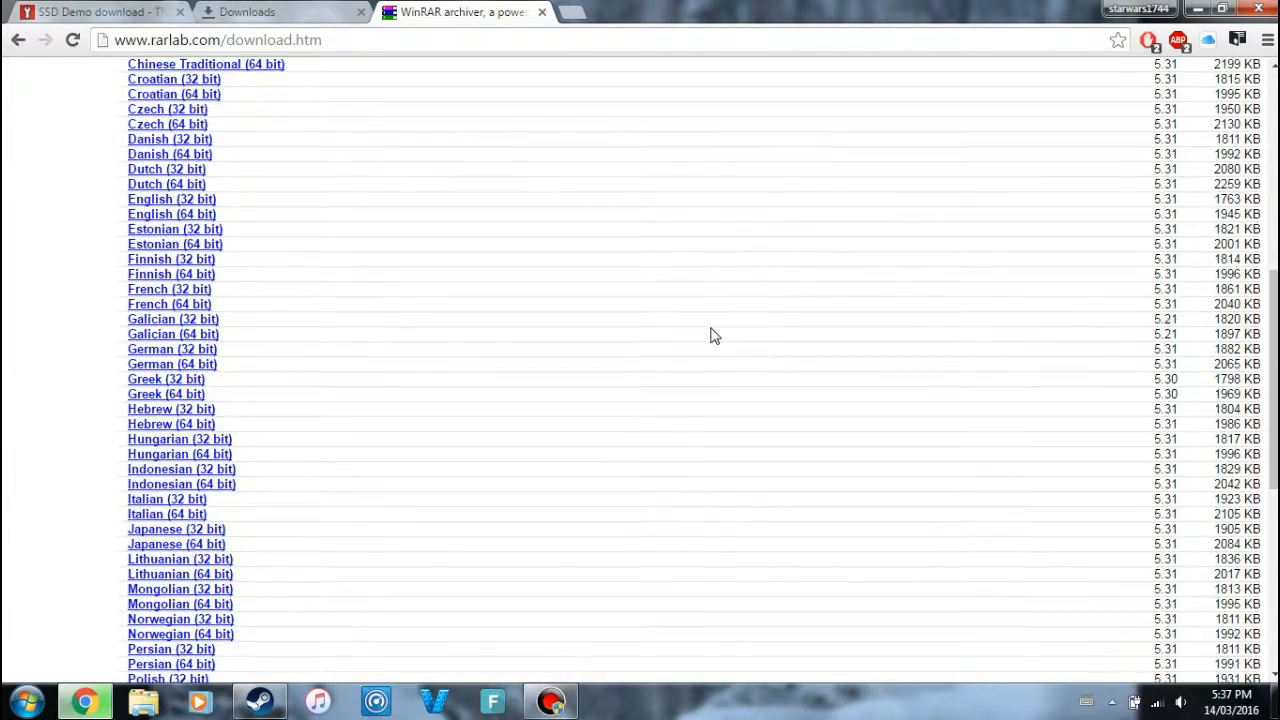
pyautogui.scroll(-3)
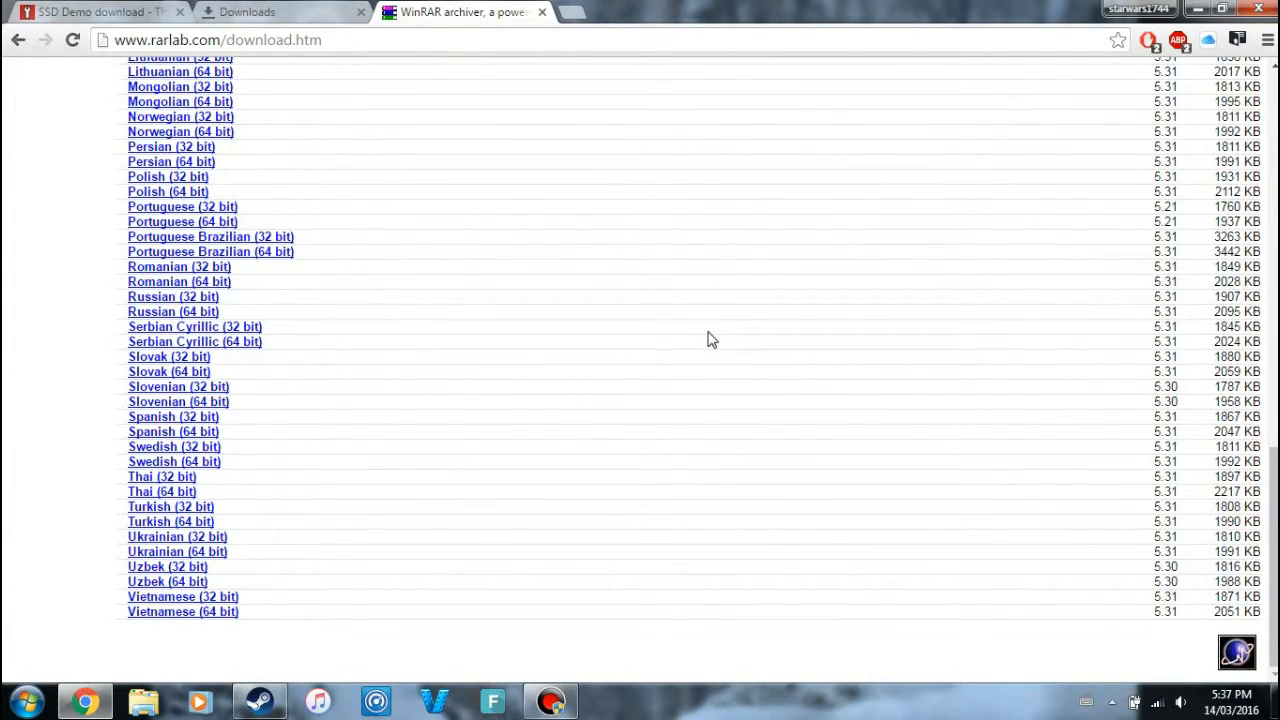
pyautogui.scroll(3)
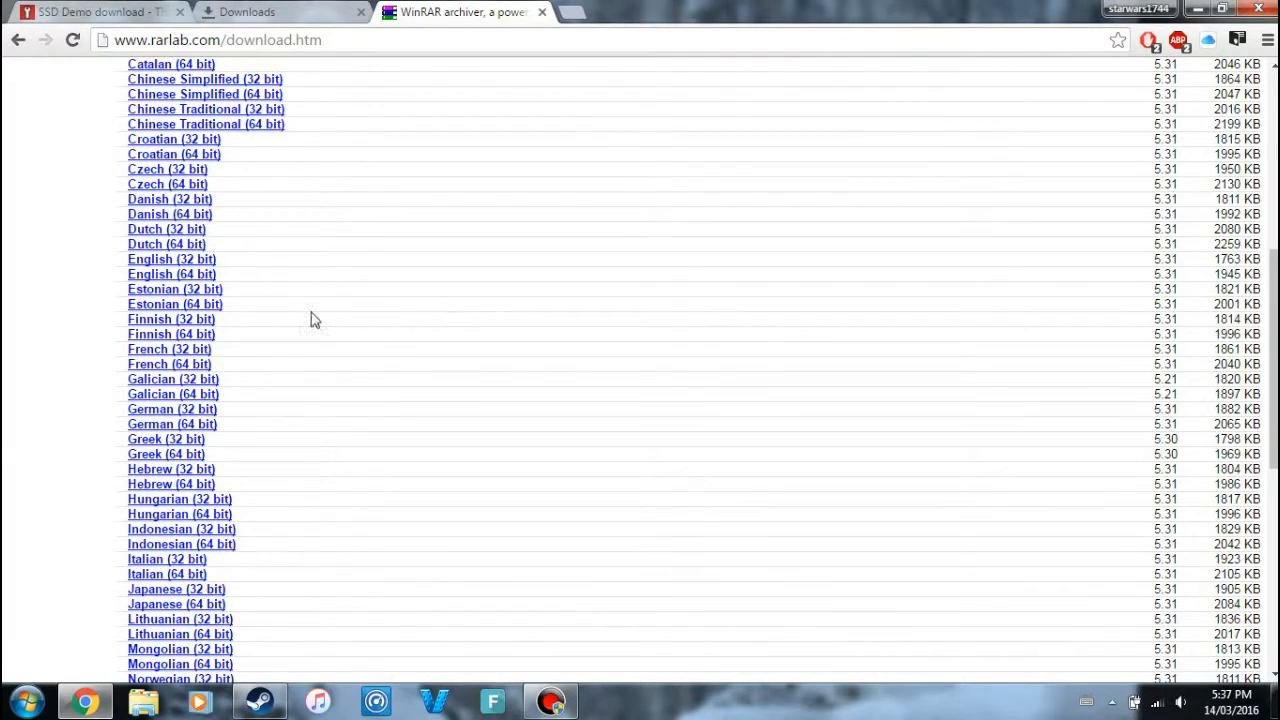
pyautogui.scroll(3)
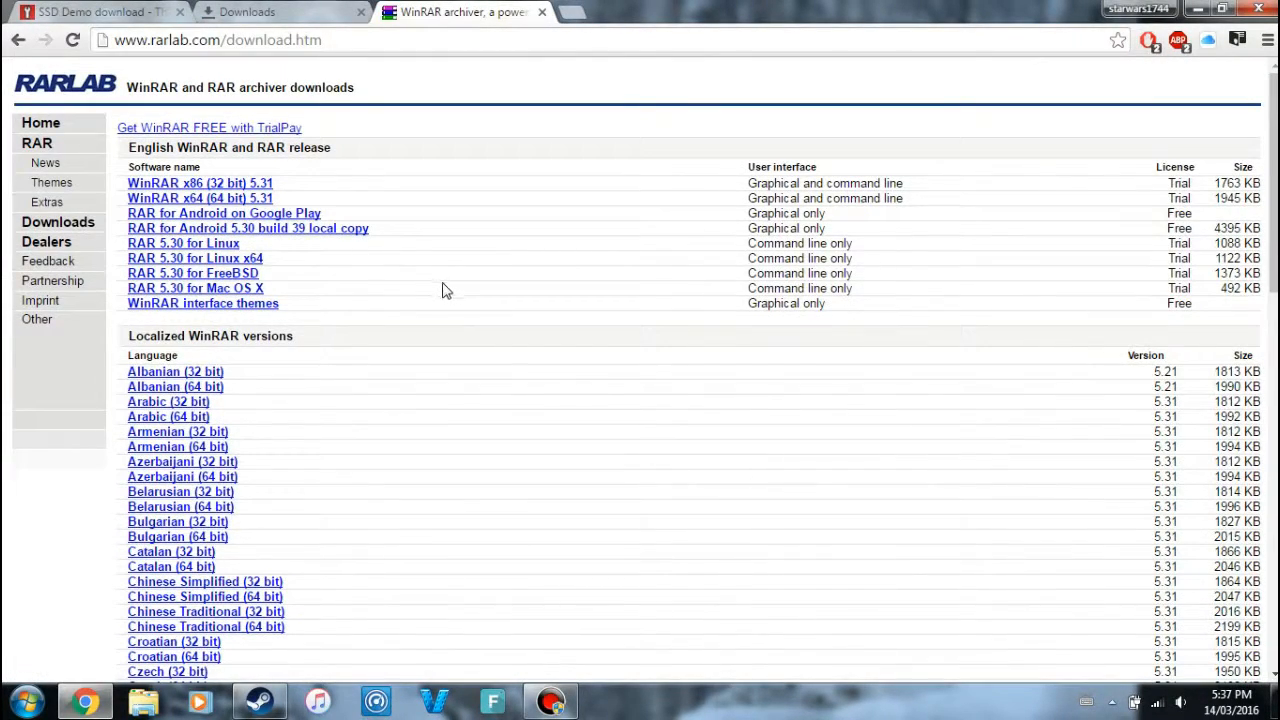
pyautogui.moveTo(460, 285)
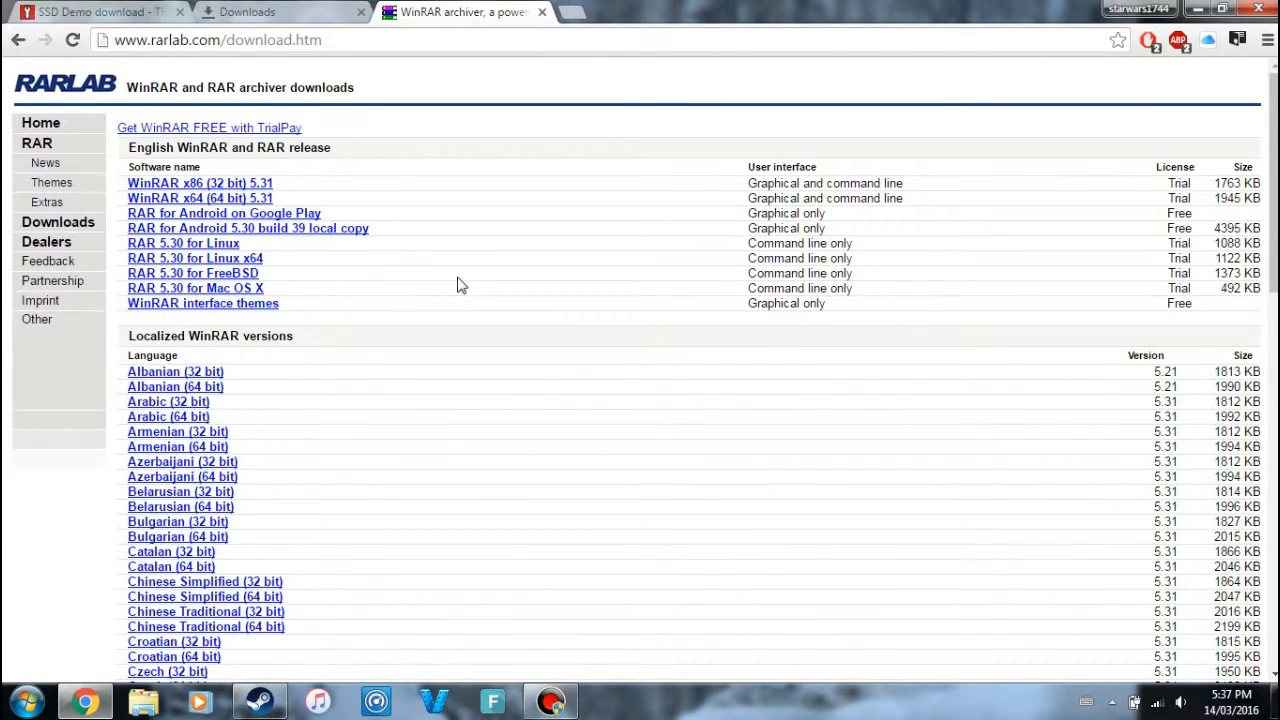
pyautogui.moveTo(476, 263)
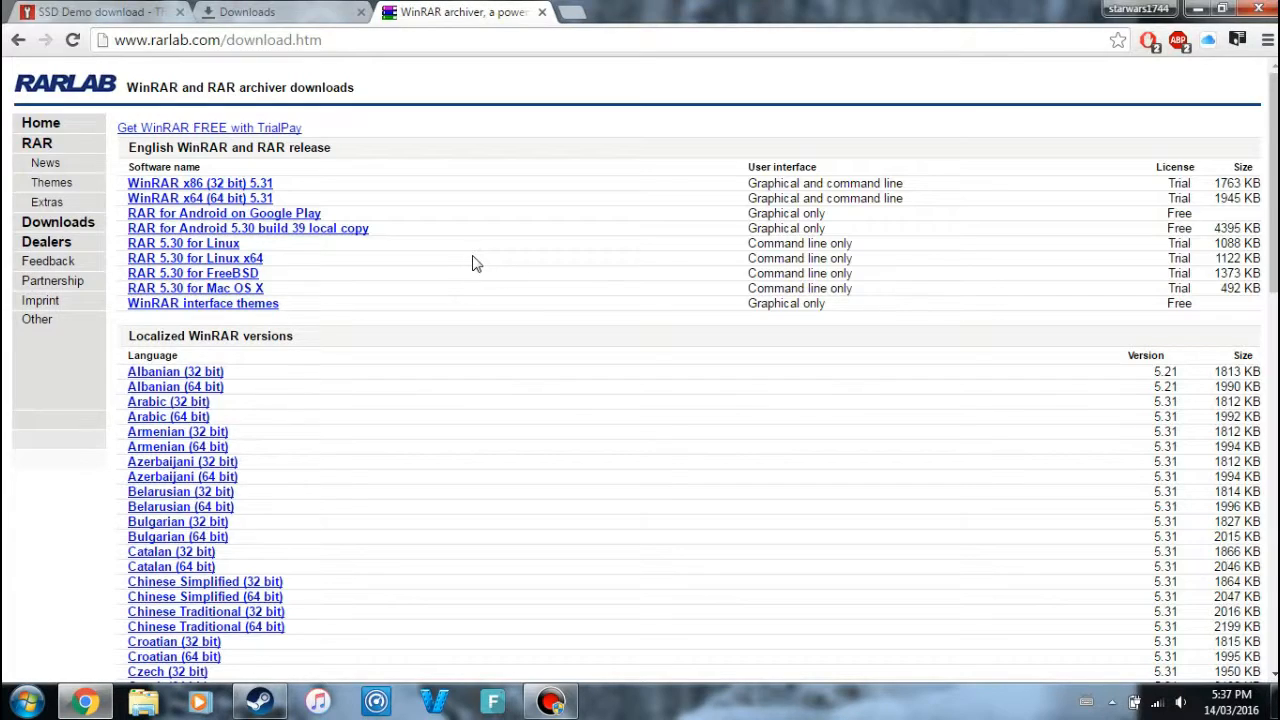
pyautogui.moveTo(450, 267)
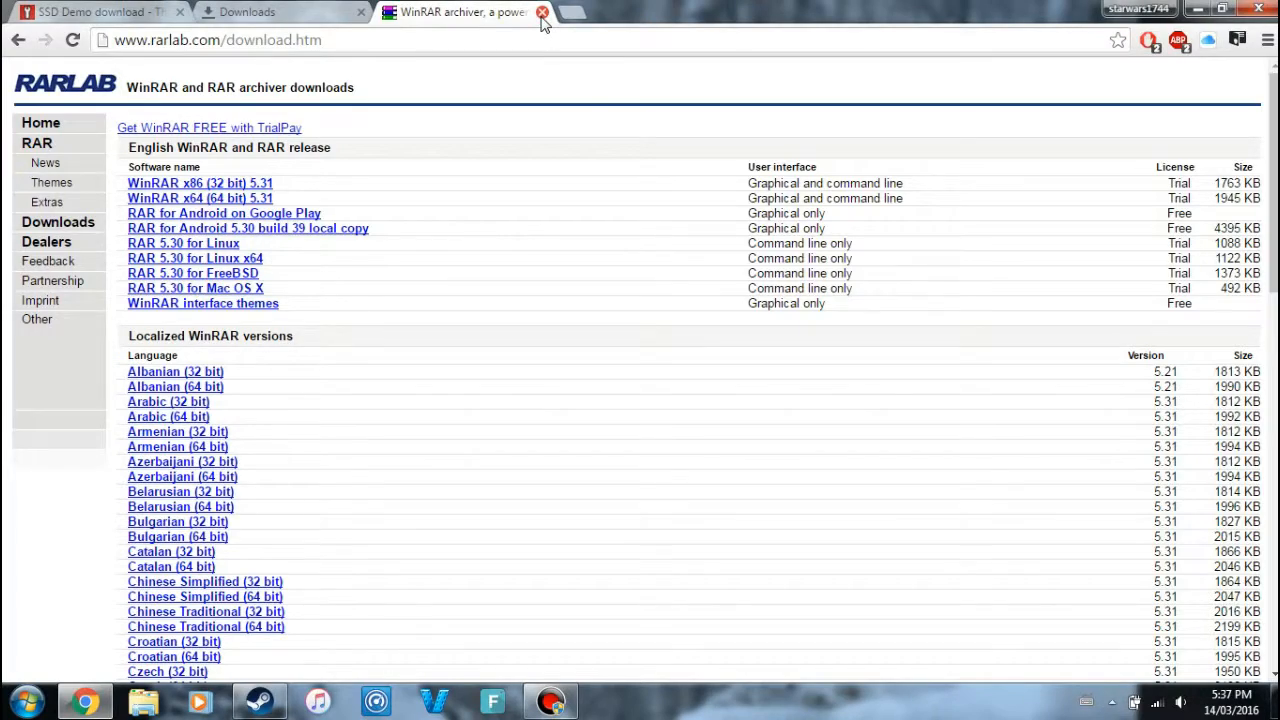
pyautogui.click(543, 12)
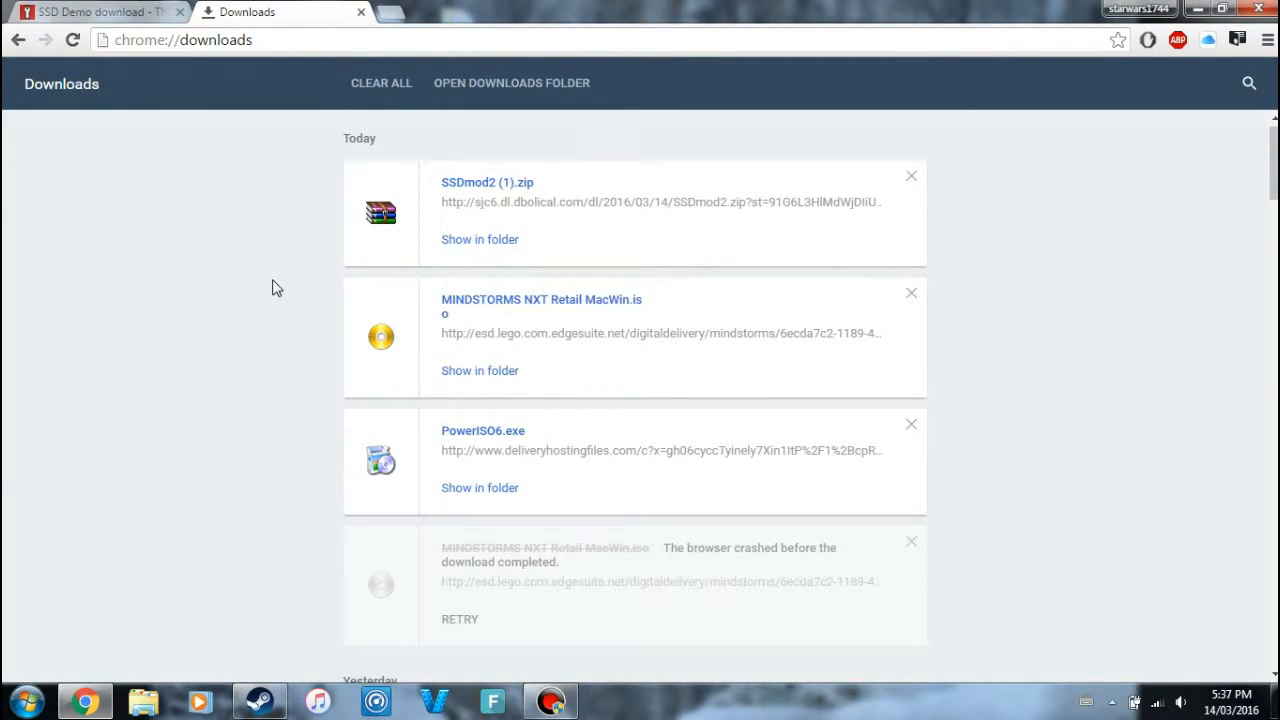
pyautogui.moveTo(513, 193)
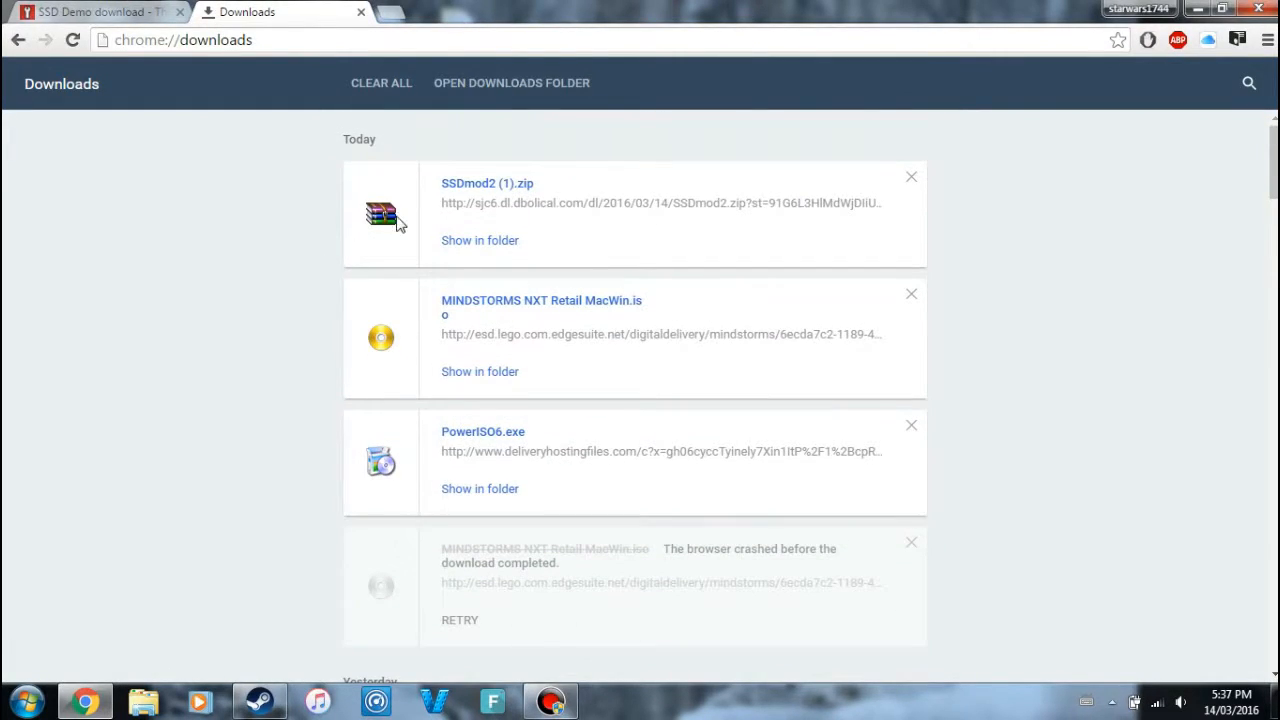
pyautogui.moveTo(371, 242)
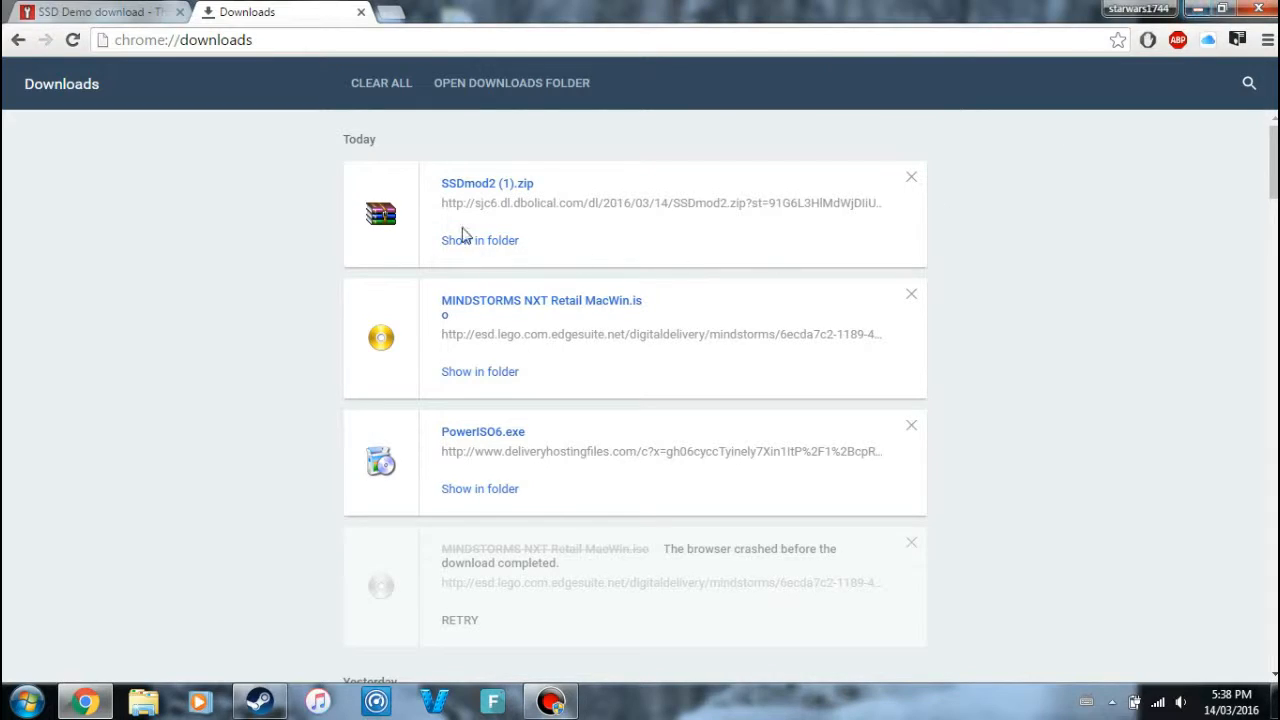
pyautogui.moveTo(418, 222)
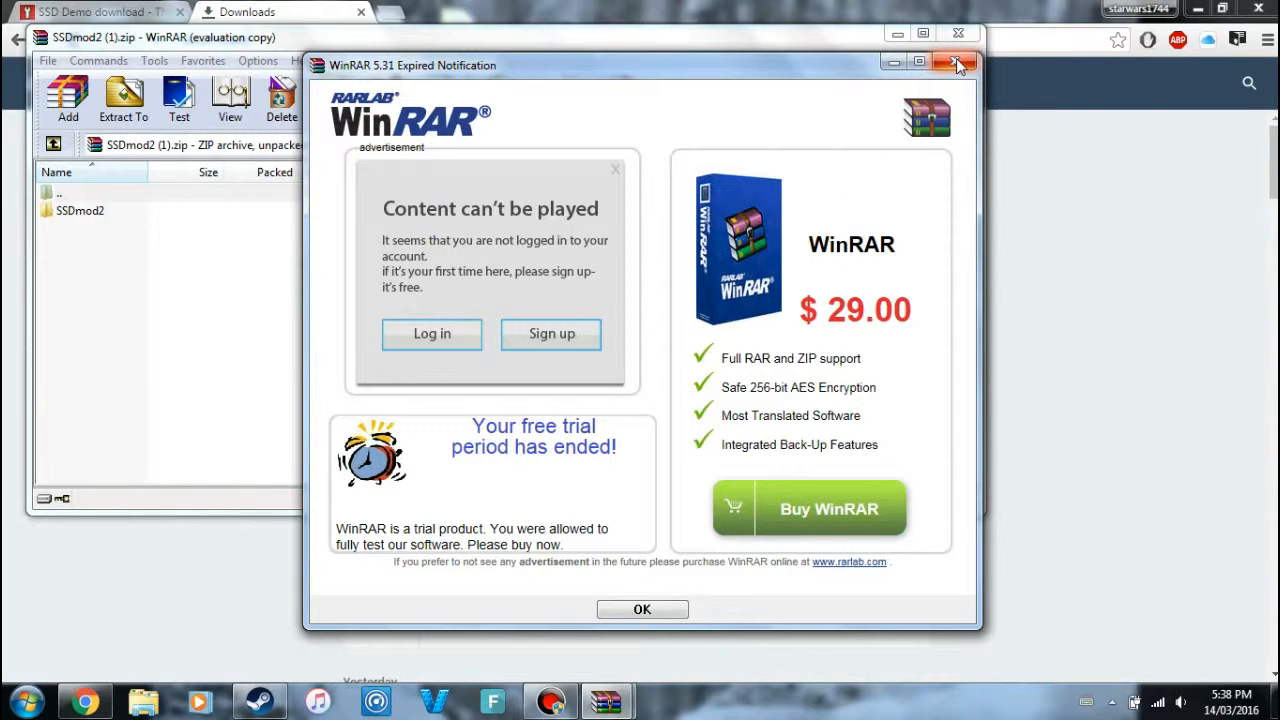
# Step: Dismiss the trial notice and extract the SSDmod2 folder to the Desktop
pyautogui.click(951, 64)
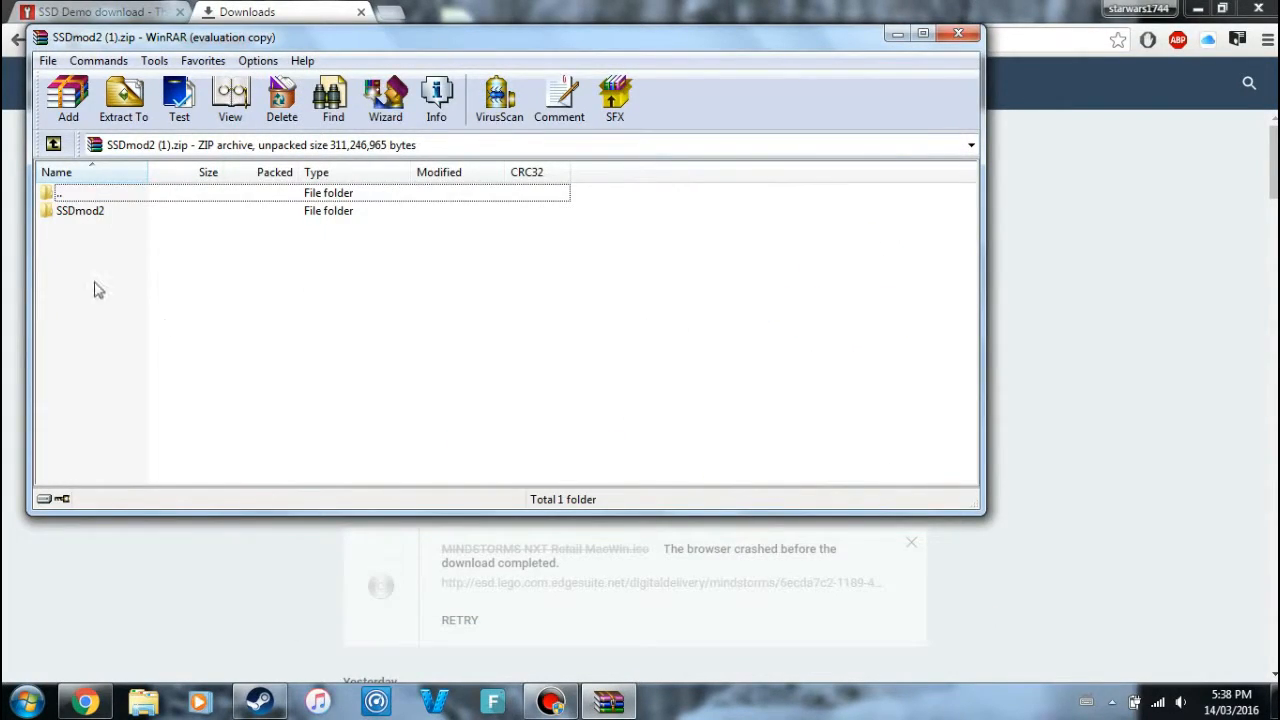
pyautogui.click(80, 210)
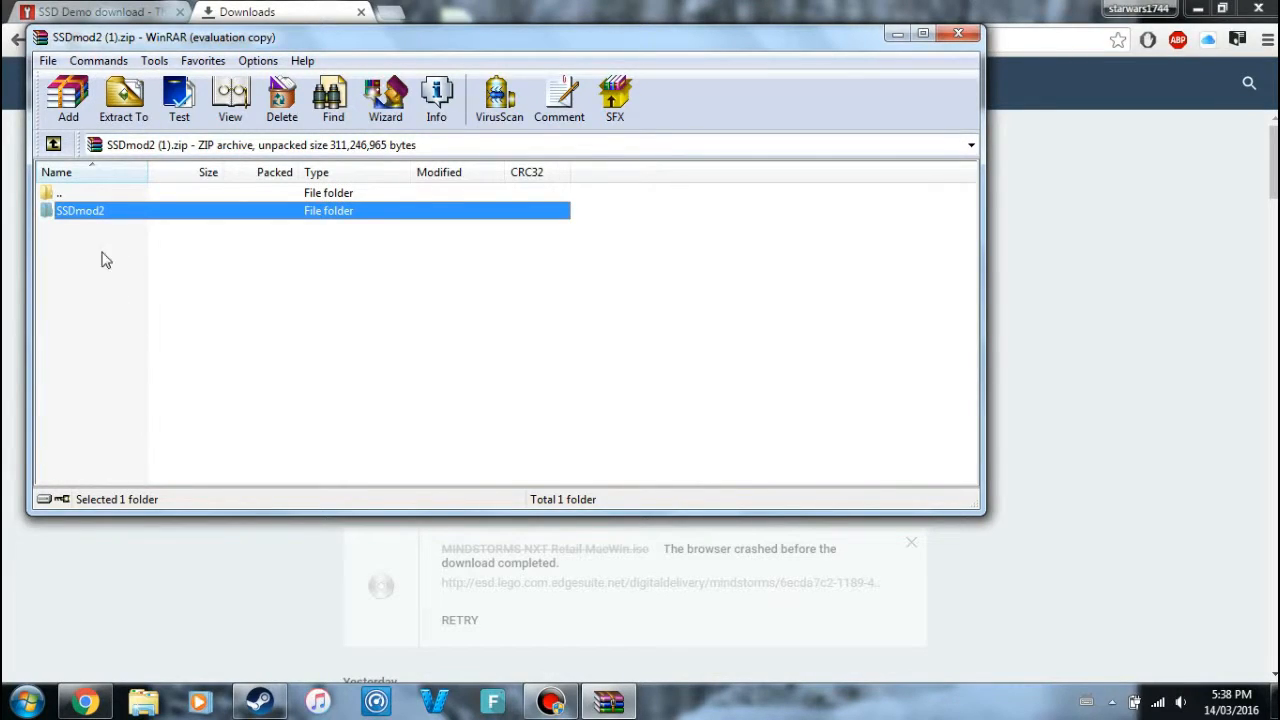
pyautogui.click(123, 100)
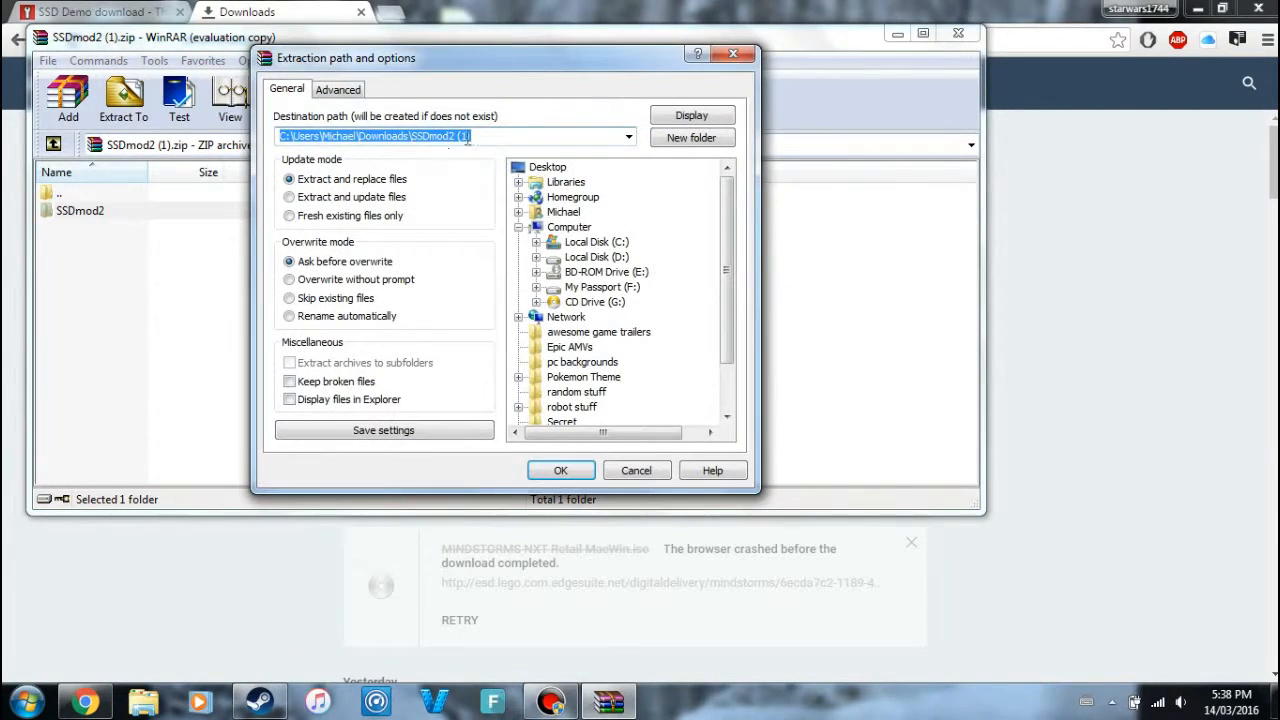
pyautogui.click(560, 470)
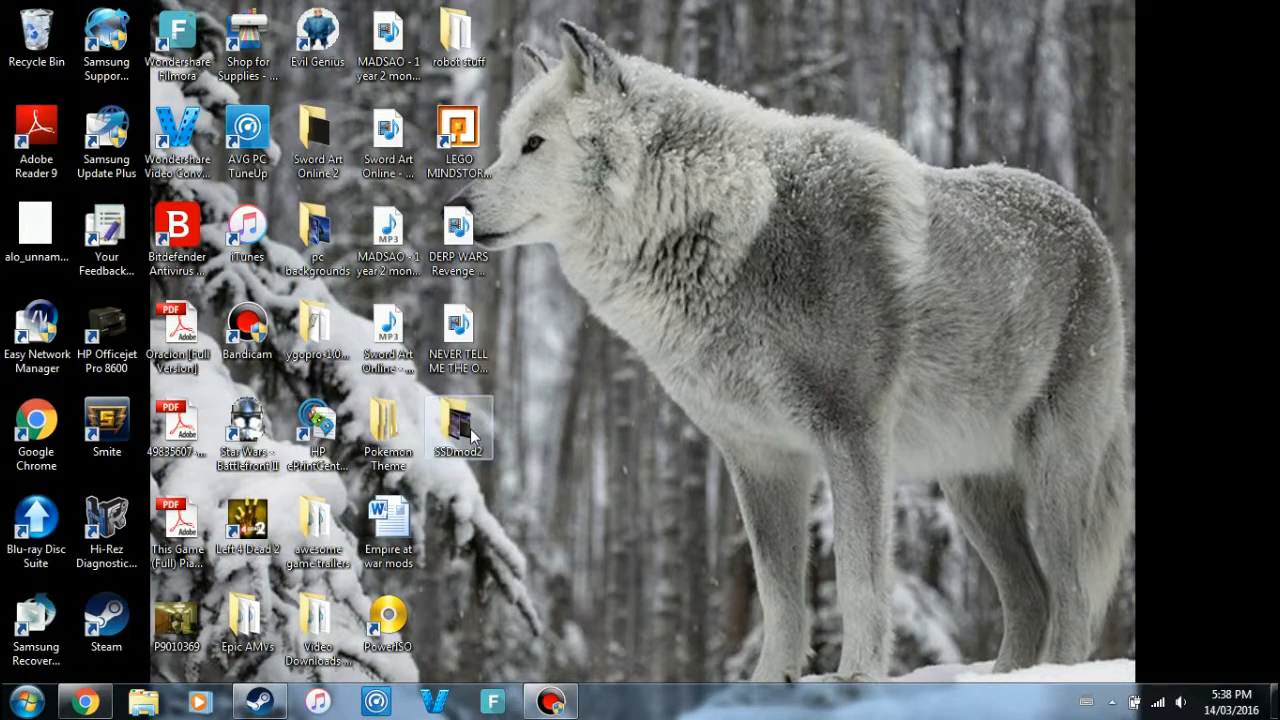
# Step: Open Windows Explorer at Computer showing the hard drives
pyautogui.doubleClick(459, 425)
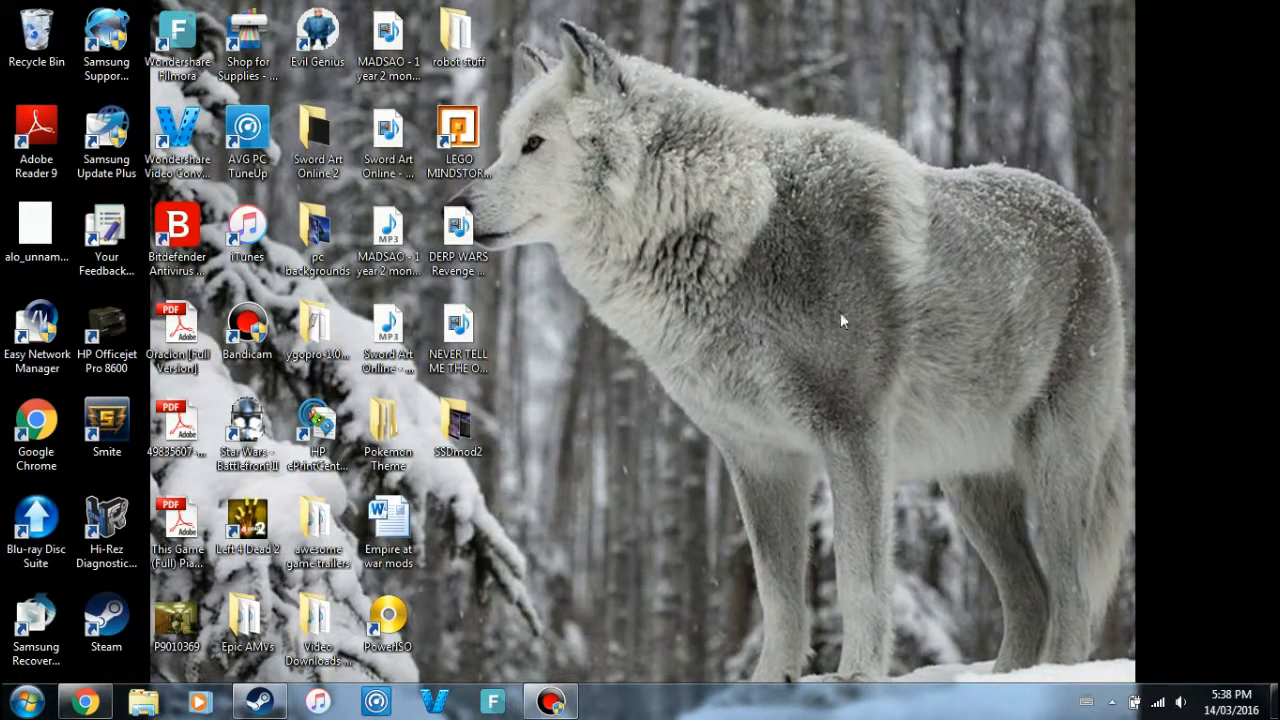
pyautogui.click(27, 700)
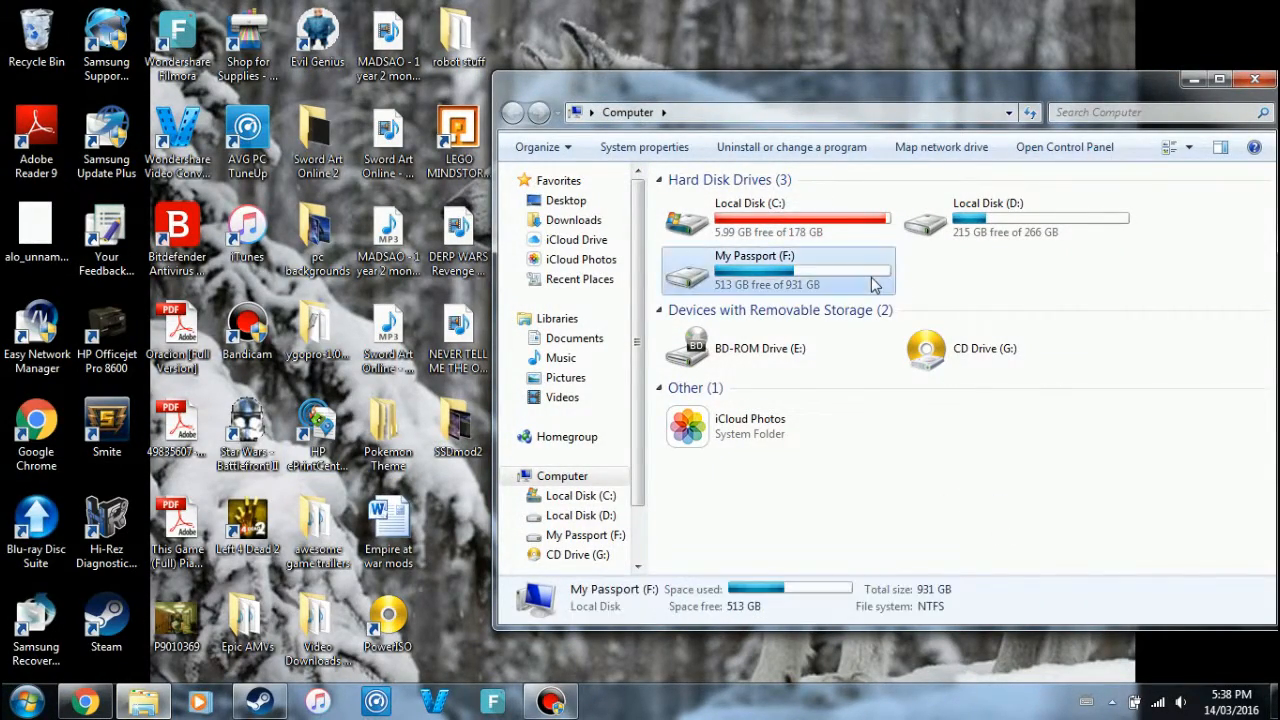
# Step: Navigate from the D drive through steamapps and common into the corruption folder
pyautogui.doubleClick(780, 270)
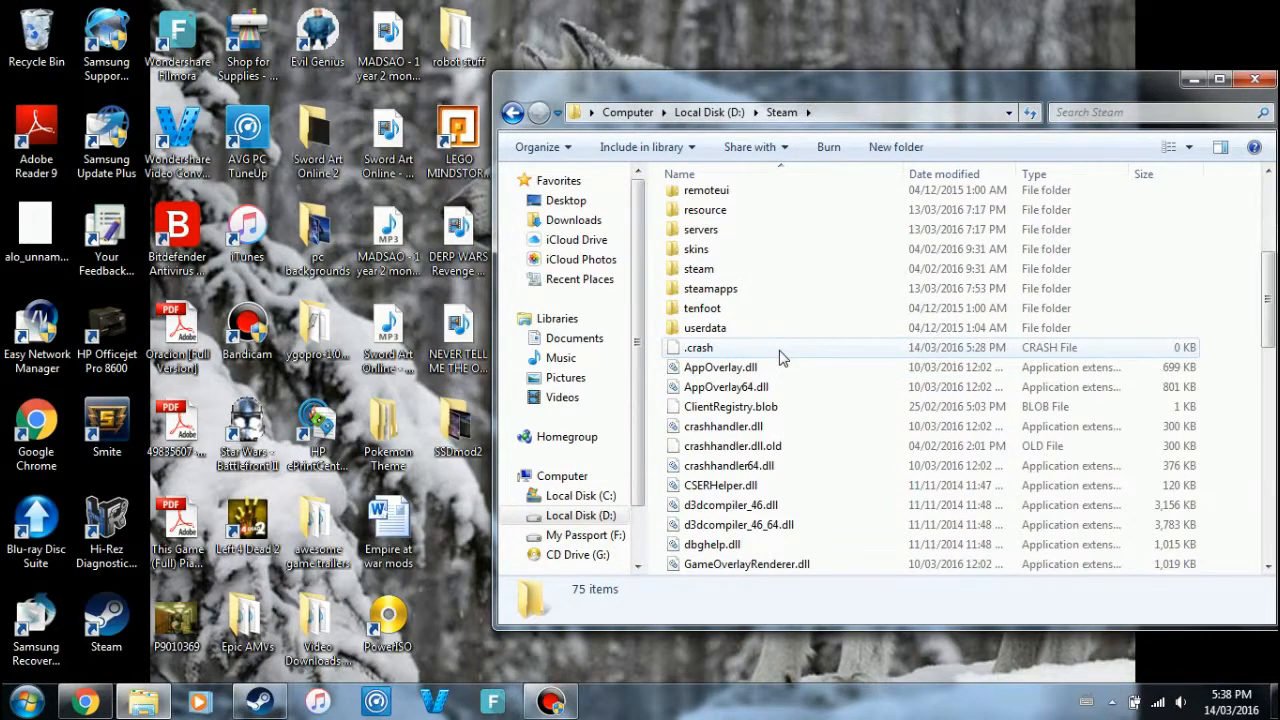
pyautogui.doubleClick(710, 288)
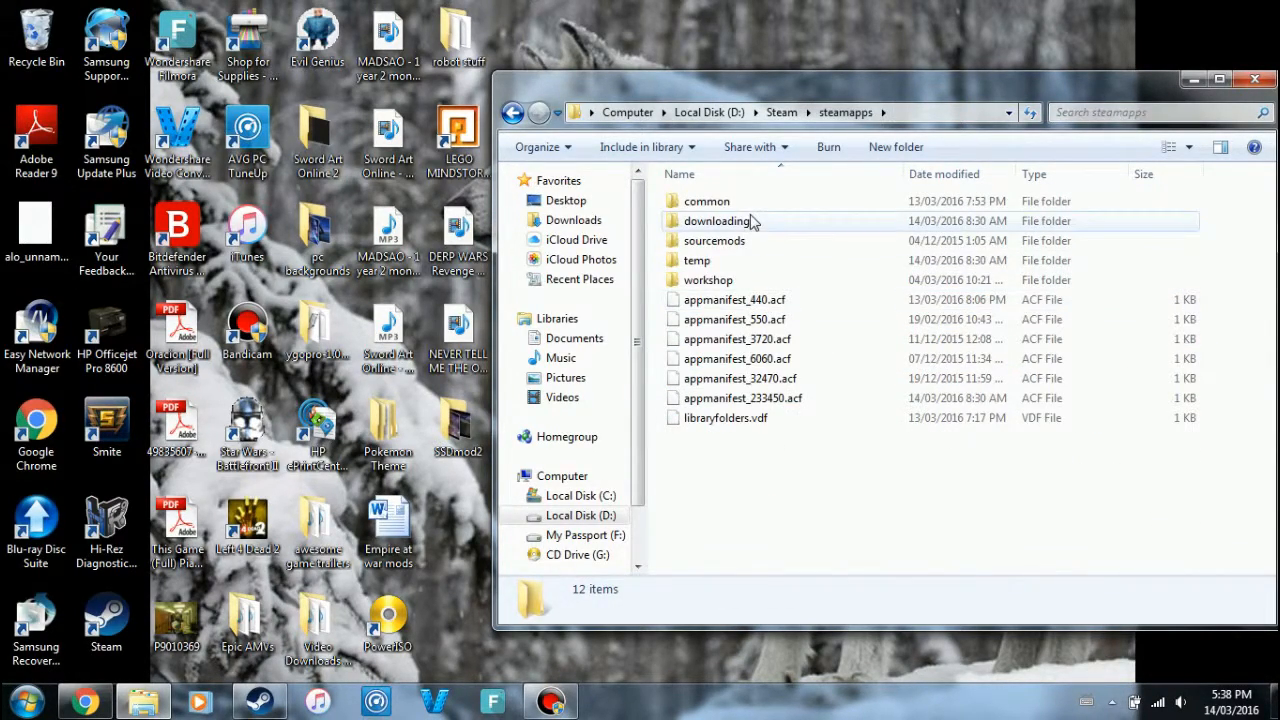
pyautogui.doubleClick(707, 201)
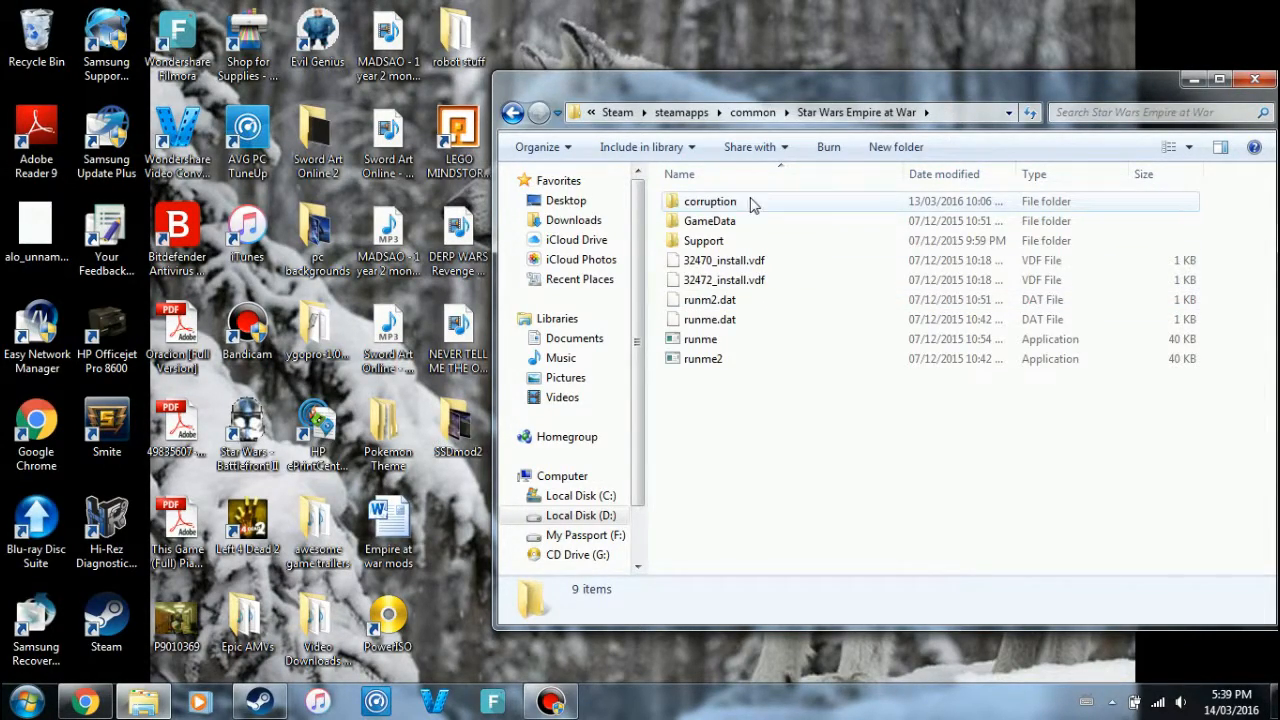
pyautogui.moveTo(710, 201)
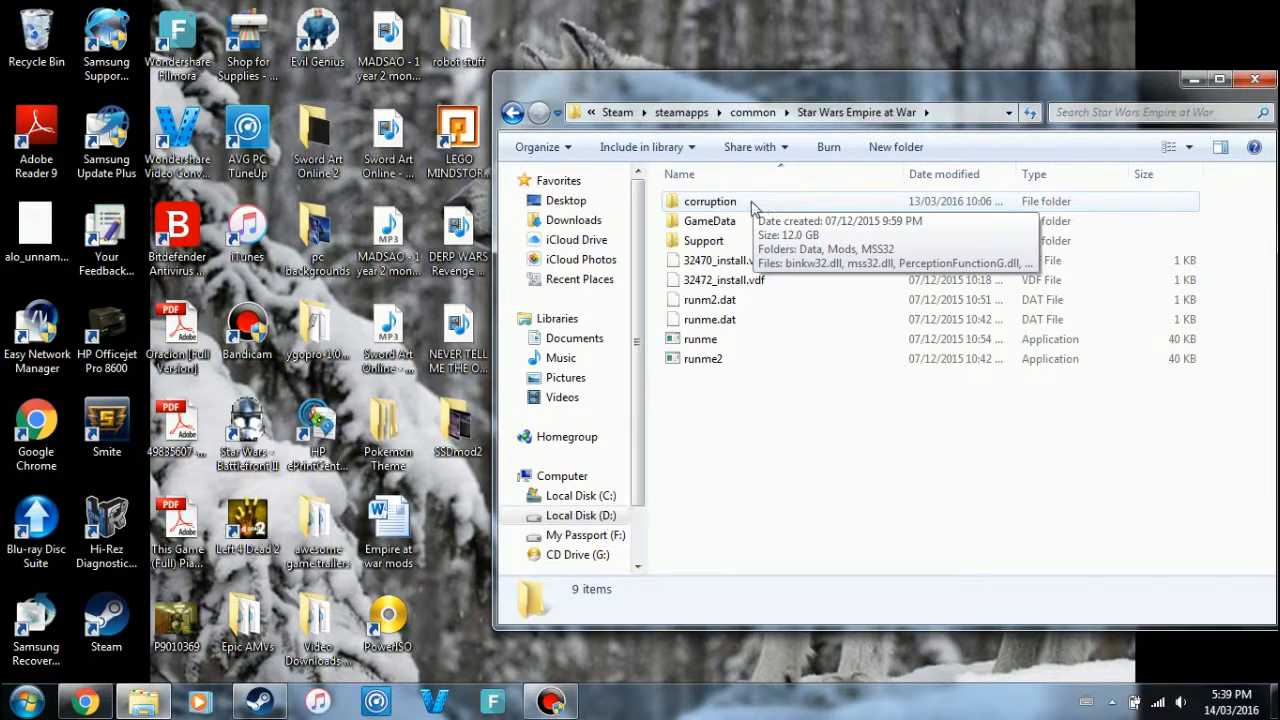
pyautogui.click(710, 201)
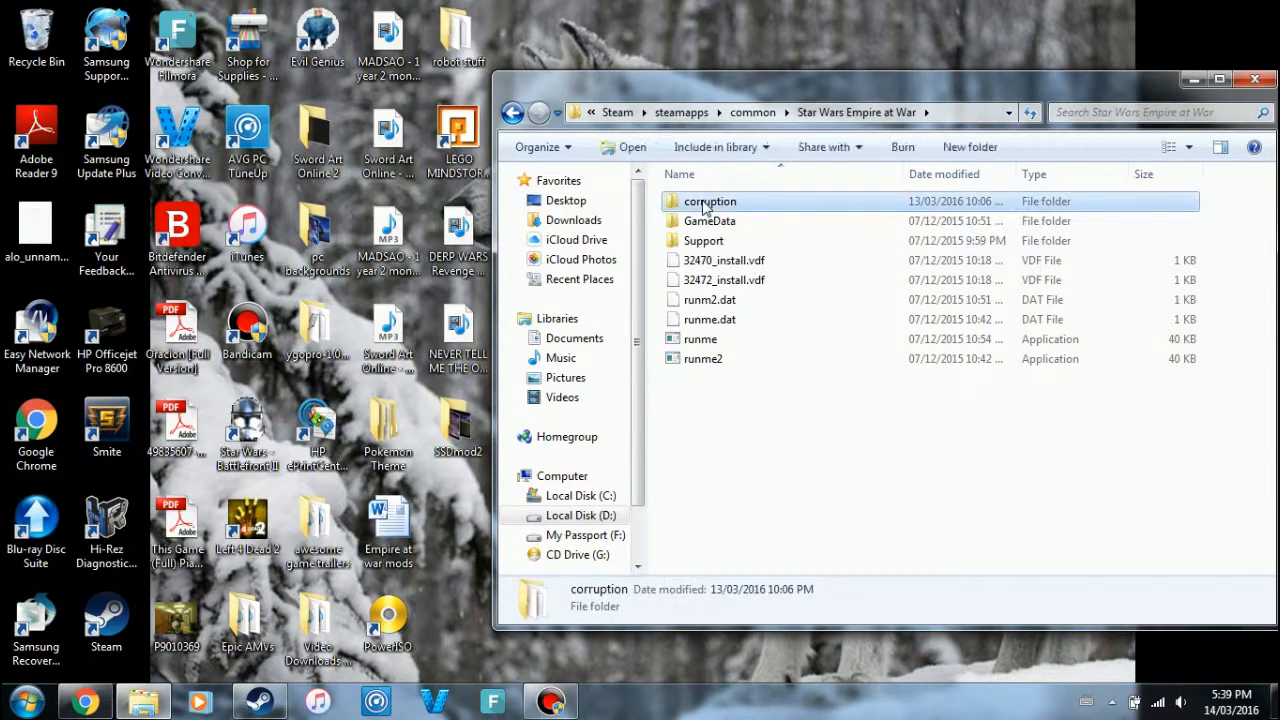
pyautogui.doubleClick(710, 201)
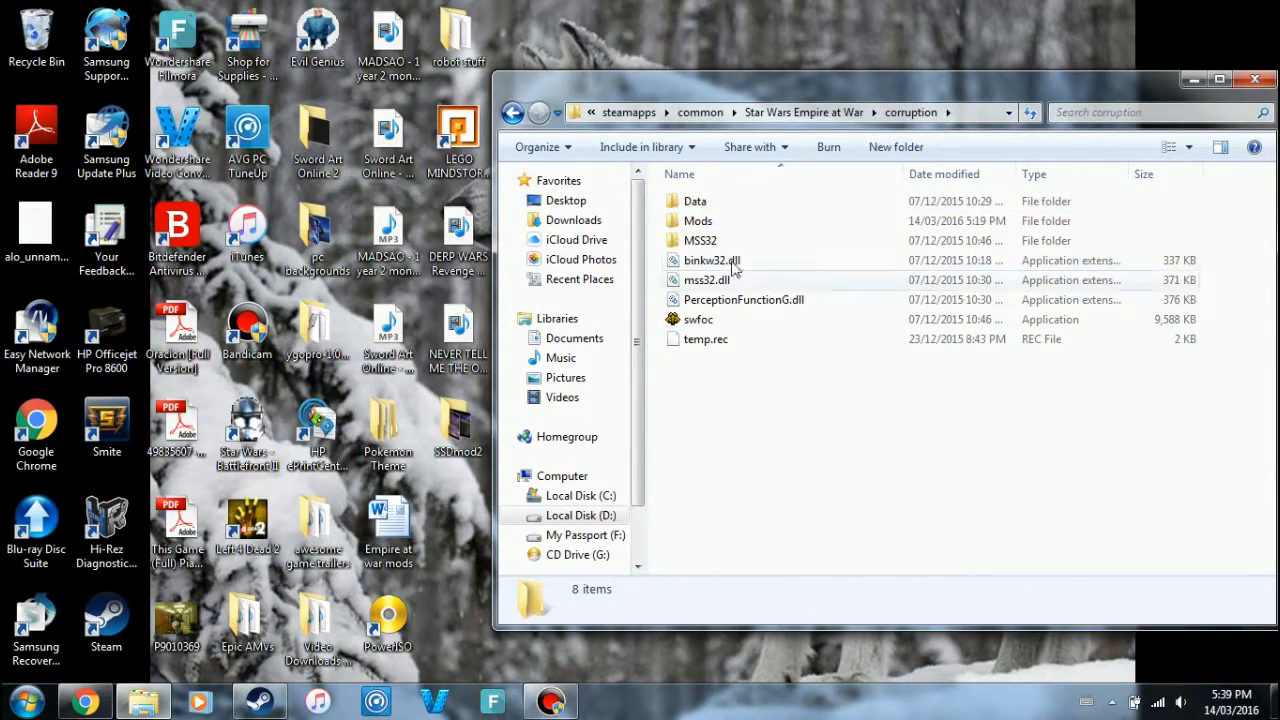
# Step: Delete the stray New folder to the Recycle Bin and open the Mods folder
pyautogui.click(895, 147)
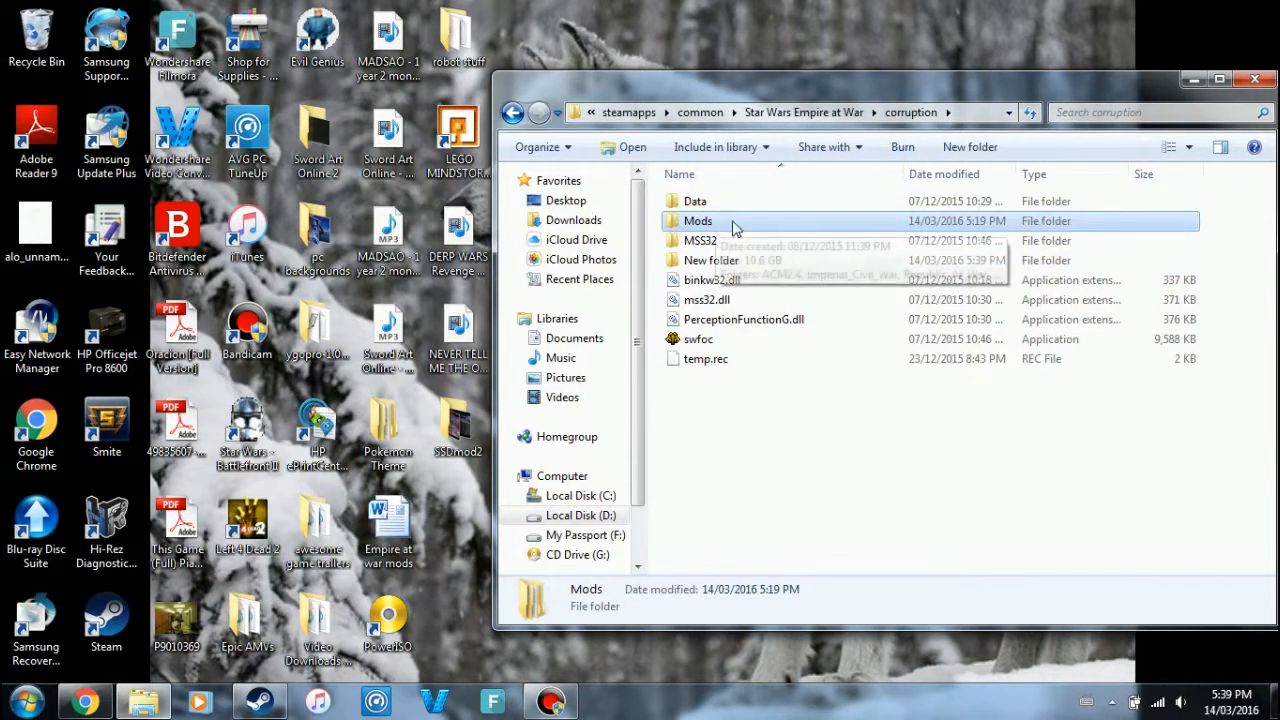
pyautogui.press('Delete')
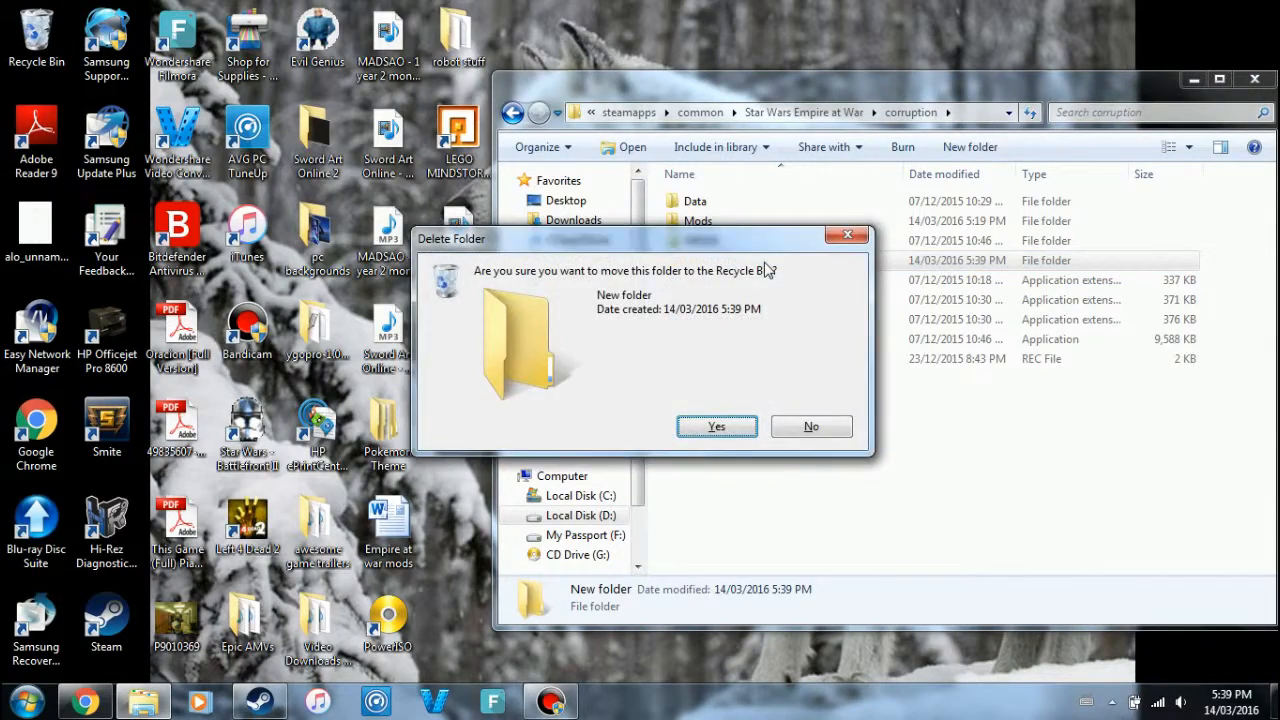
pyautogui.click(716, 426)
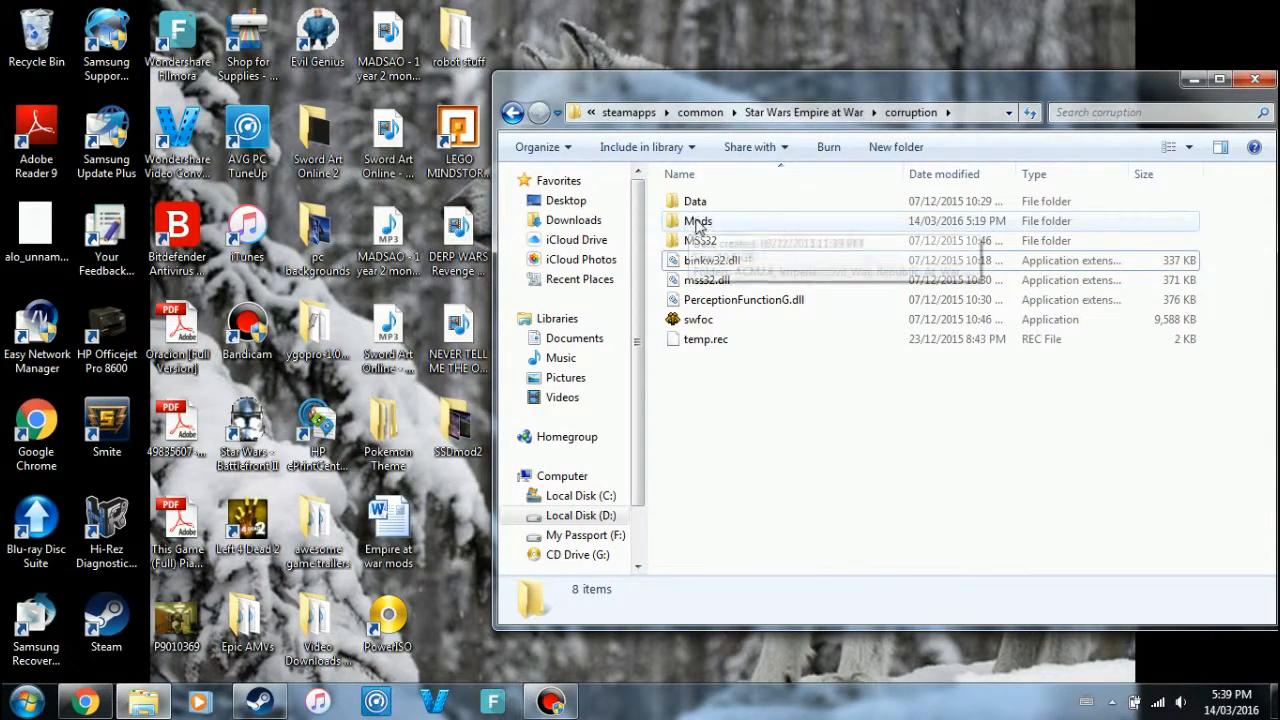
pyautogui.moveTo(698, 221)
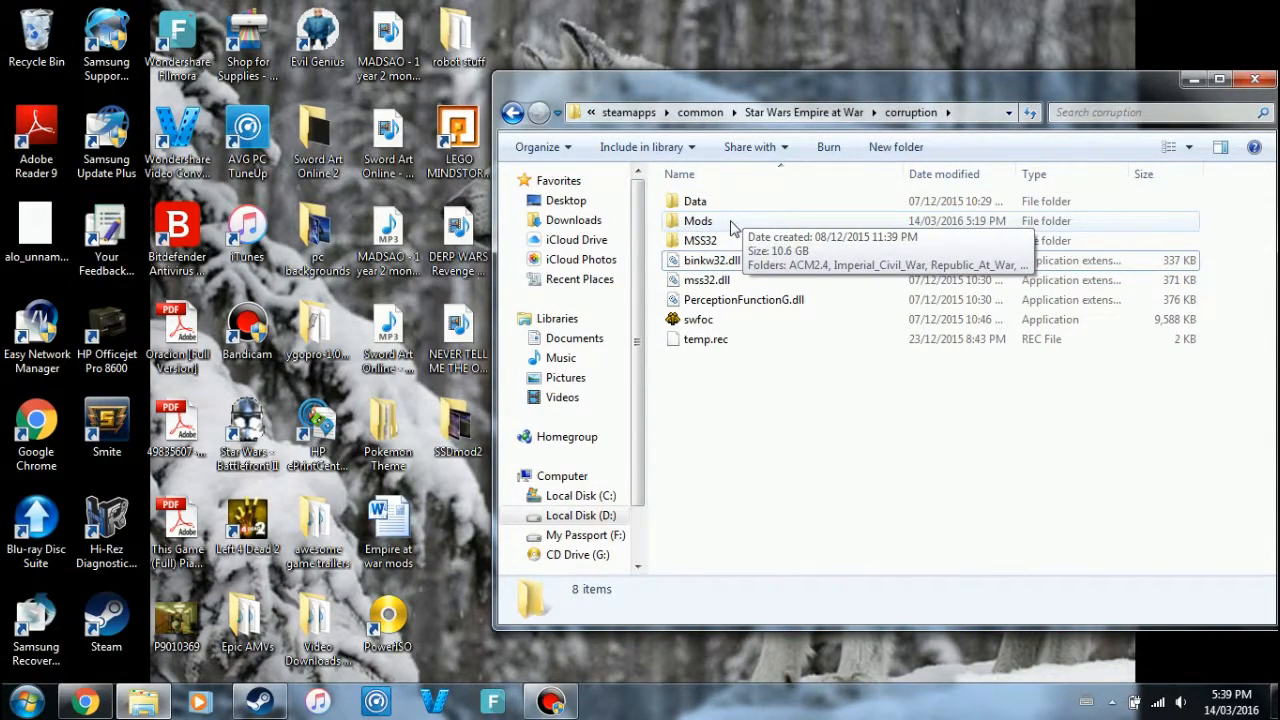
pyautogui.moveTo(730, 227)
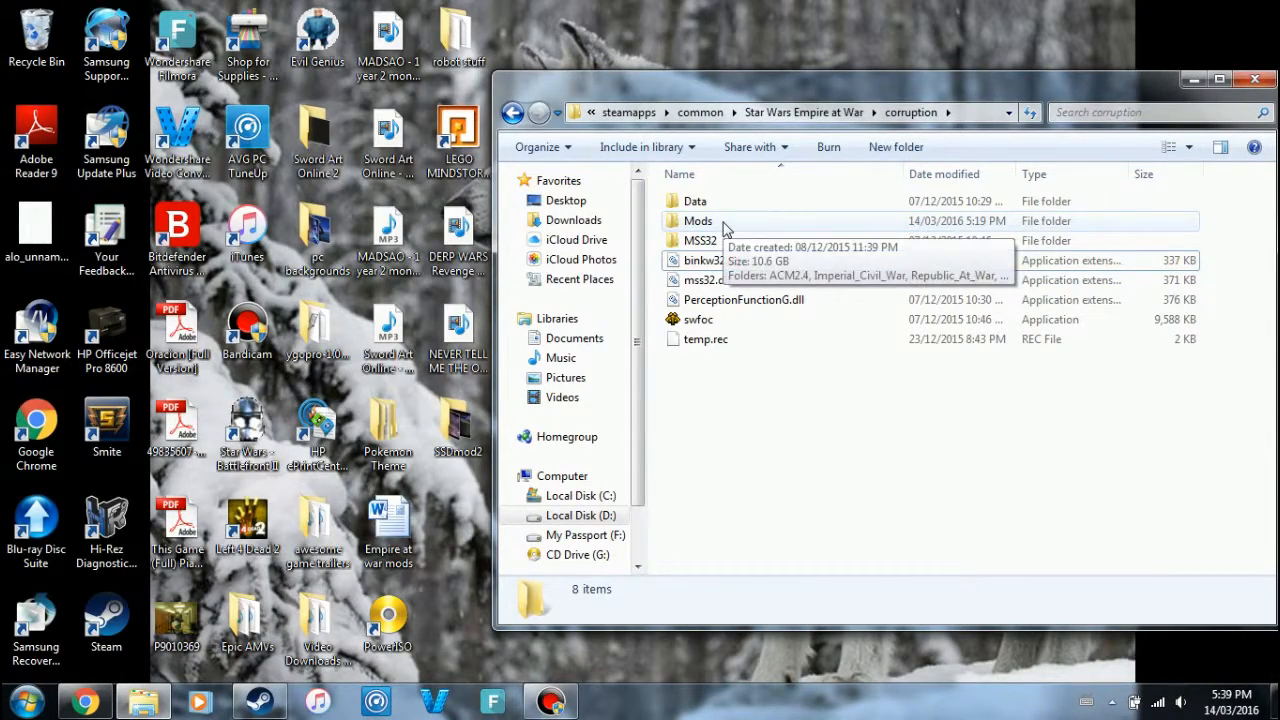
pyautogui.doubleClick(698, 220)
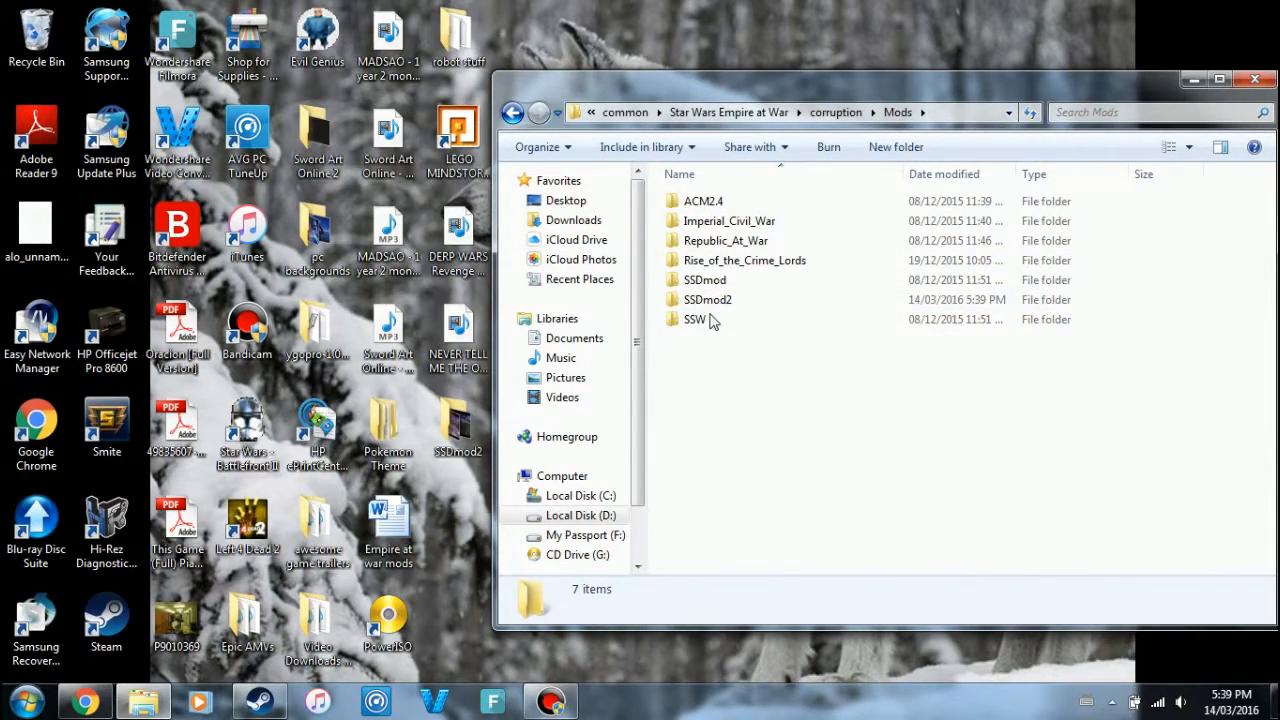
pyautogui.moveTo(792, 455)
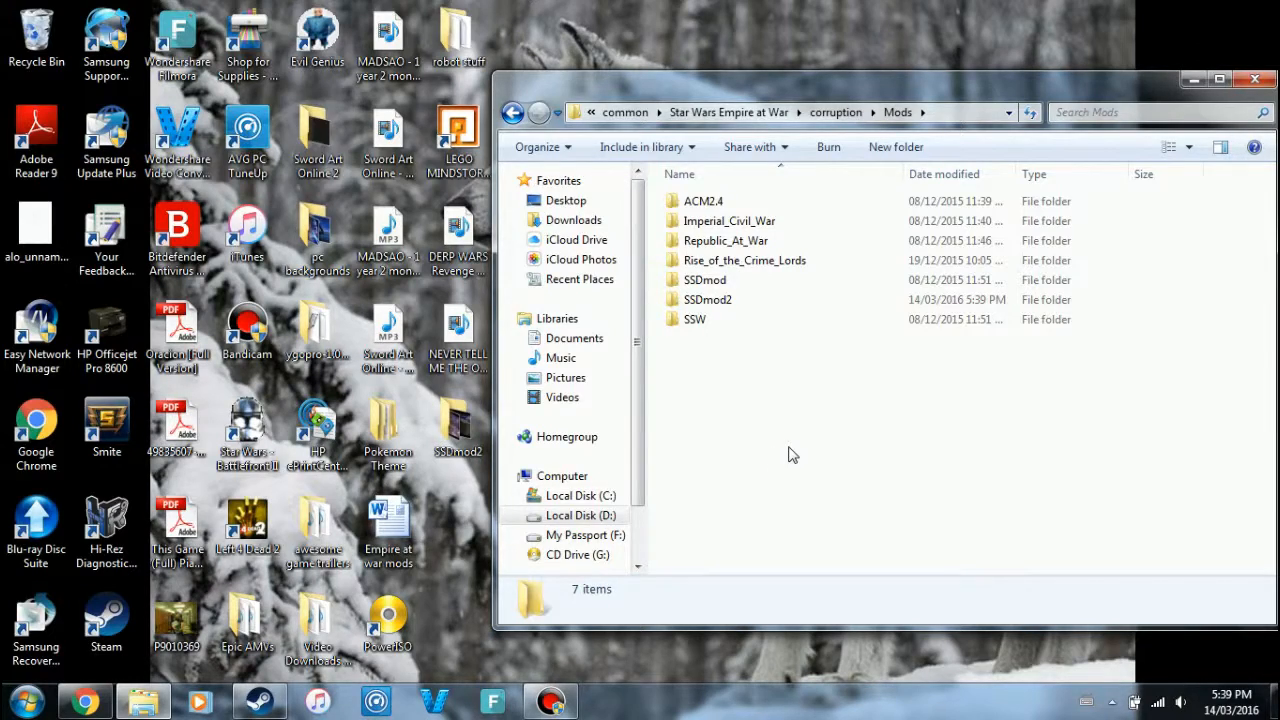
pyautogui.moveTo(827, 428)
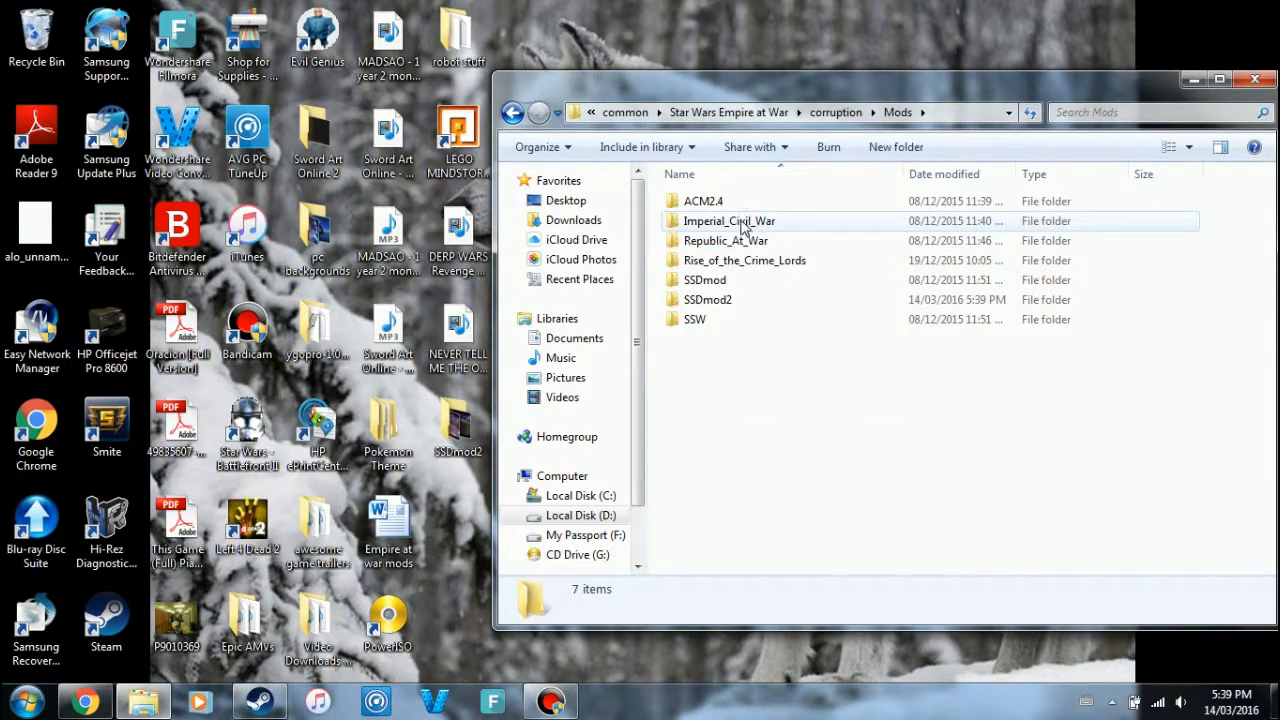
pyautogui.moveTo(728, 221)
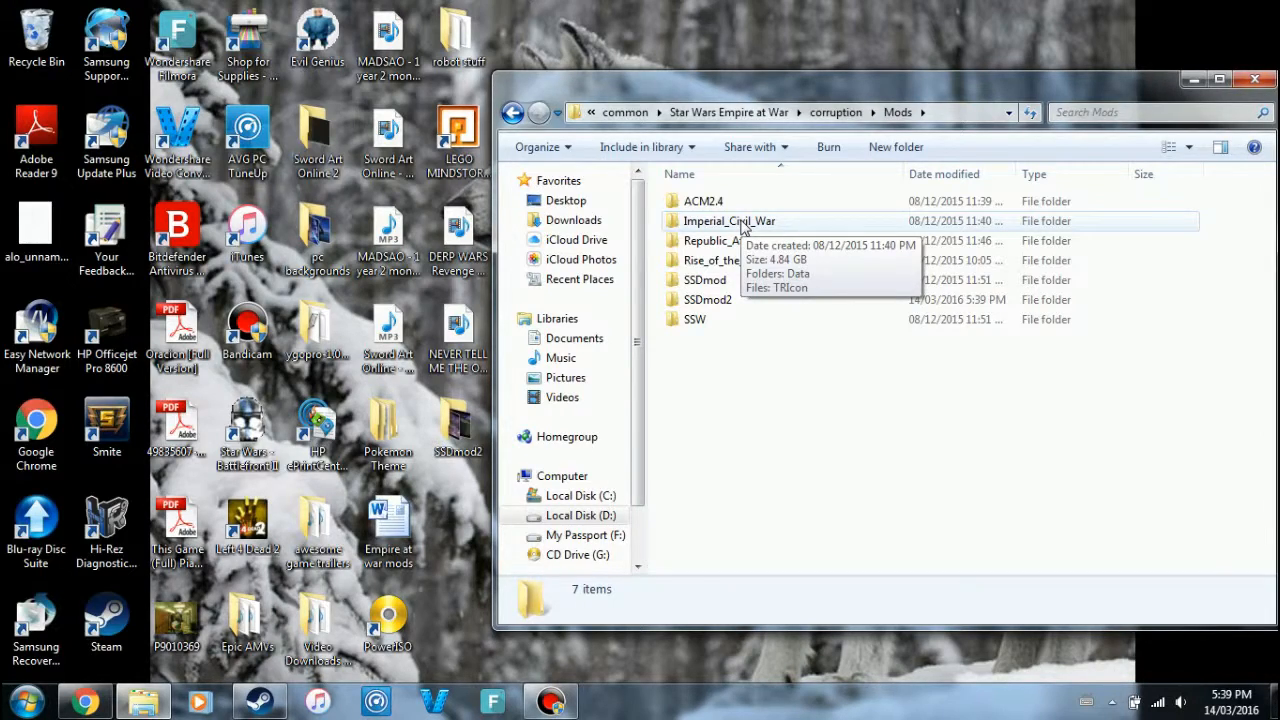
pyautogui.moveTo(728, 290)
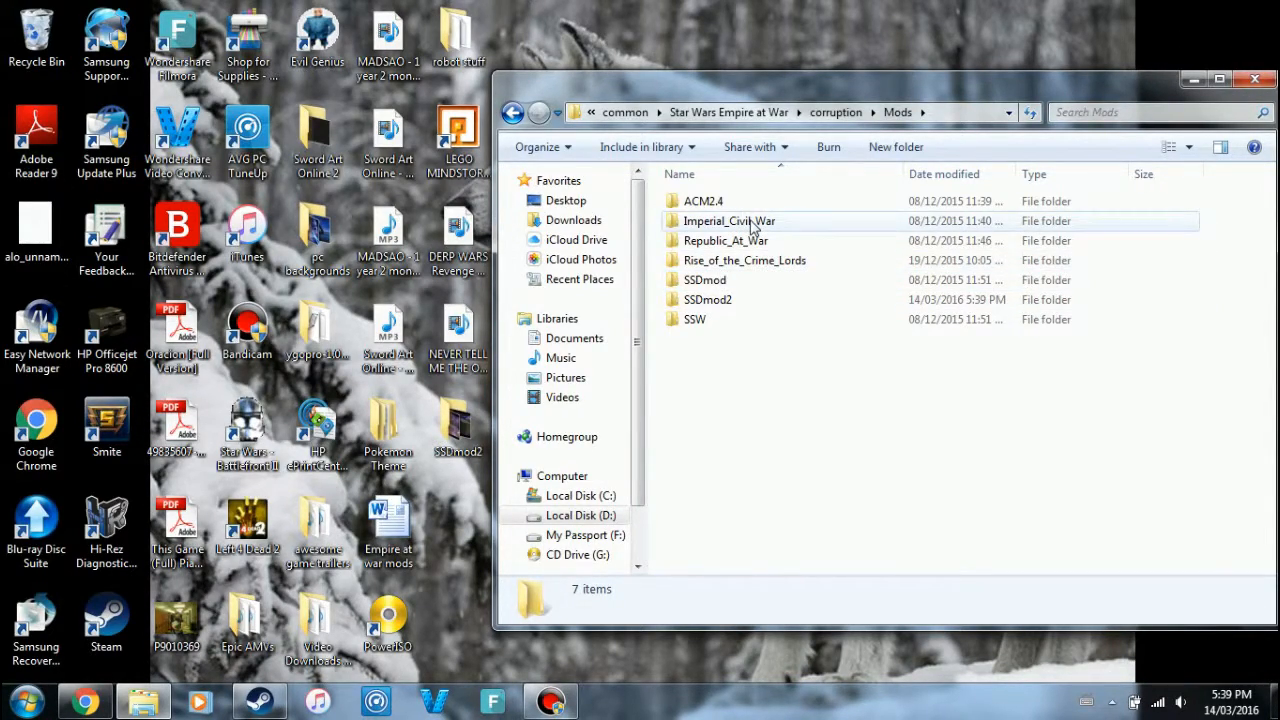
# Step: Click the ACM2.4 and Imperial_Civil_War folders, deselect, then minimize the Mods window
pyautogui.click(703, 201)
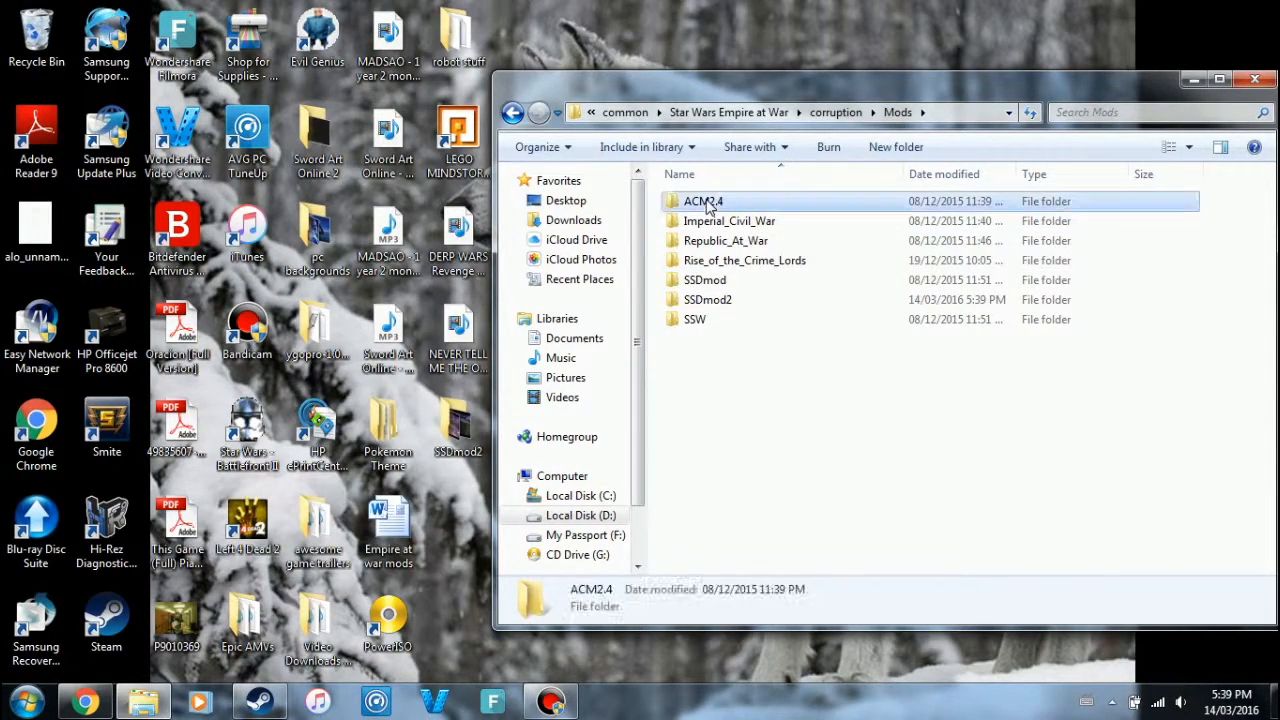
pyautogui.click(729, 221)
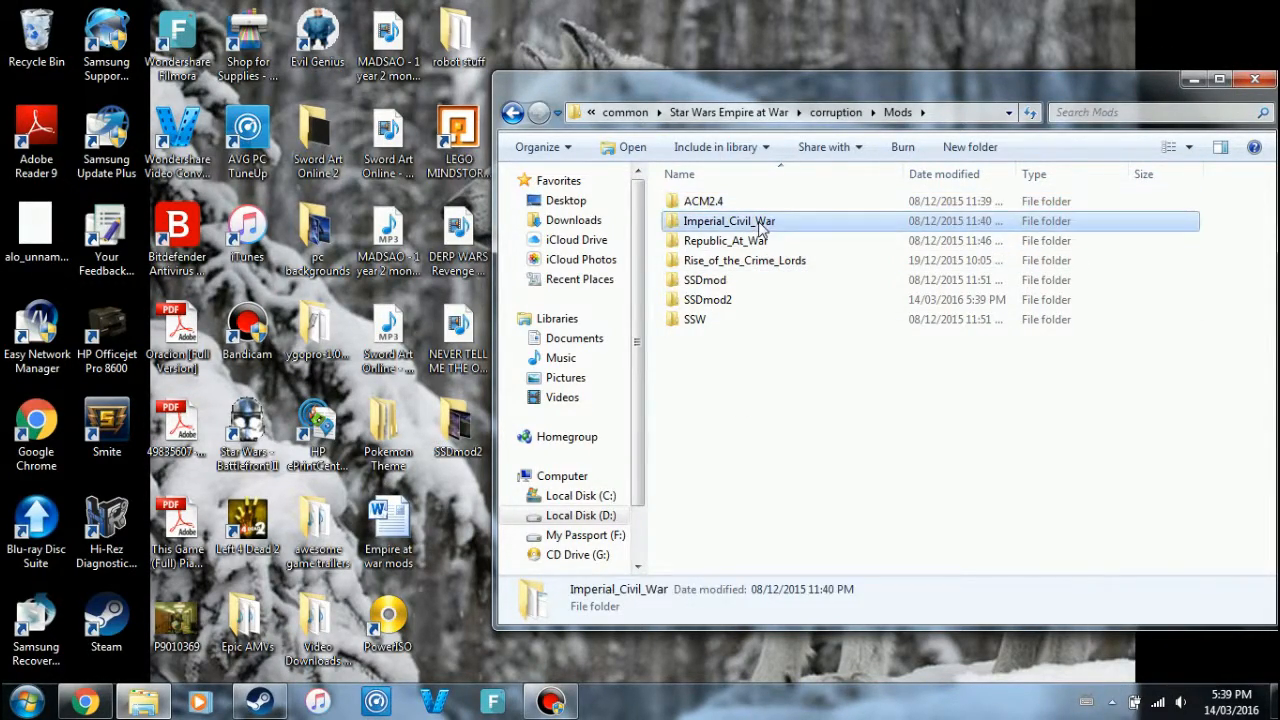
pyautogui.moveTo(774, 408)
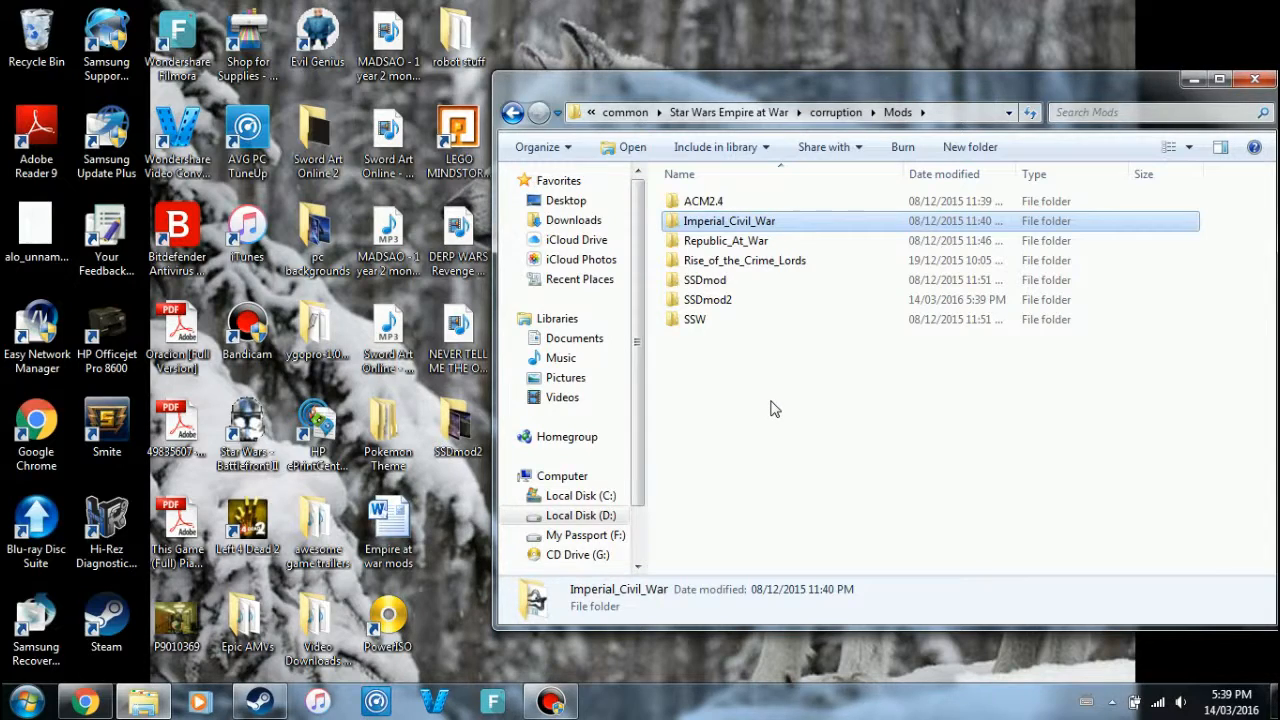
pyautogui.click(725, 240)
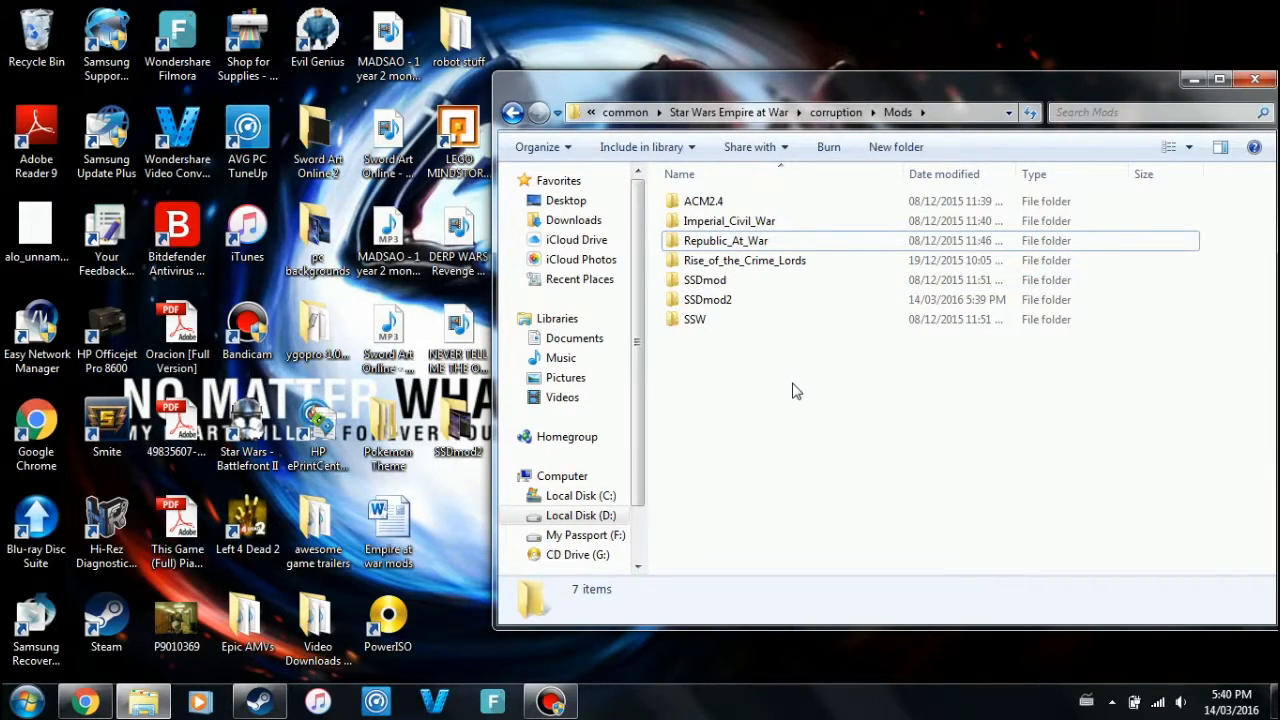
pyautogui.moveTo(1073, 353)
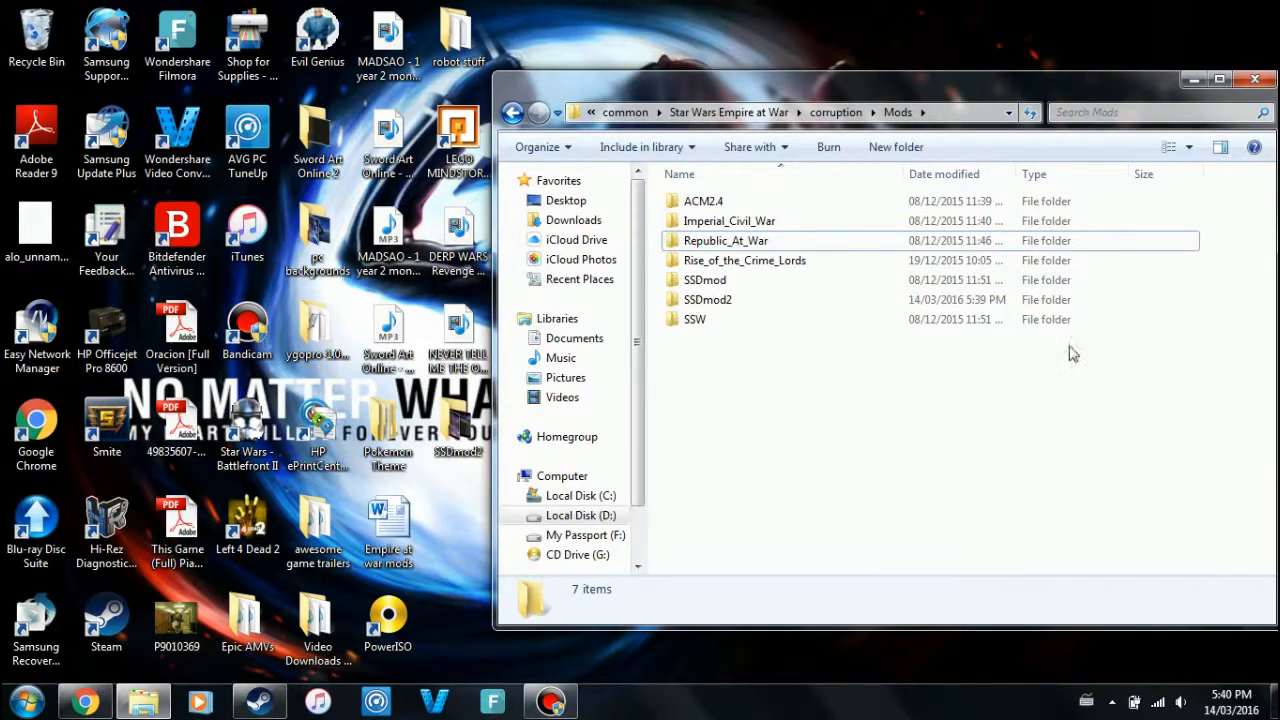
pyautogui.click(1253, 79)
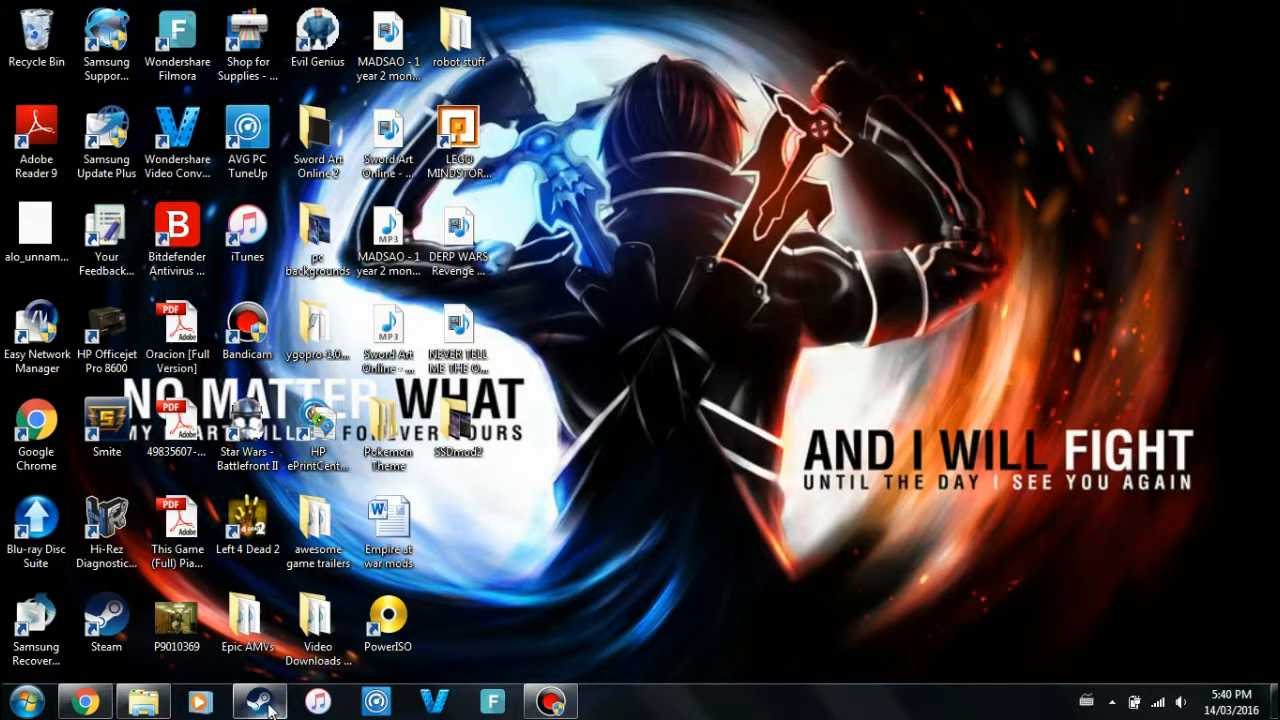
# Step: Bring up Steam and open Properties for Star Wars: Empire at War Gold
pyautogui.click(258, 700)
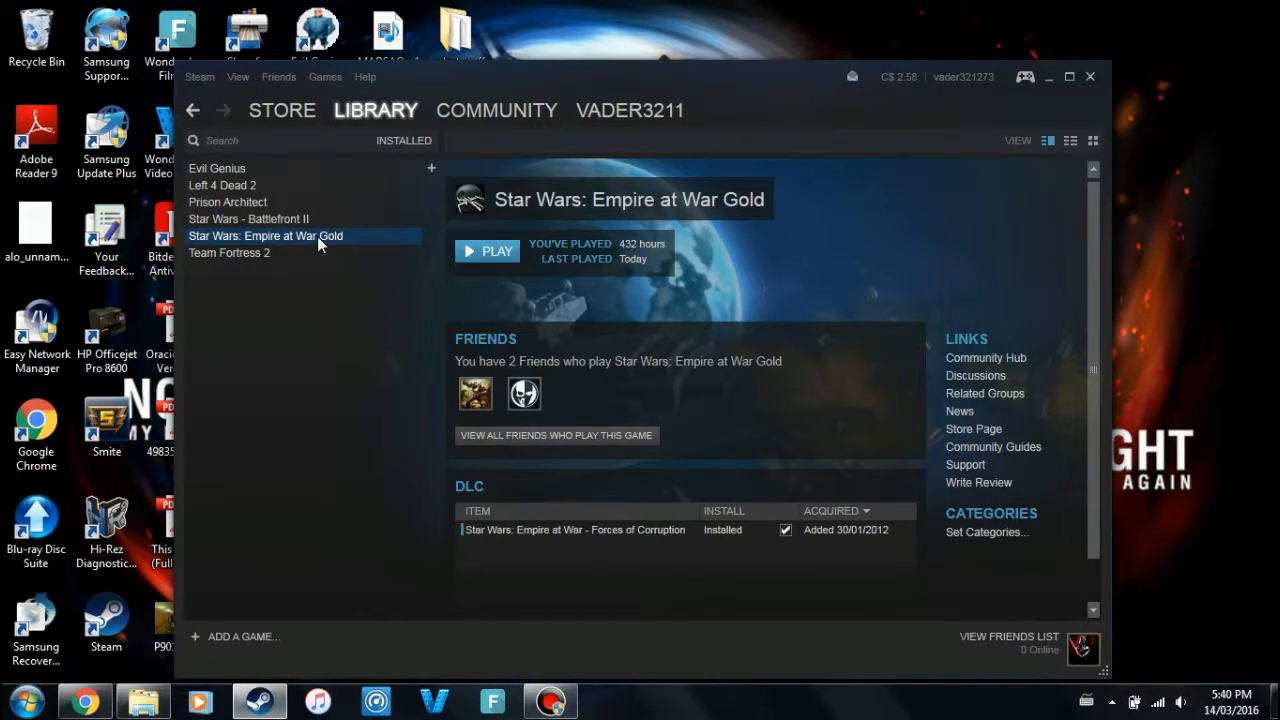
pyautogui.rightClick(265, 236)
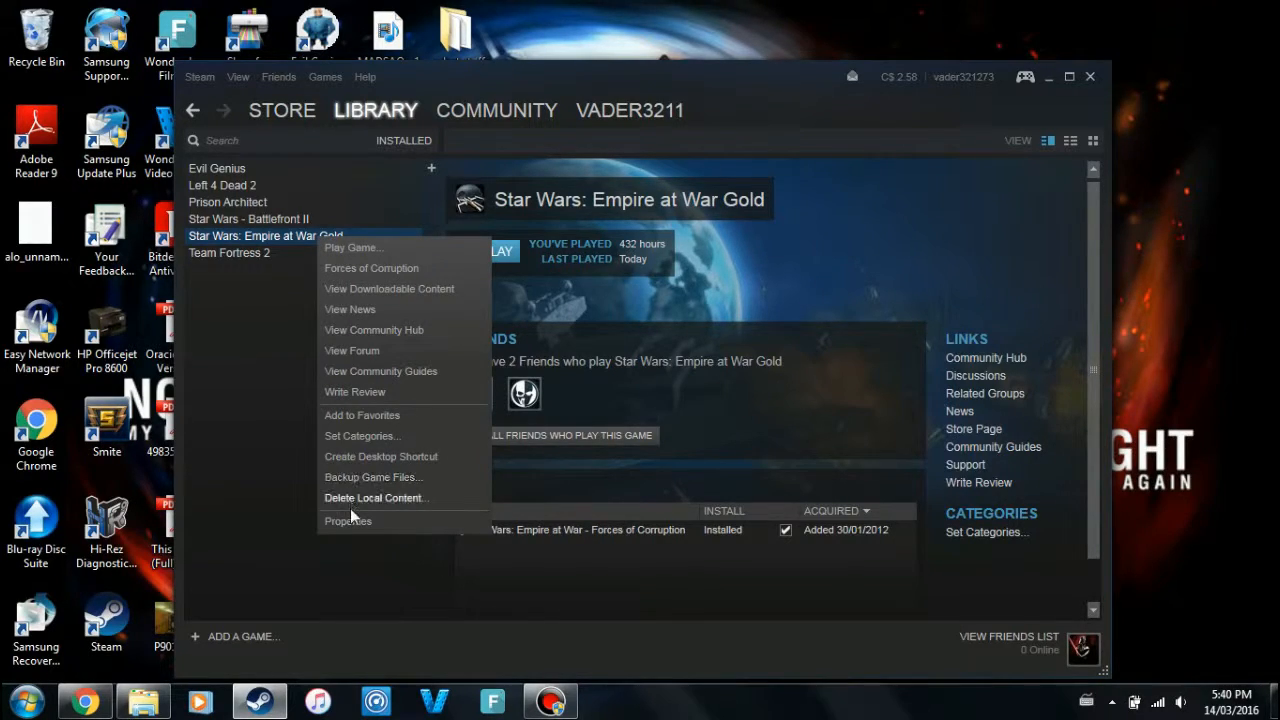
pyautogui.click(348, 520)
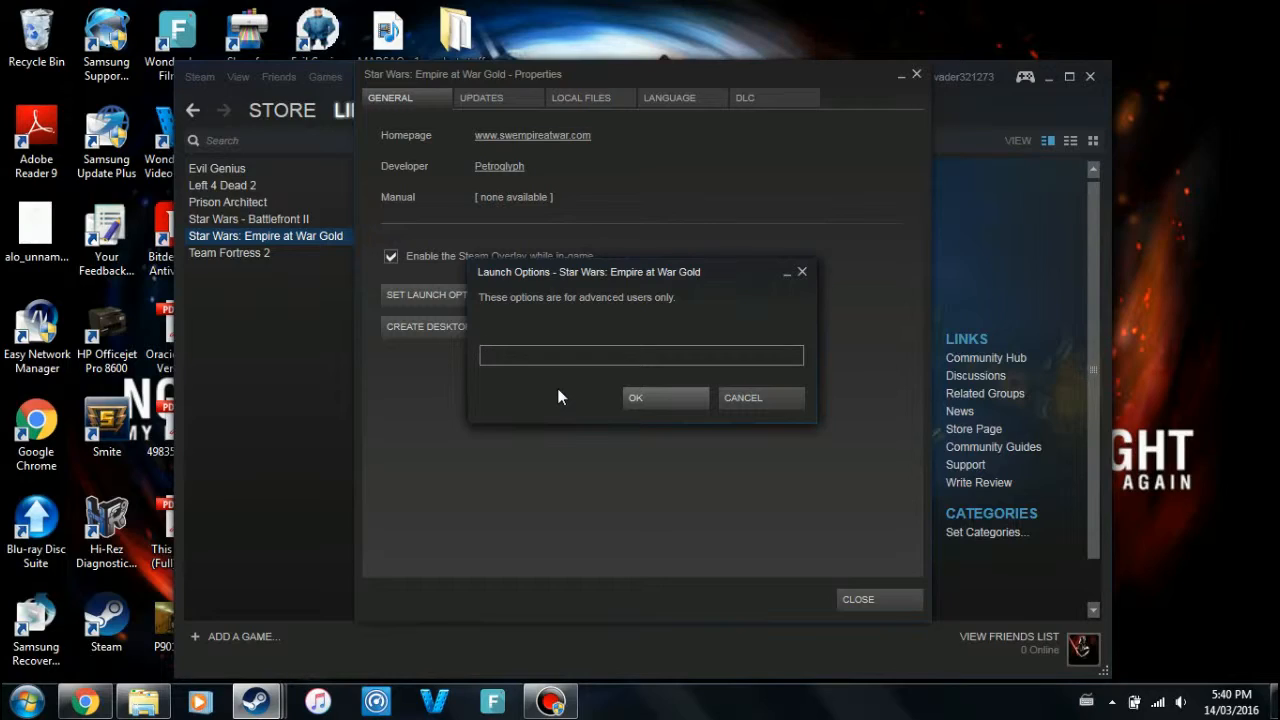
# Step: Set the launch option to 'sweaw MODPATH=Mods\SSDmod2', confirm it, and close Explorer
pyautogui.click(640, 355)
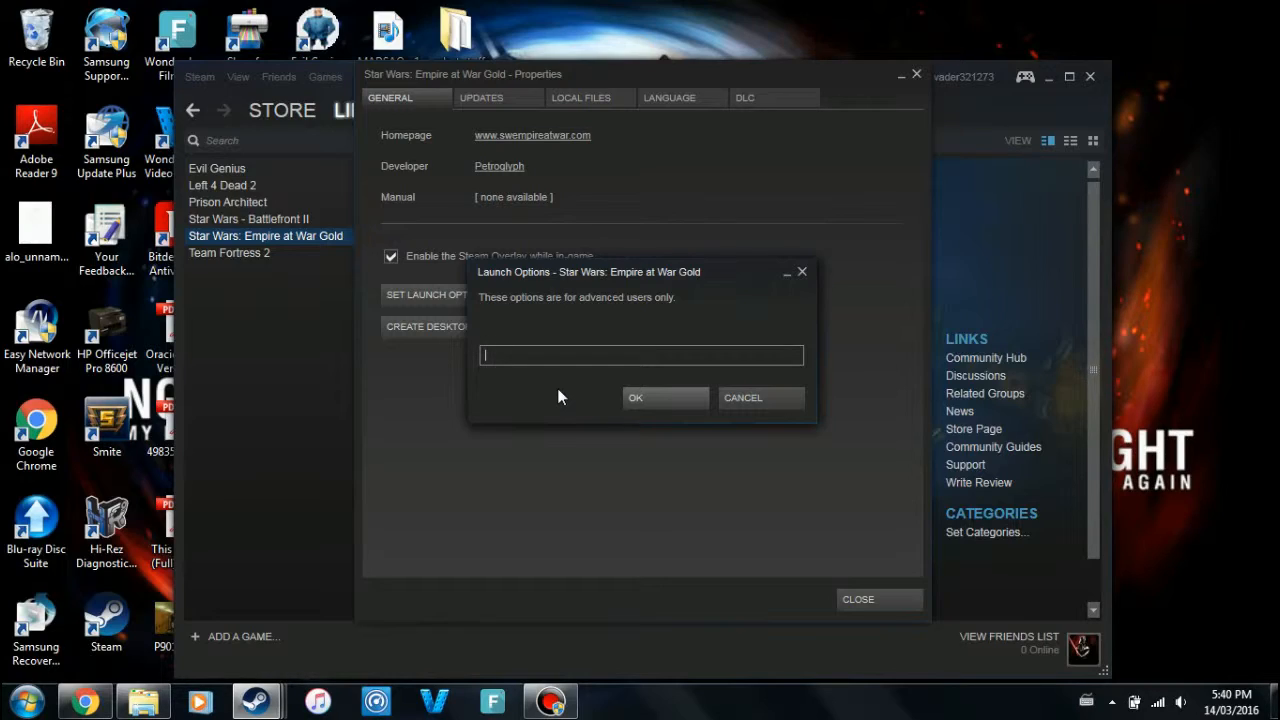
pyautogui.write('sweaw')
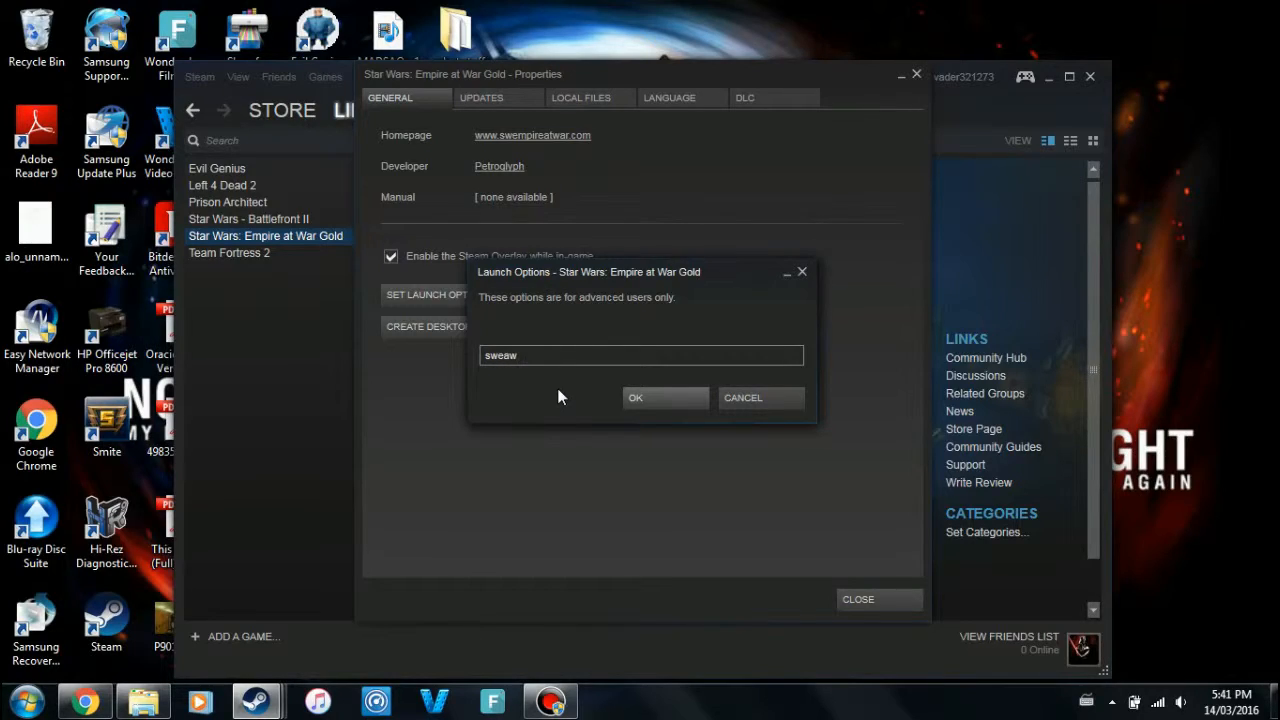
pyautogui.write('MOT')
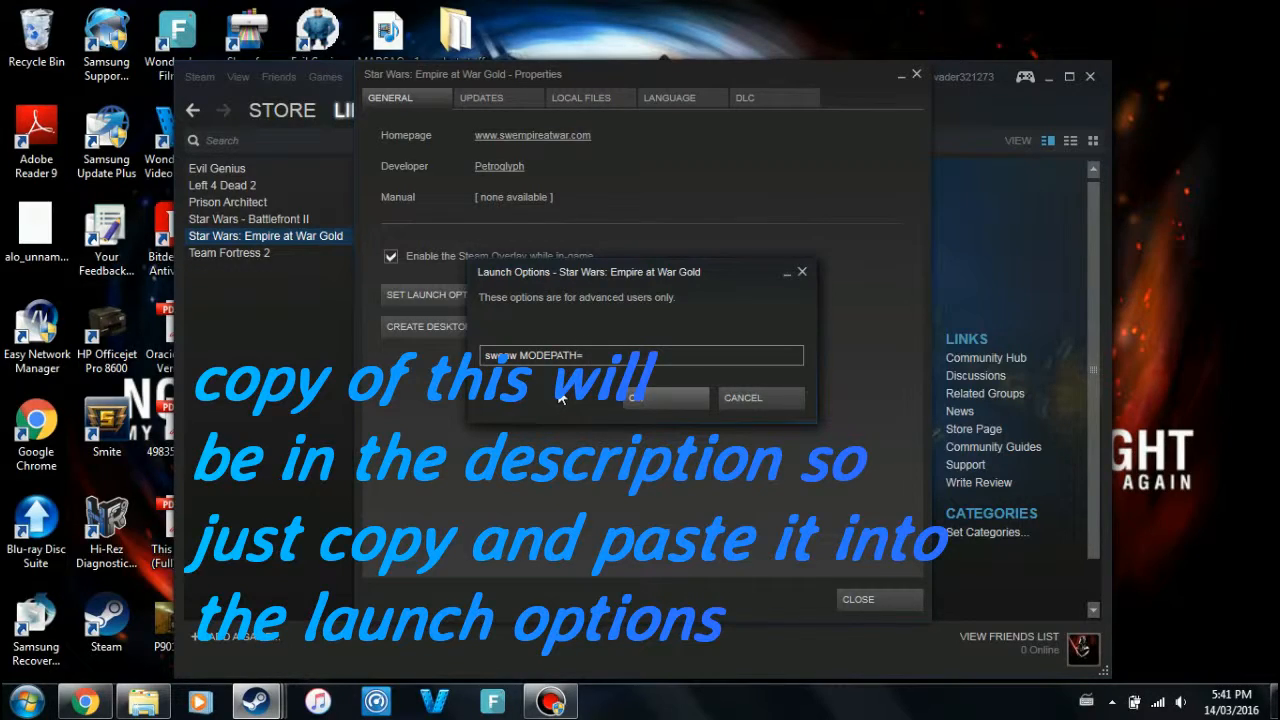
pyautogui.write('Mods')
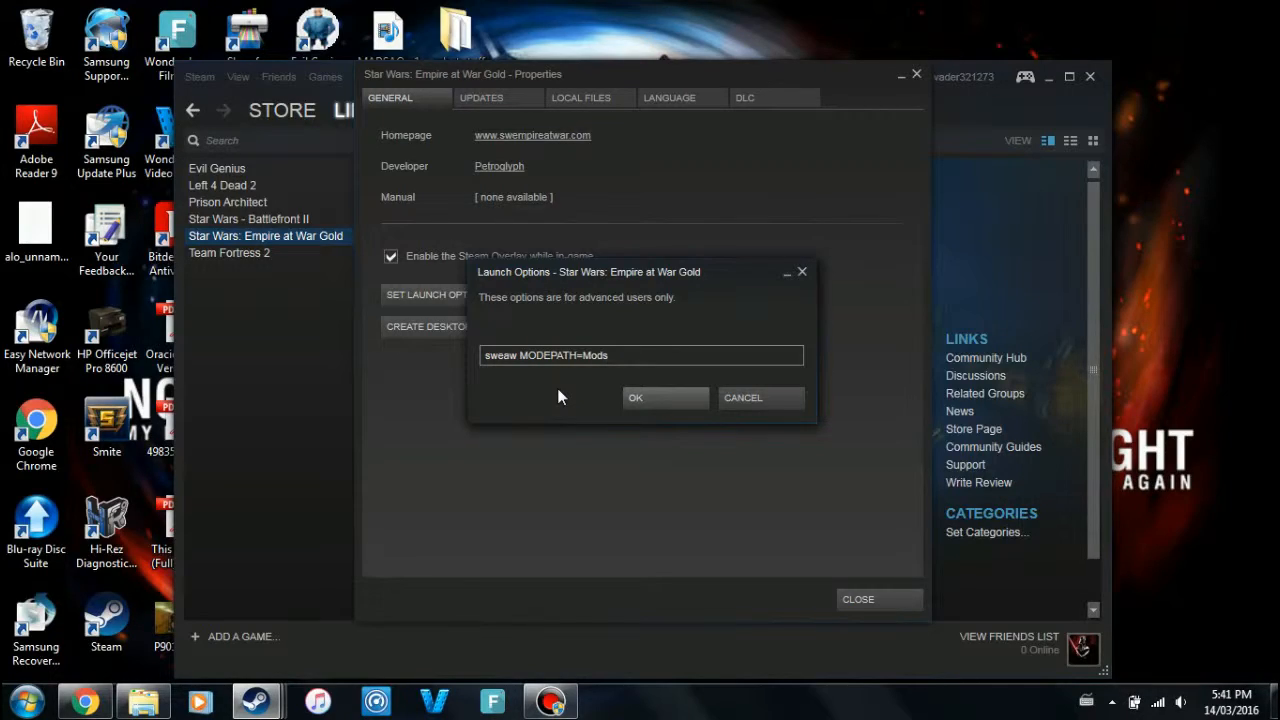
pyautogui.click(640, 355)
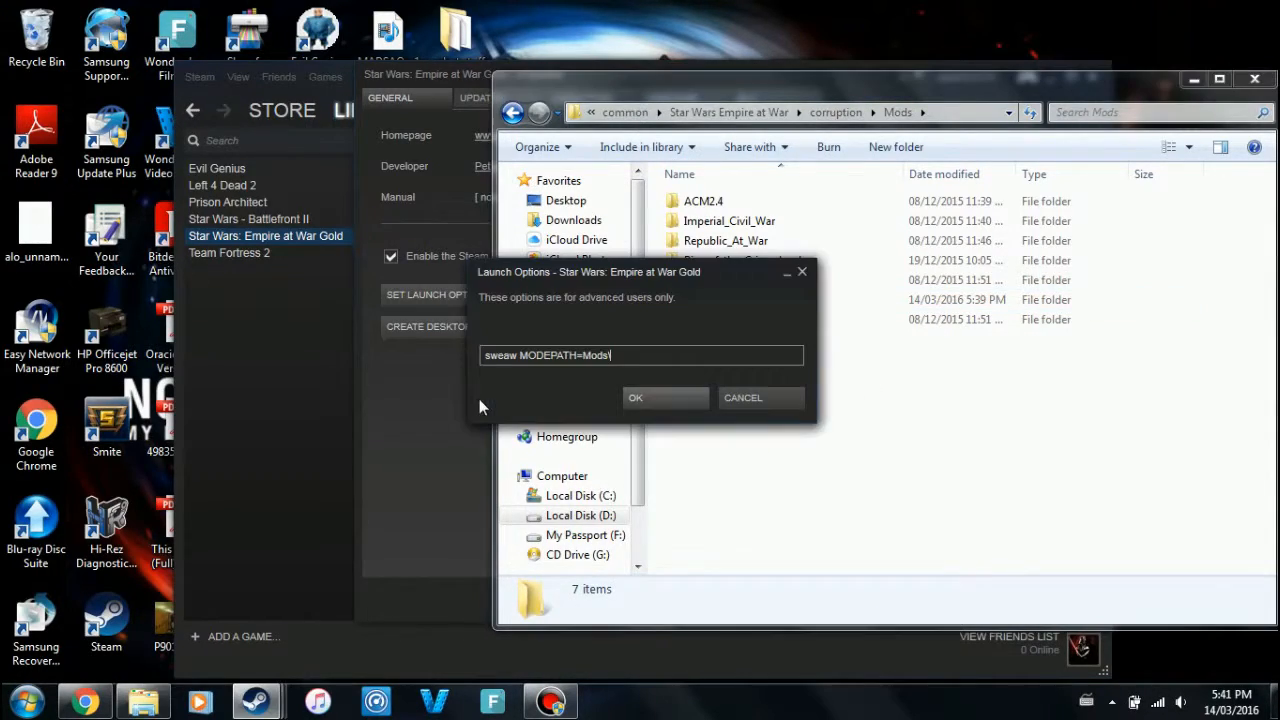
pyautogui.write('SSDmod2')
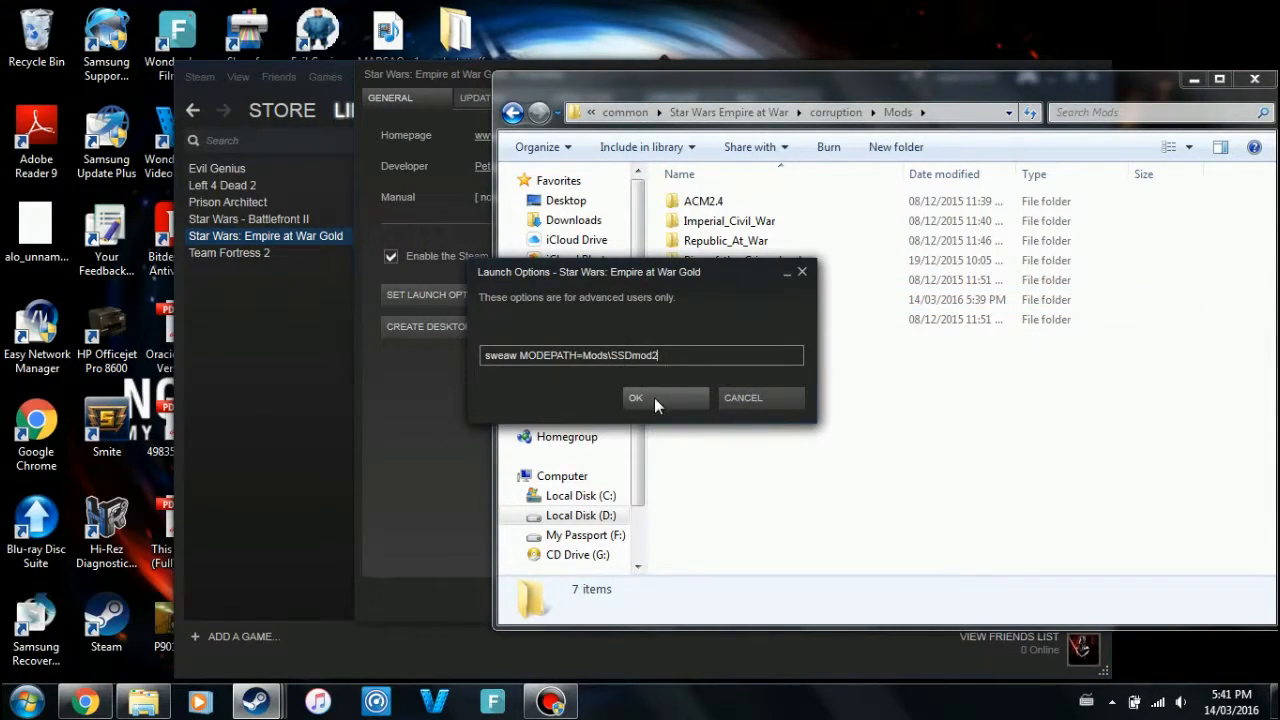
pyautogui.click(635, 397)
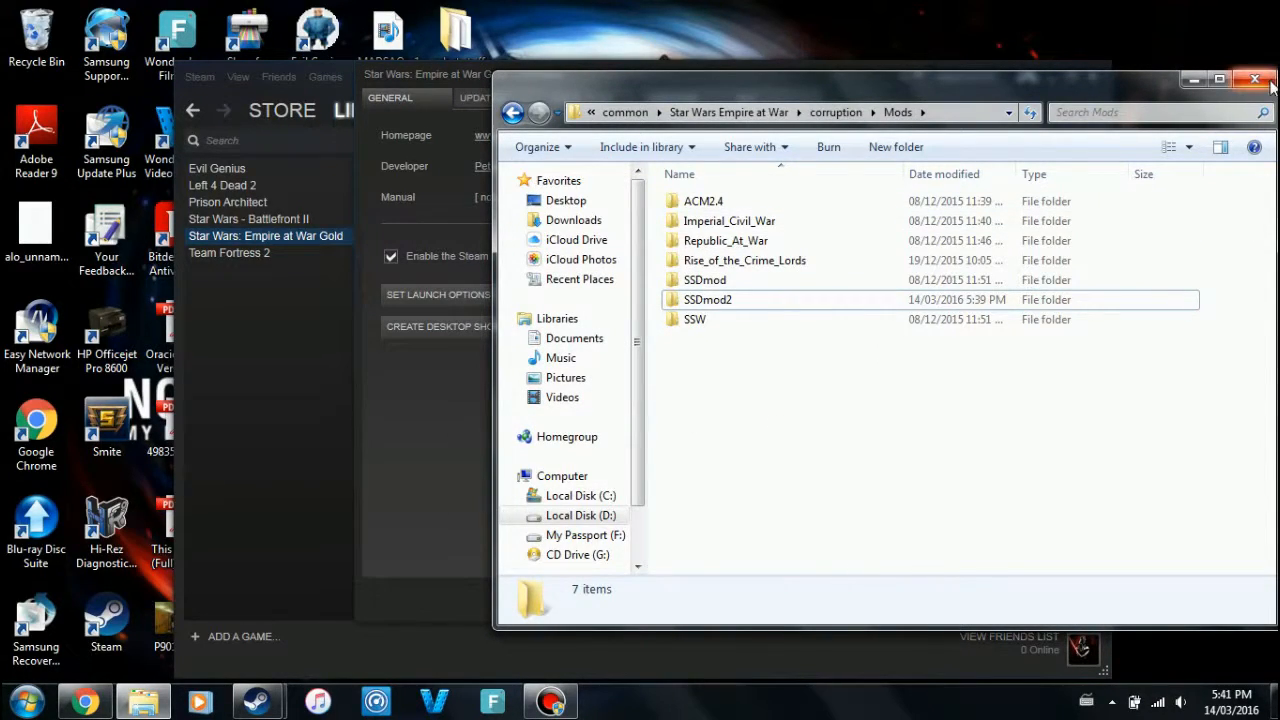
pyautogui.click(1254, 79)
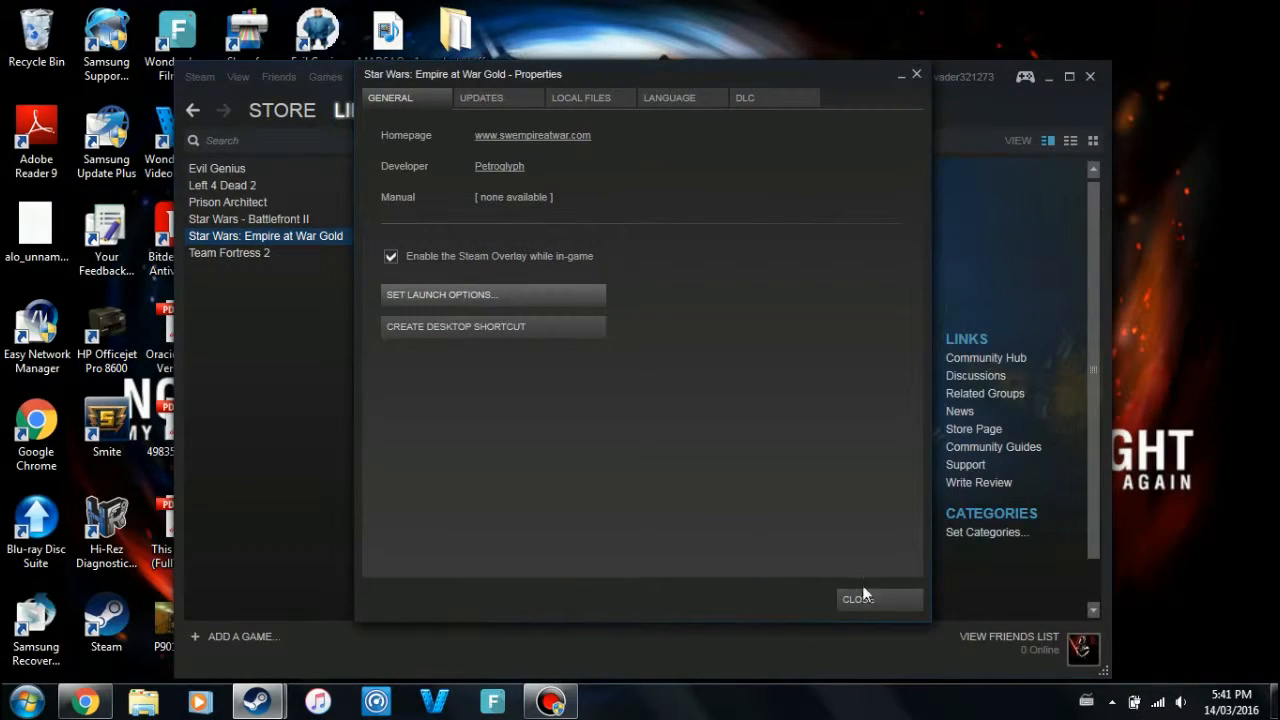
# Step: Close Properties, start Play, and select Forces of Corruption in the launch dialog
pyautogui.click(858, 598)
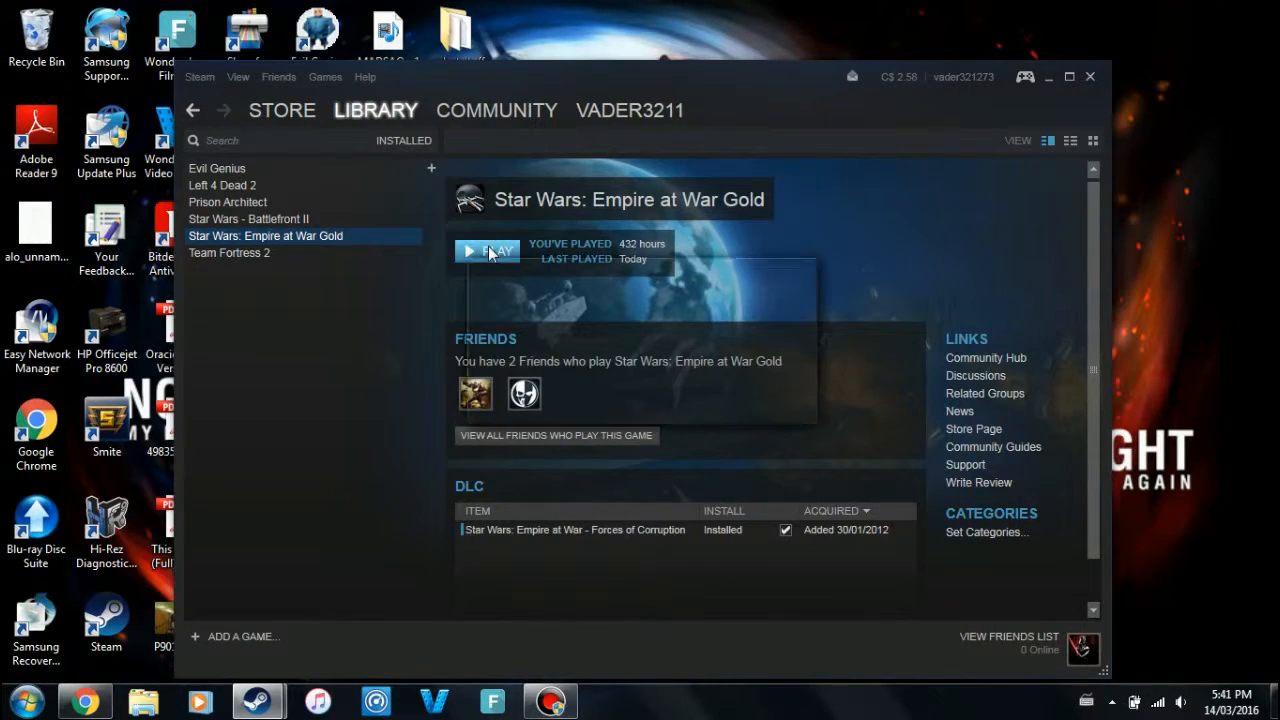
pyautogui.click(487, 250)
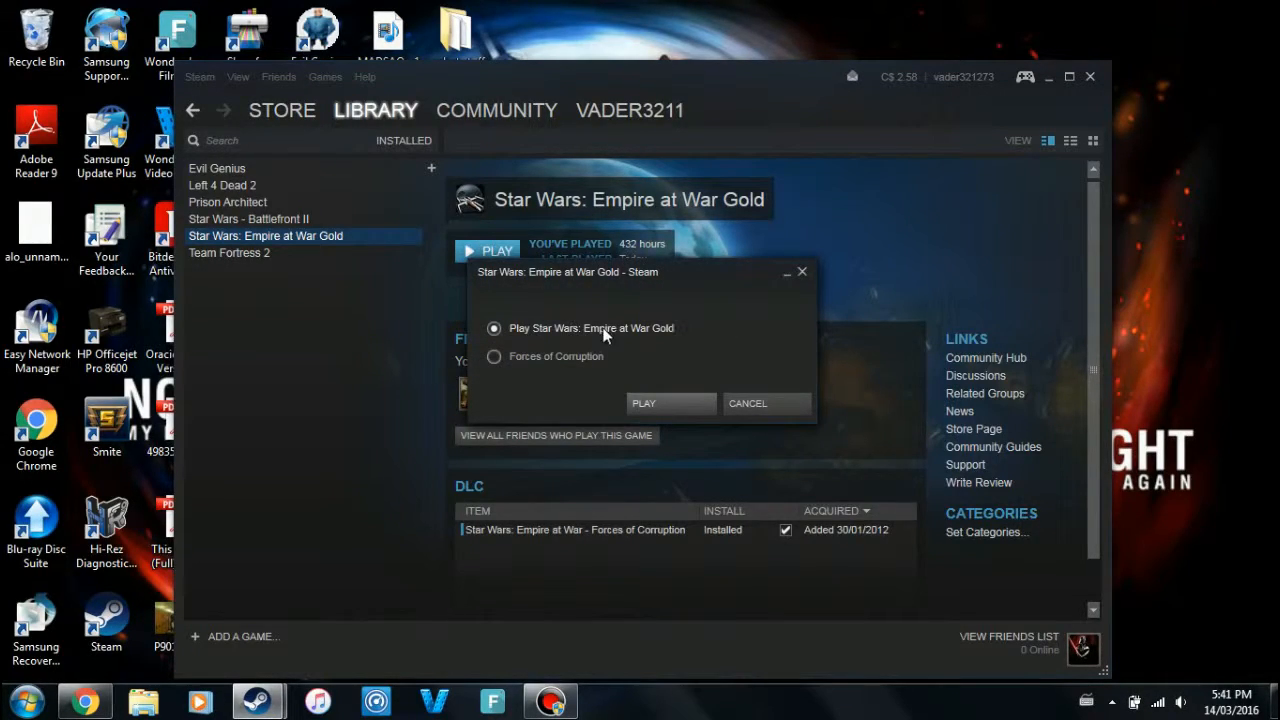
pyautogui.click(493, 356)
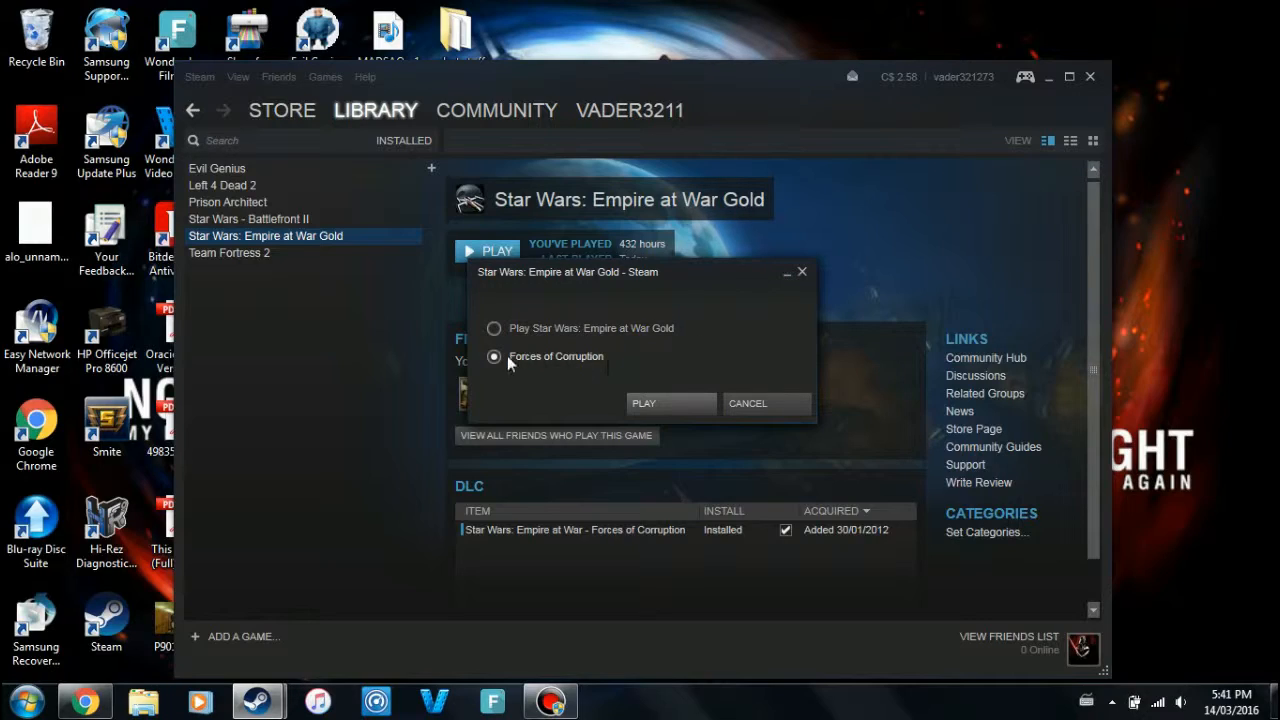
pyautogui.moveTo(672, 358)
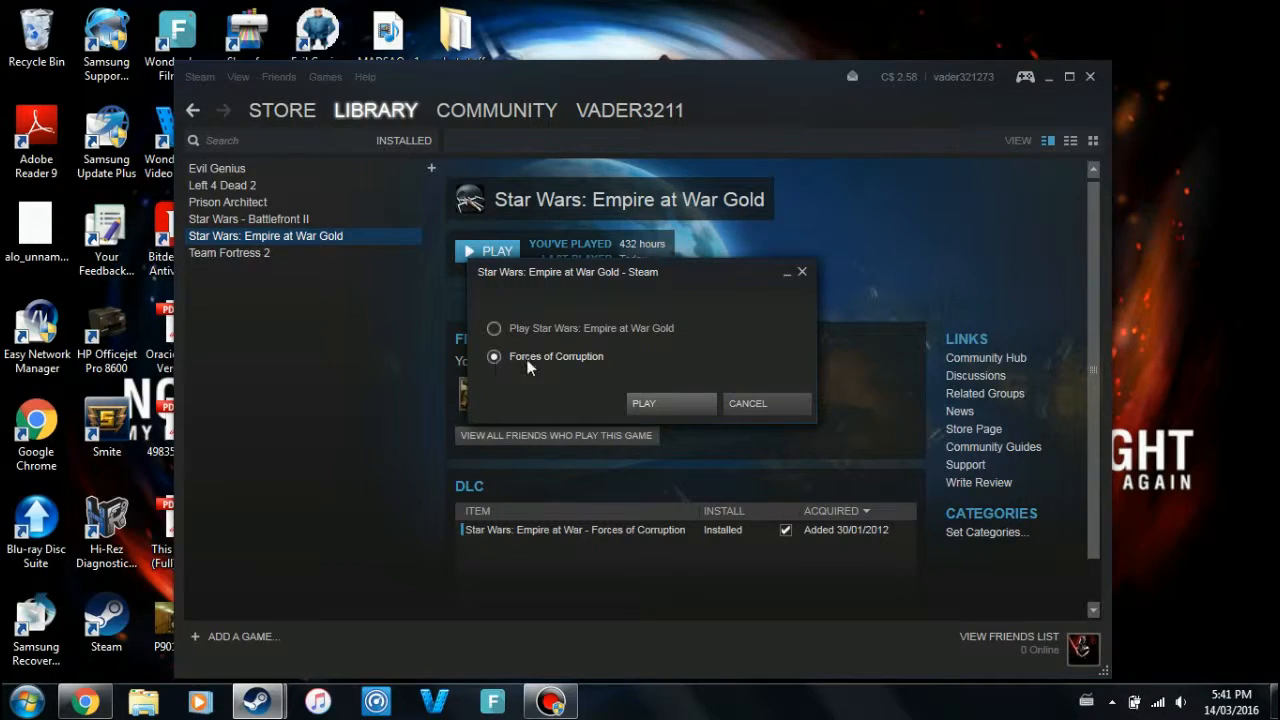
pyautogui.moveTo(540, 374)
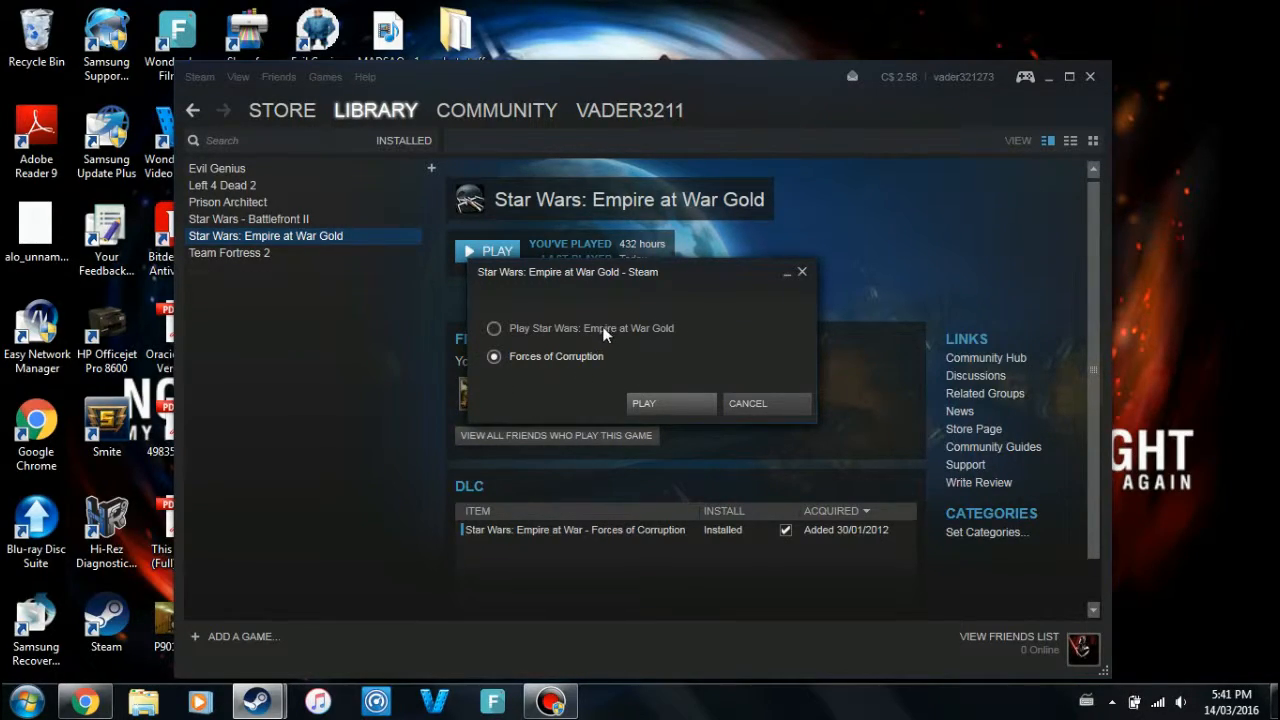
pyautogui.click(493, 328)
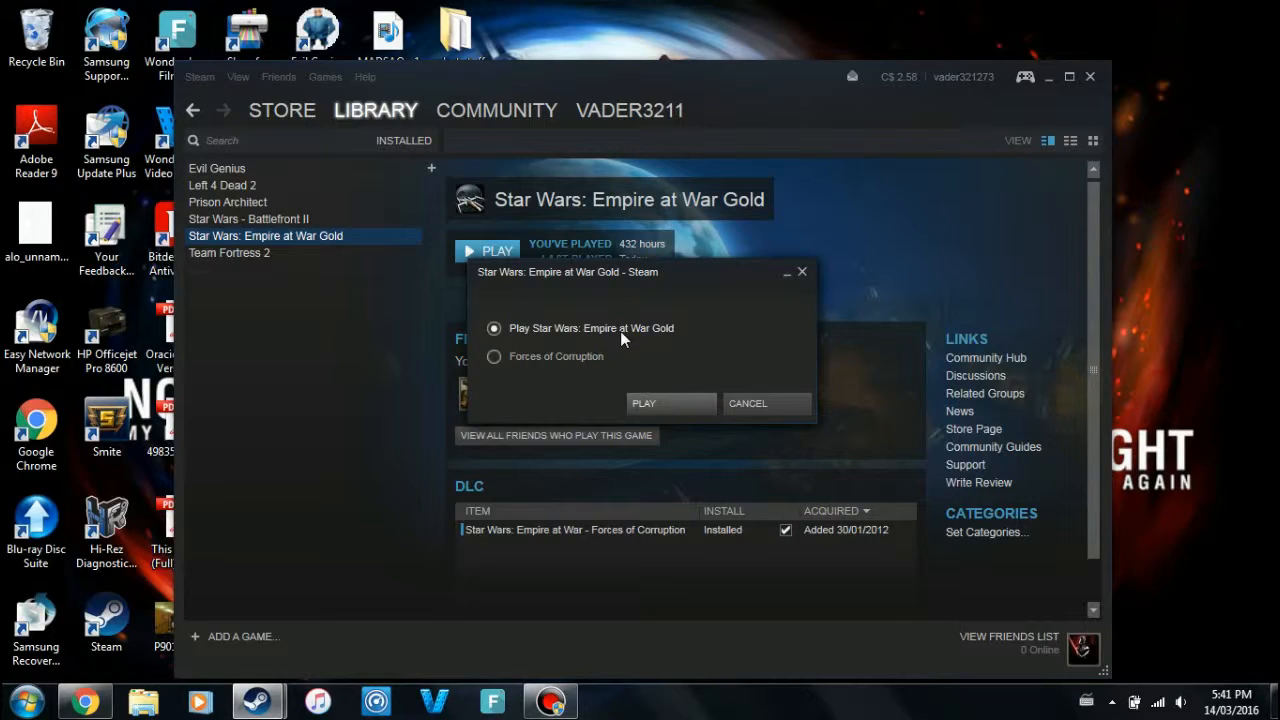
pyautogui.click(493, 356)
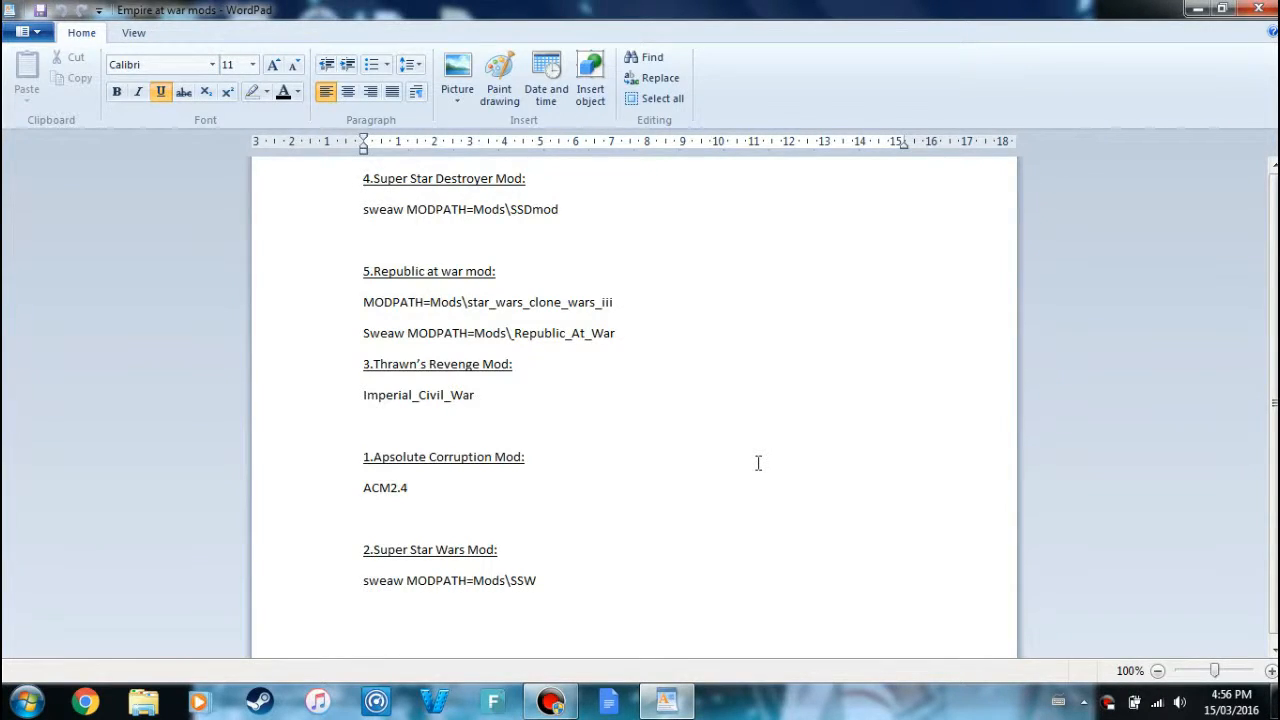
pyautogui.moveTo(731, 441)
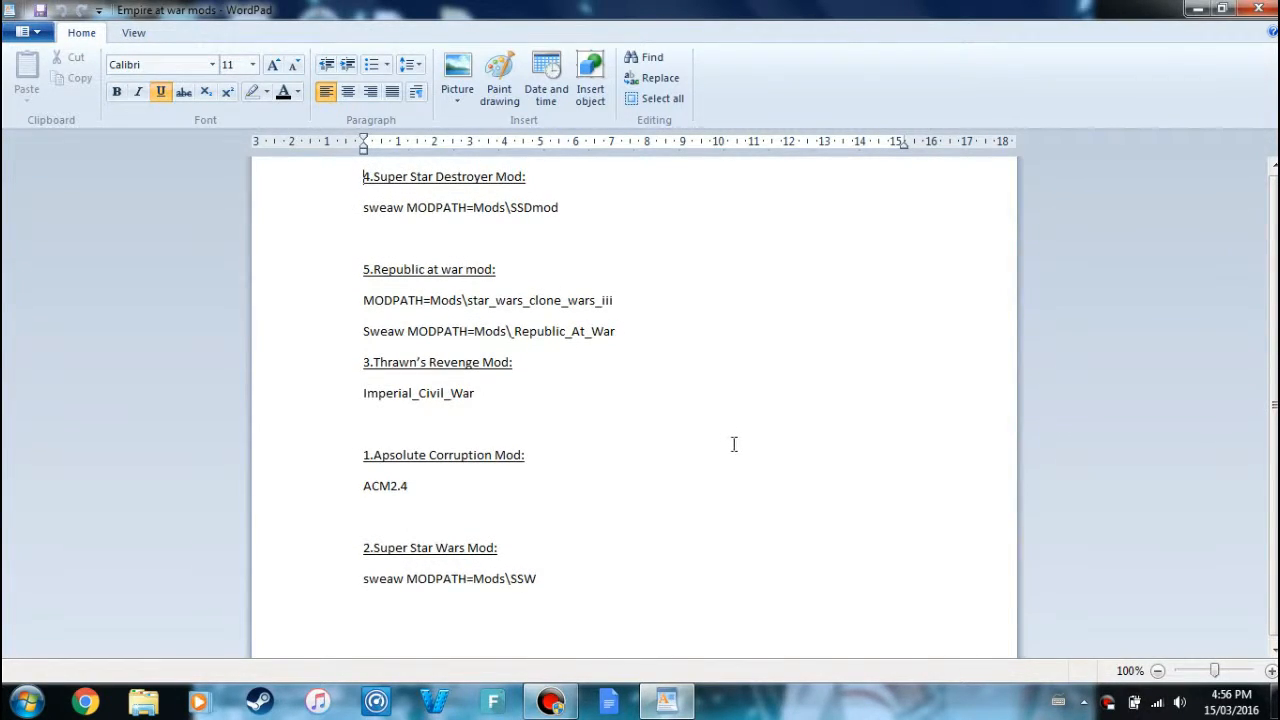
pyautogui.moveTo(724, 469)
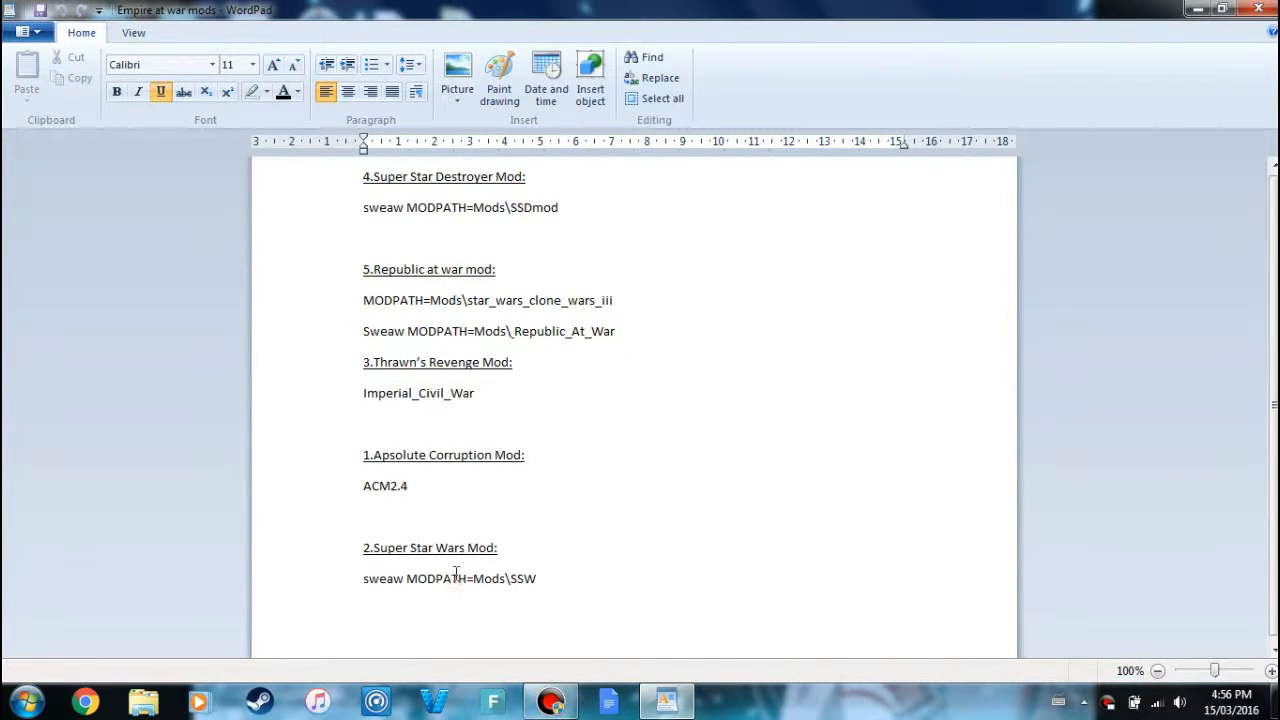
# Step: Select and deselect the Super Star Wars line, then add 'sweaw MODPATH=Mods\SSDmod' to the note
pyautogui.tripleClick(450, 578)
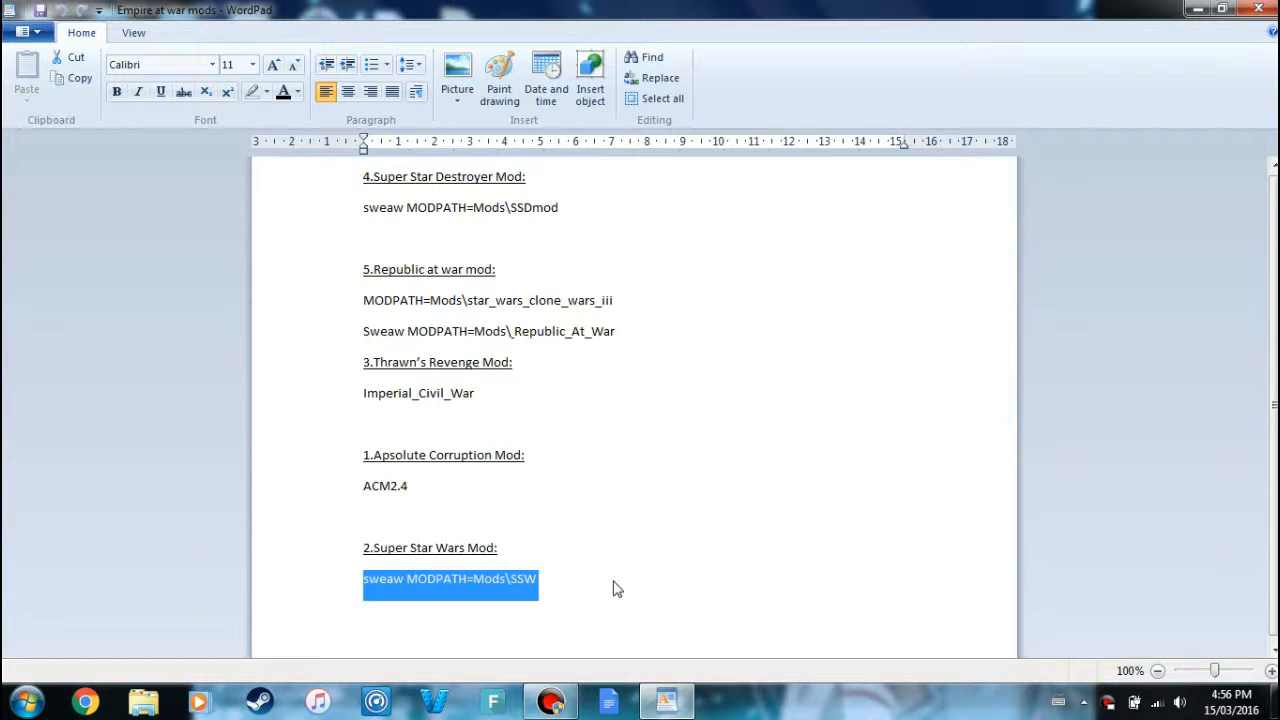
pyautogui.click(451, 458)
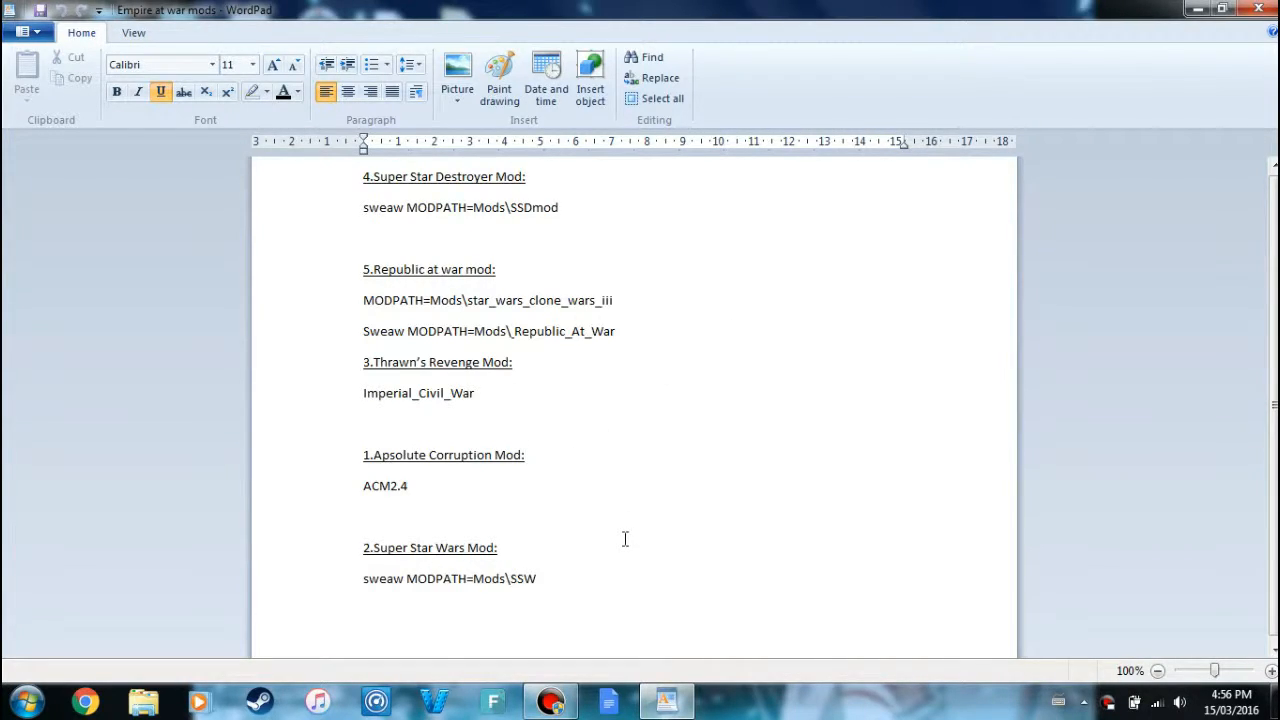
pyautogui.moveTo(572, 577)
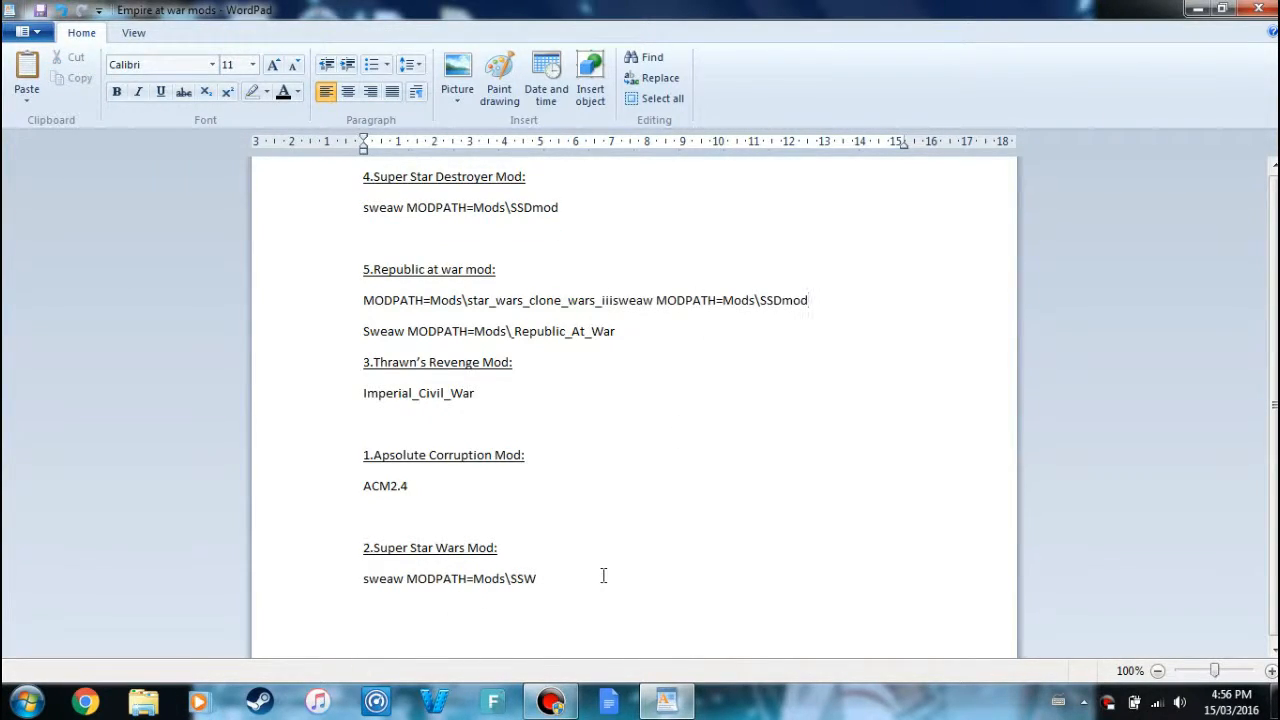
pyautogui.write('sweaw MODPATH=Mods\\SSDmod')
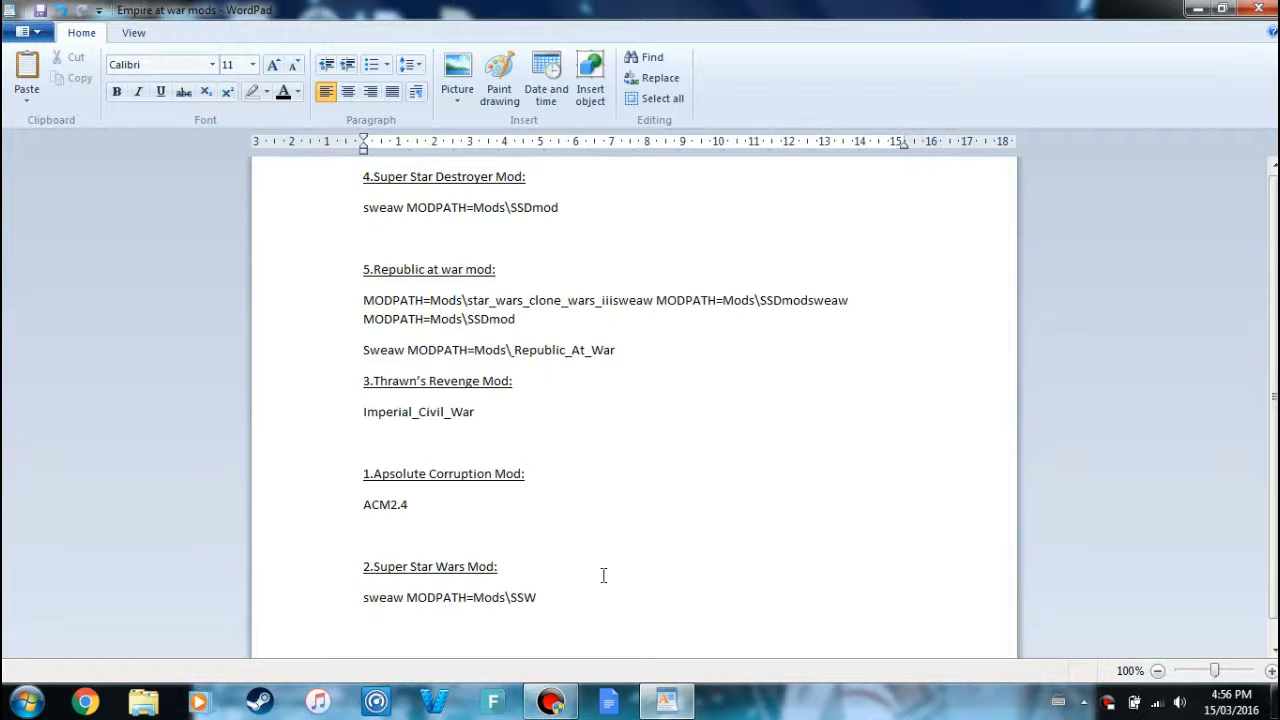